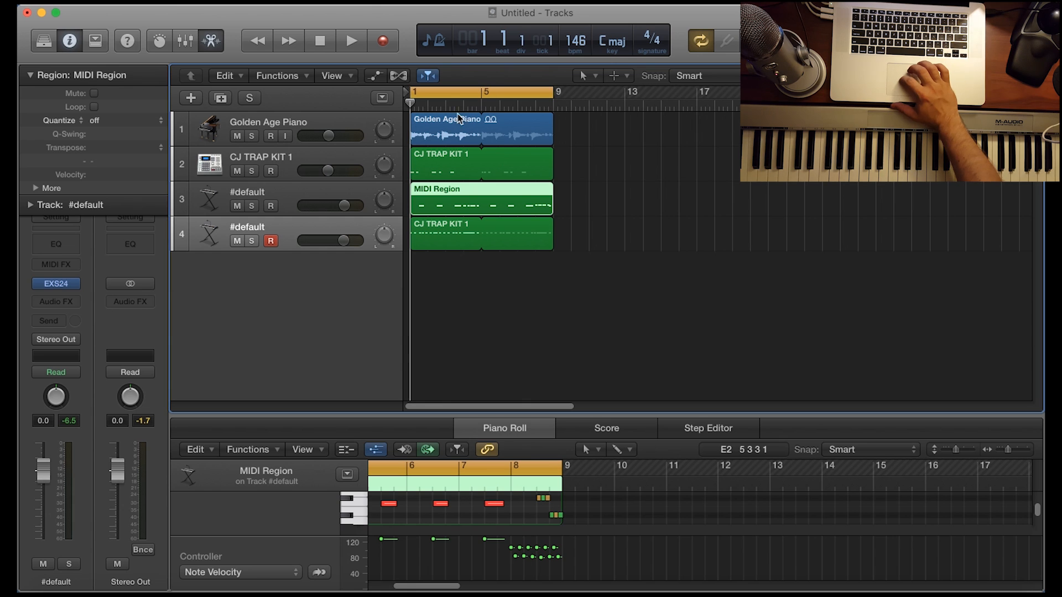
Show the track 2 drum region and then the track 4 hi-hat region in the Piano Roll.
left_click(482, 163)
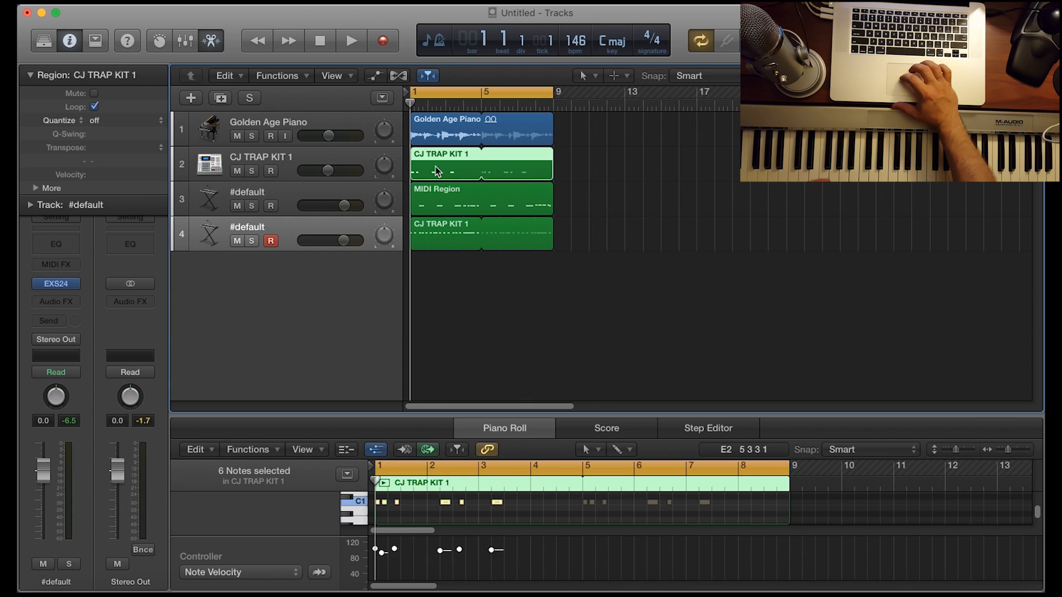
left_click(434, 235)
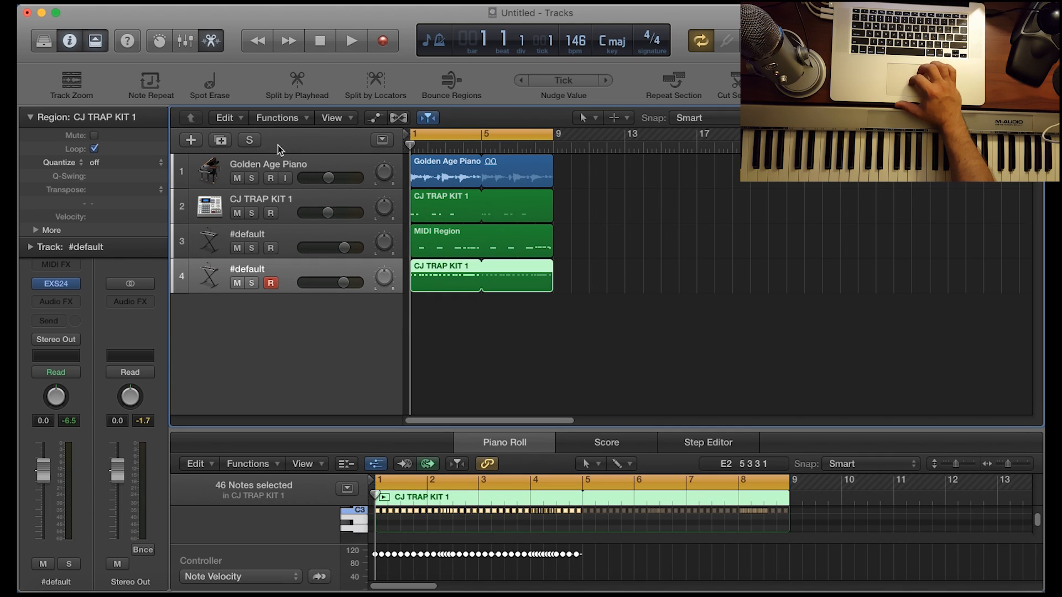
mouse_move(157, 86)
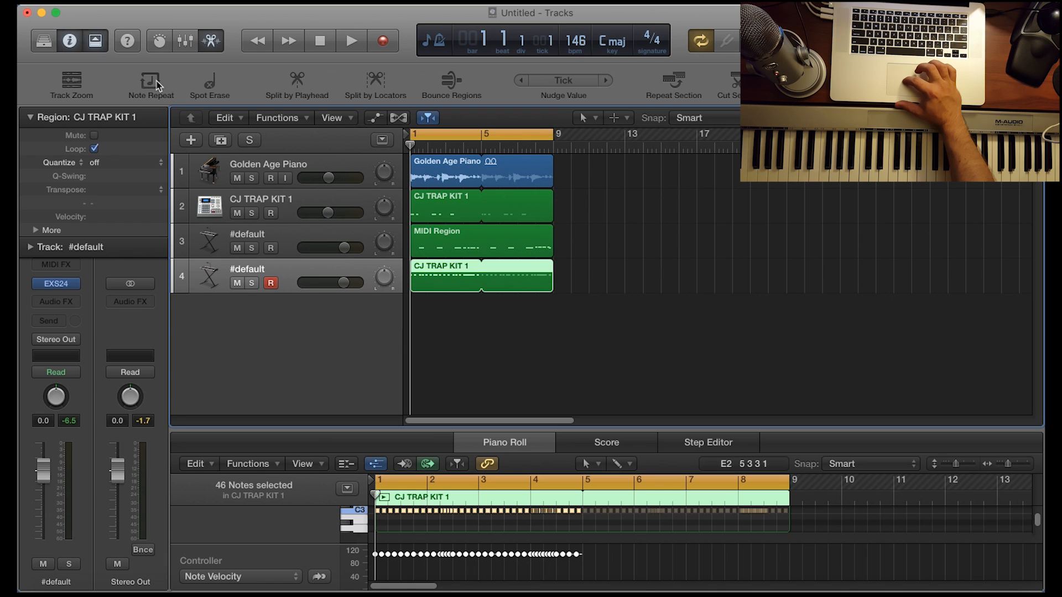
left_click(150, 80)
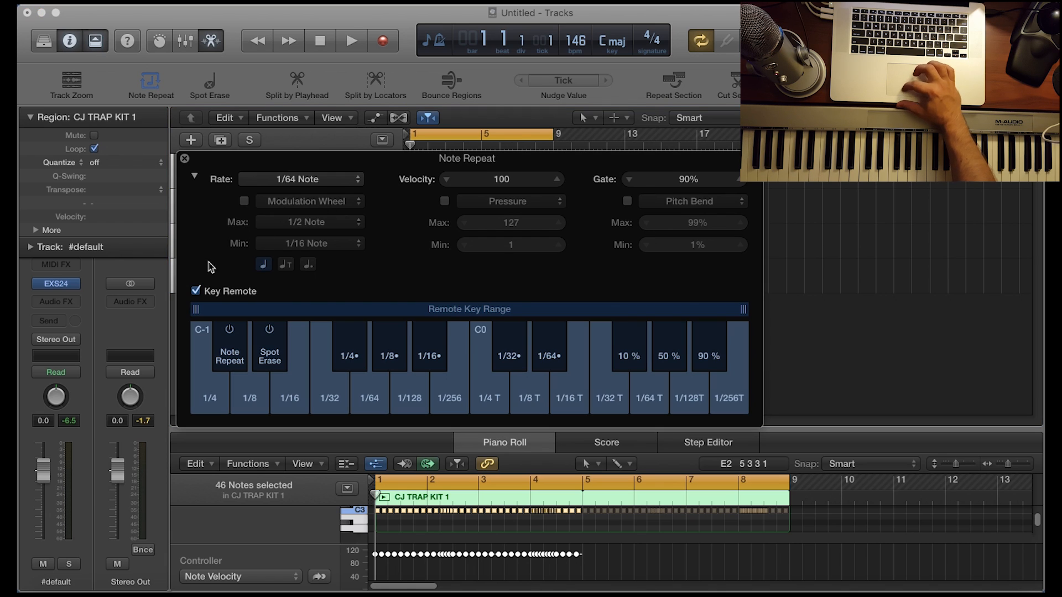
left_click(184, 159)
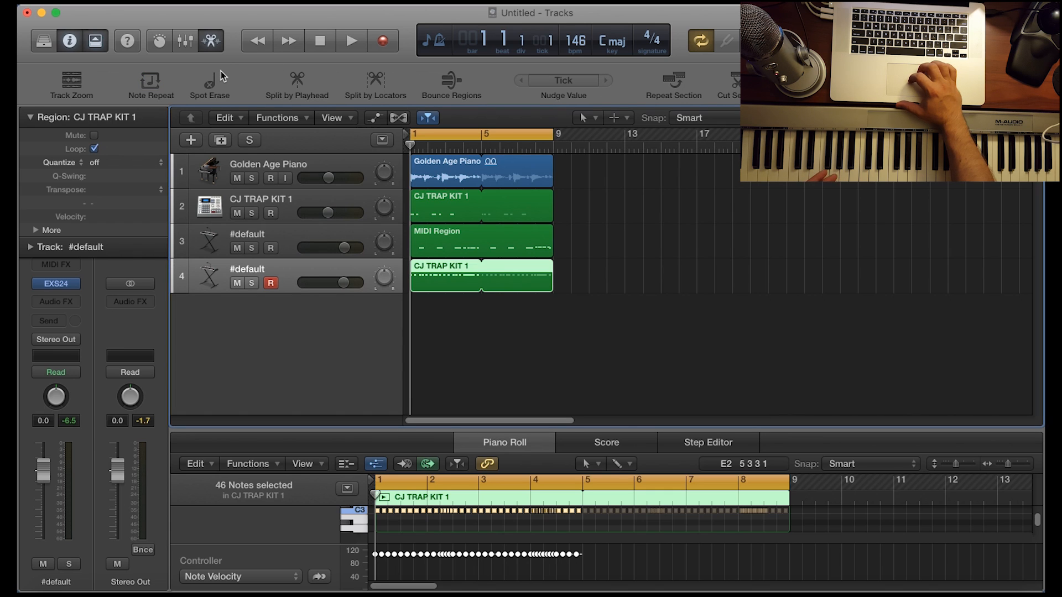
mouse_move(209, 84)
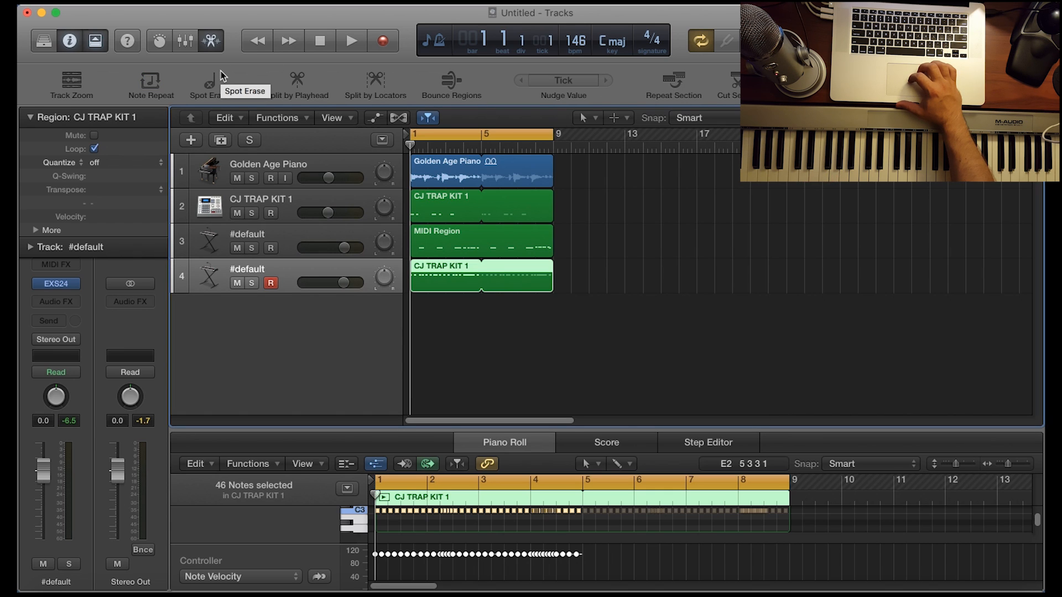
mouse_move(253, 100)
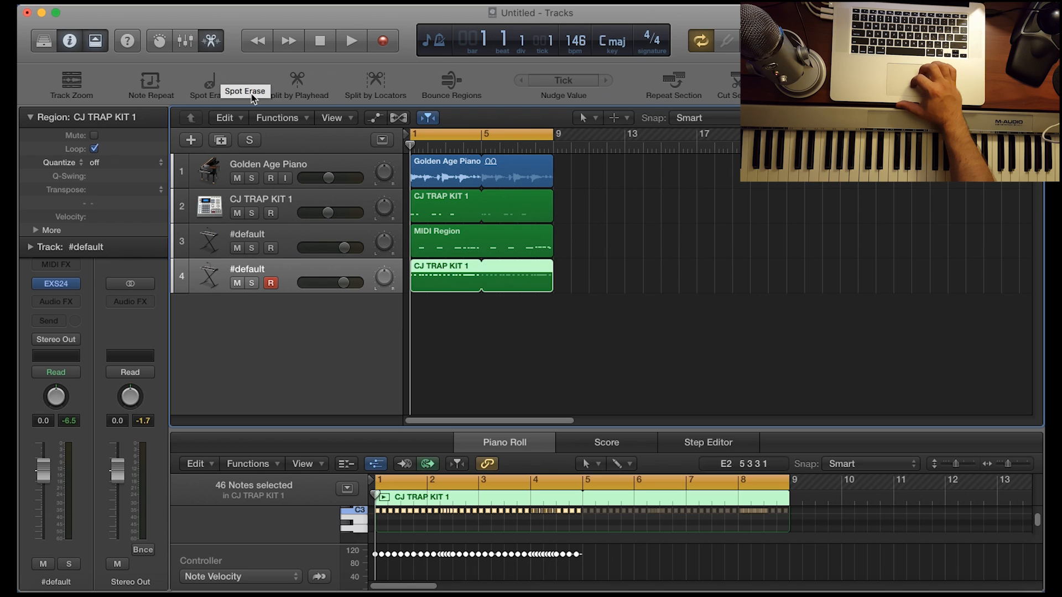
mouse_move(268, 100)
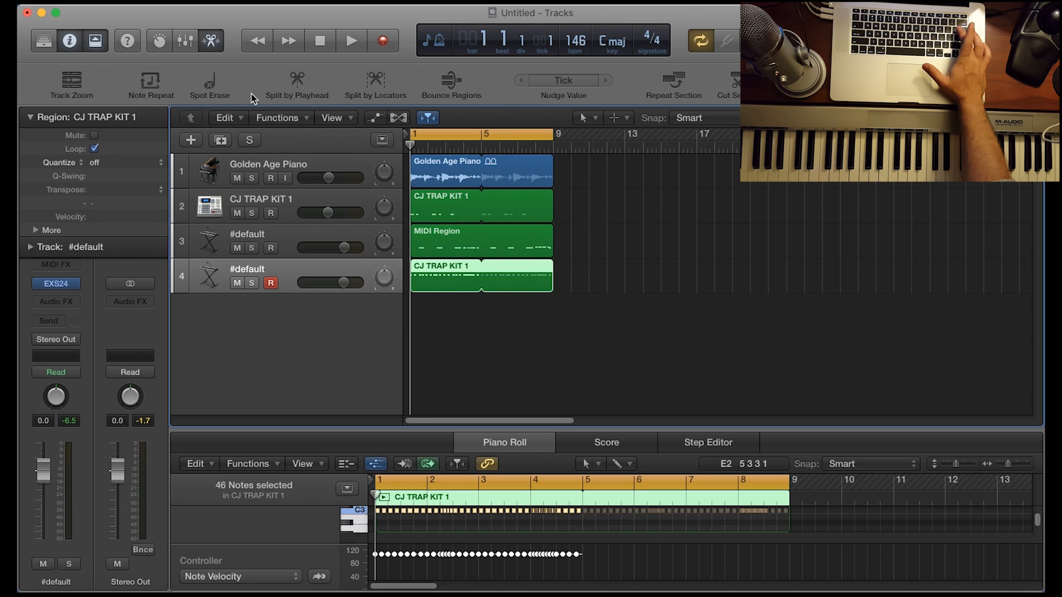
left_click(151, 80)
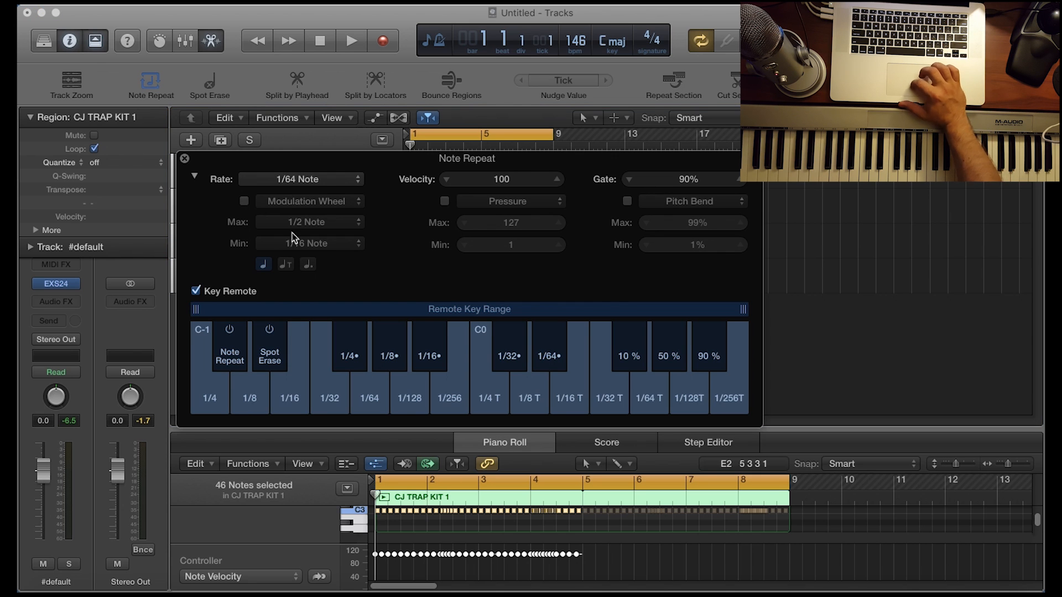
left_click(185, 159)
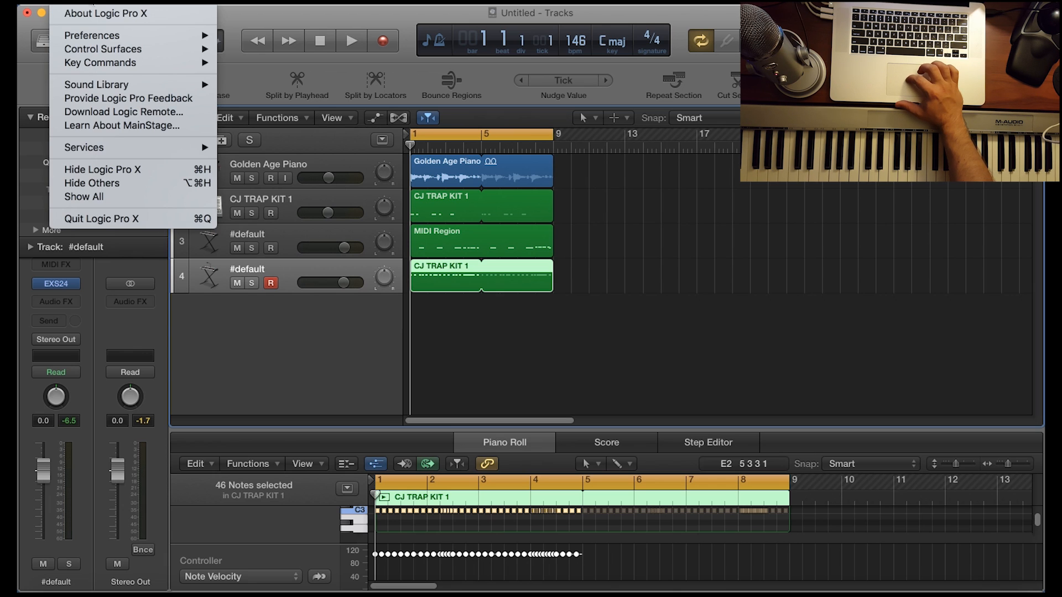
mouse_move(99, 62)
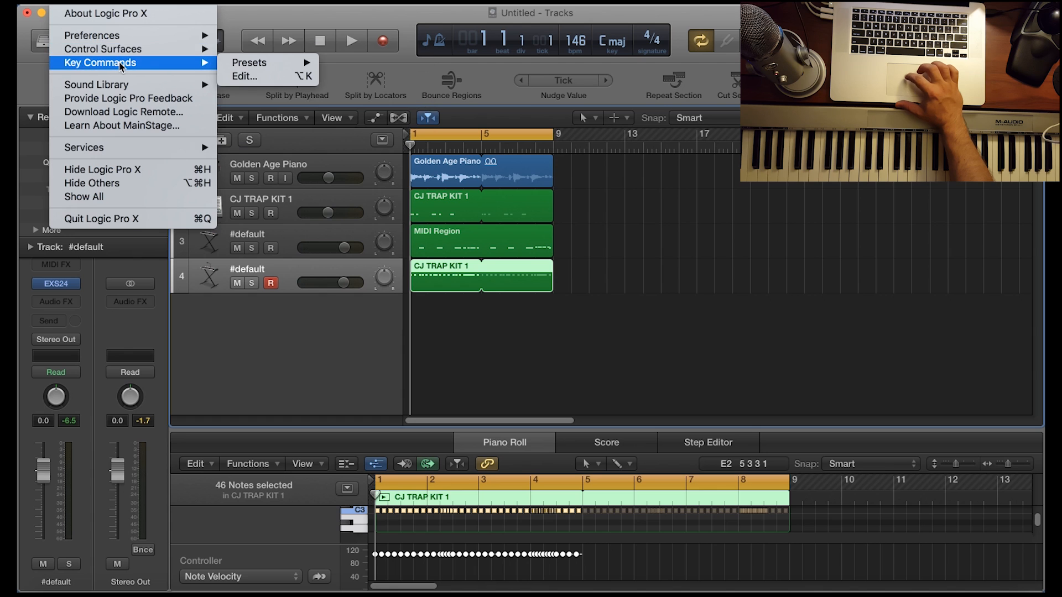
left_click(244, 76)
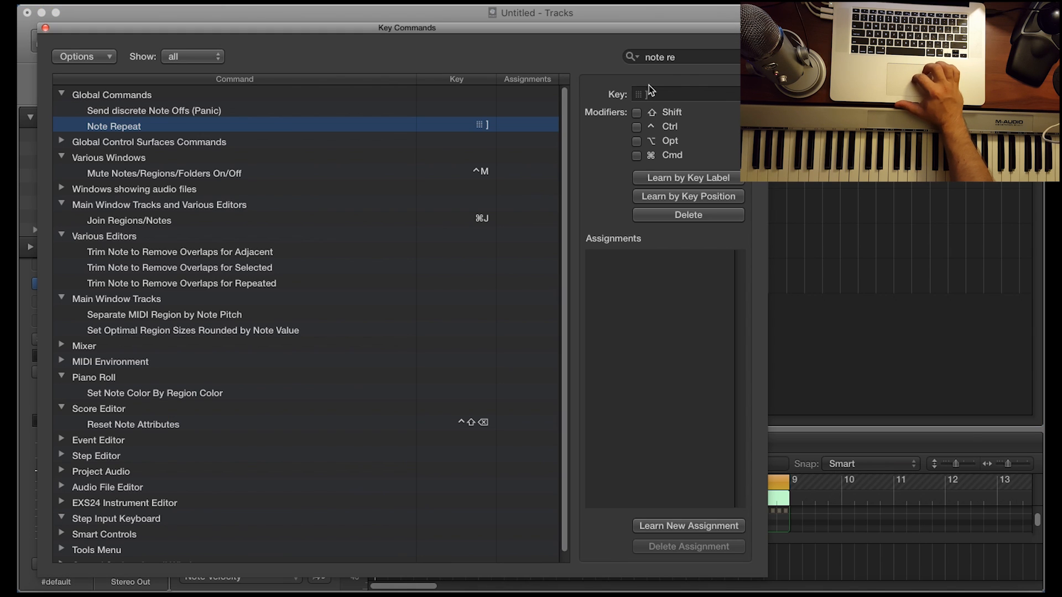
left_click(680, 57)
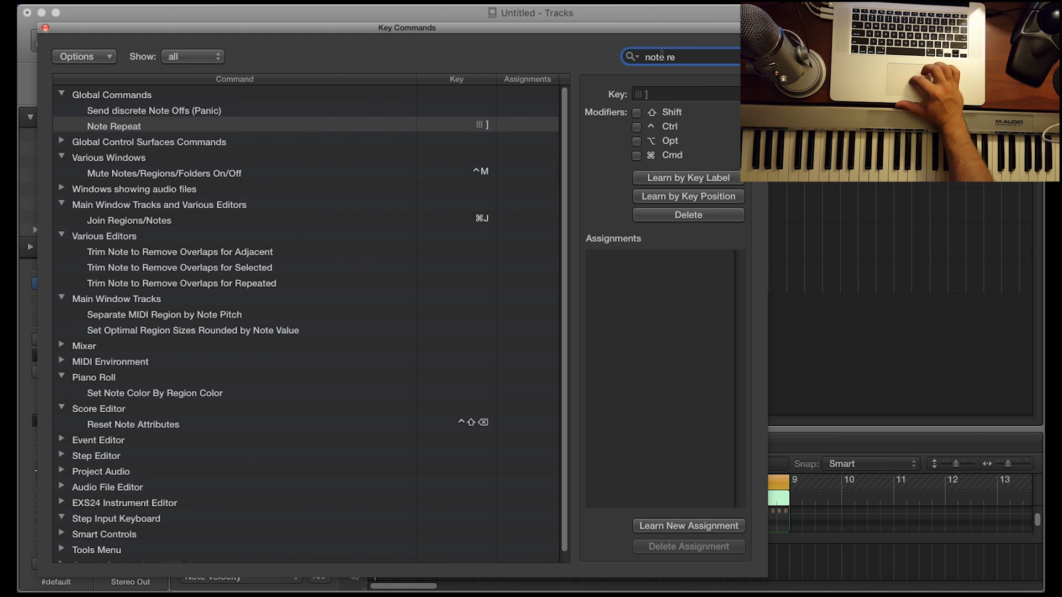
key("Backspace")
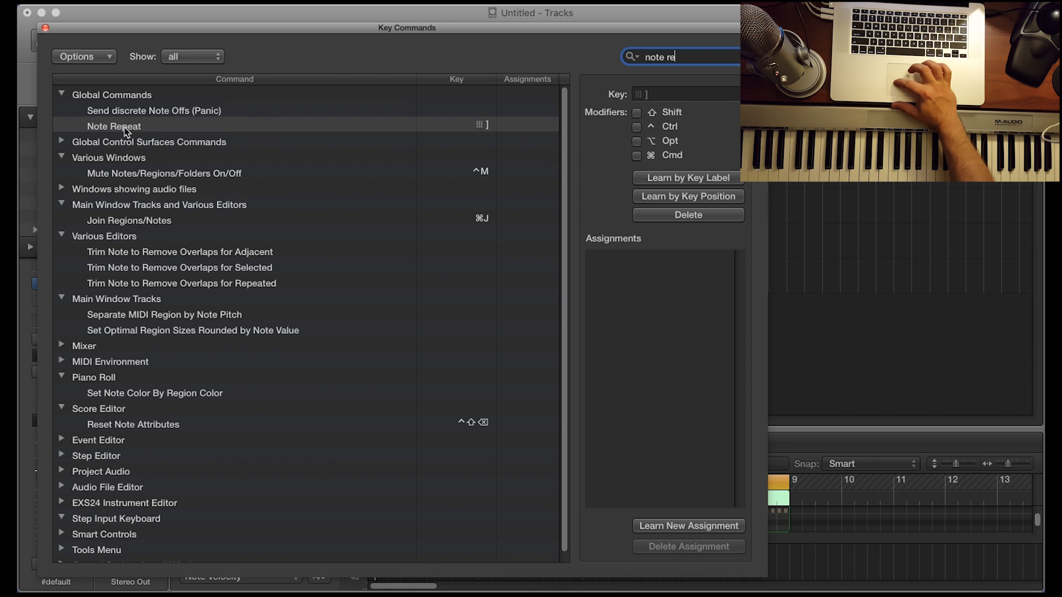
left_click(114, 126)
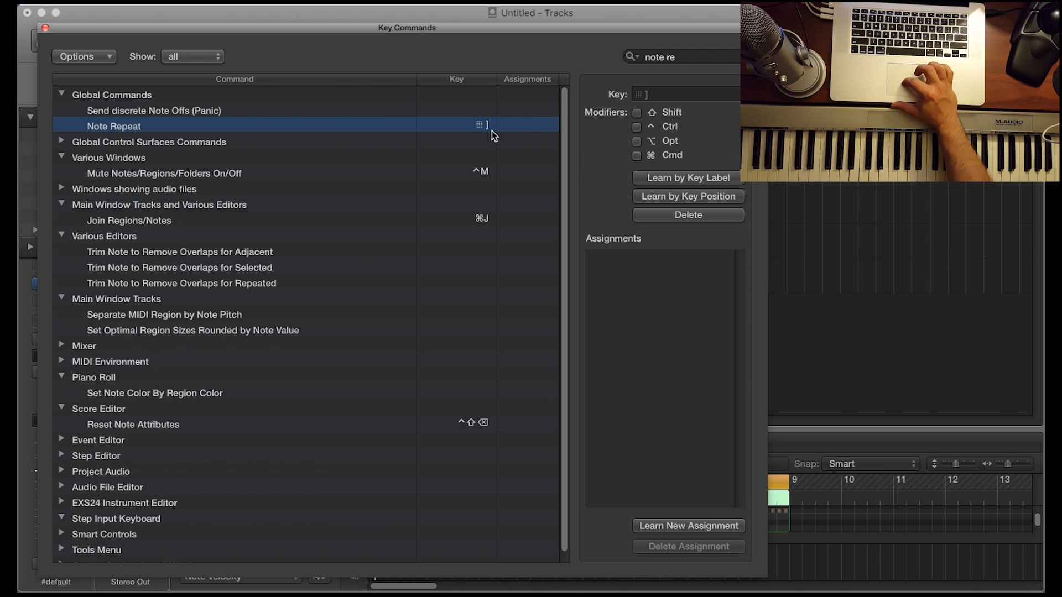
mouse_move(489, 130)
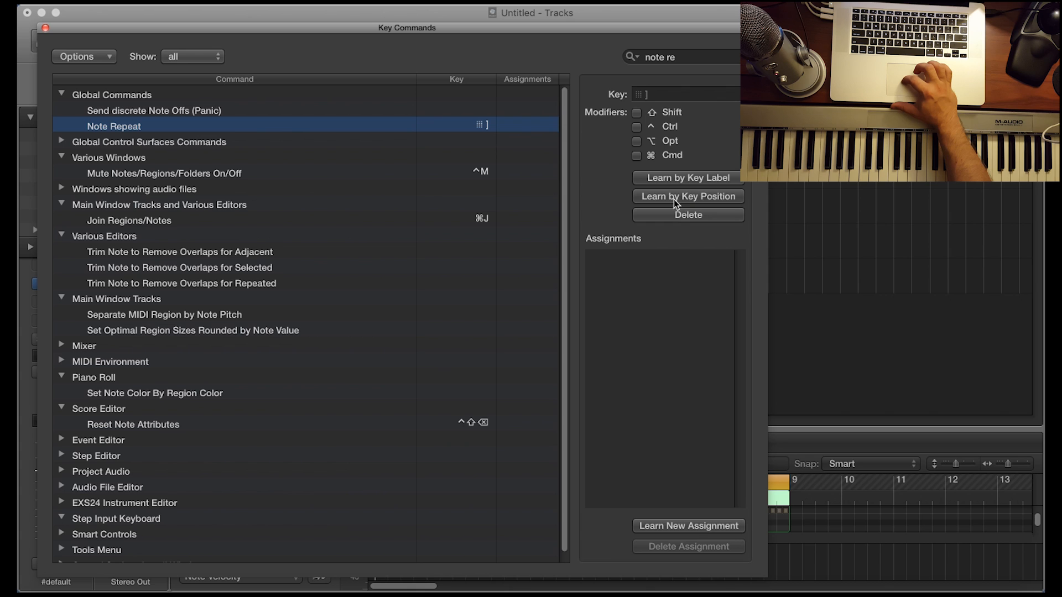
mouse_move(311, 126)
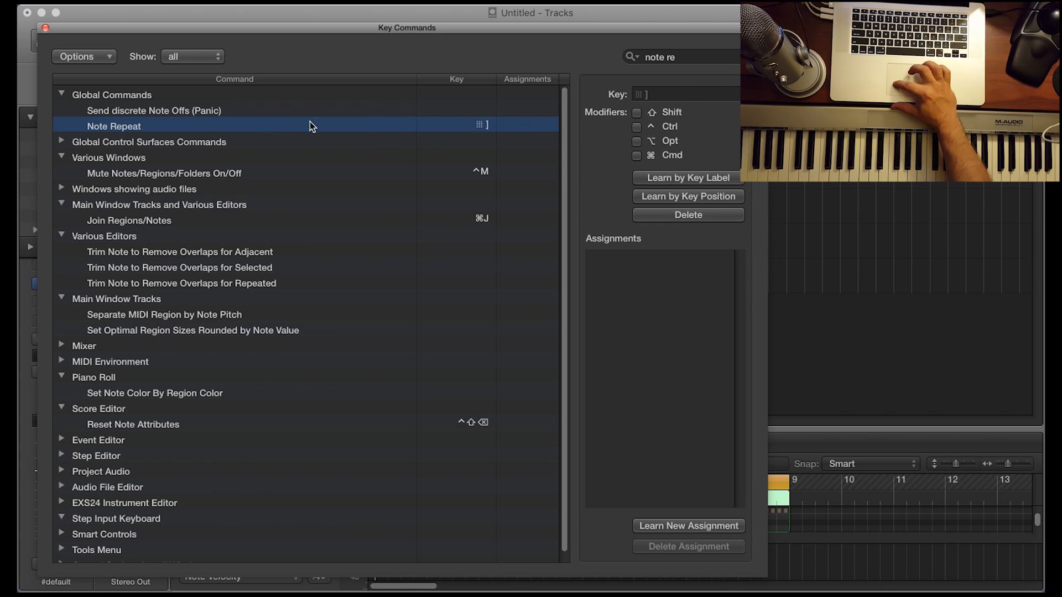
mouse_move(665, 205)
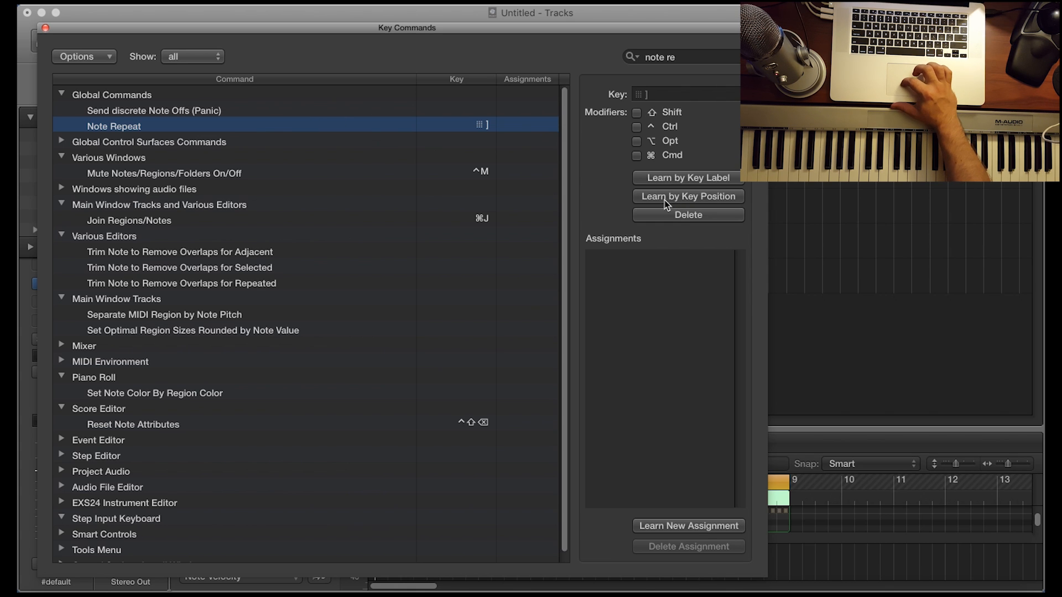
left_click(687, 197)
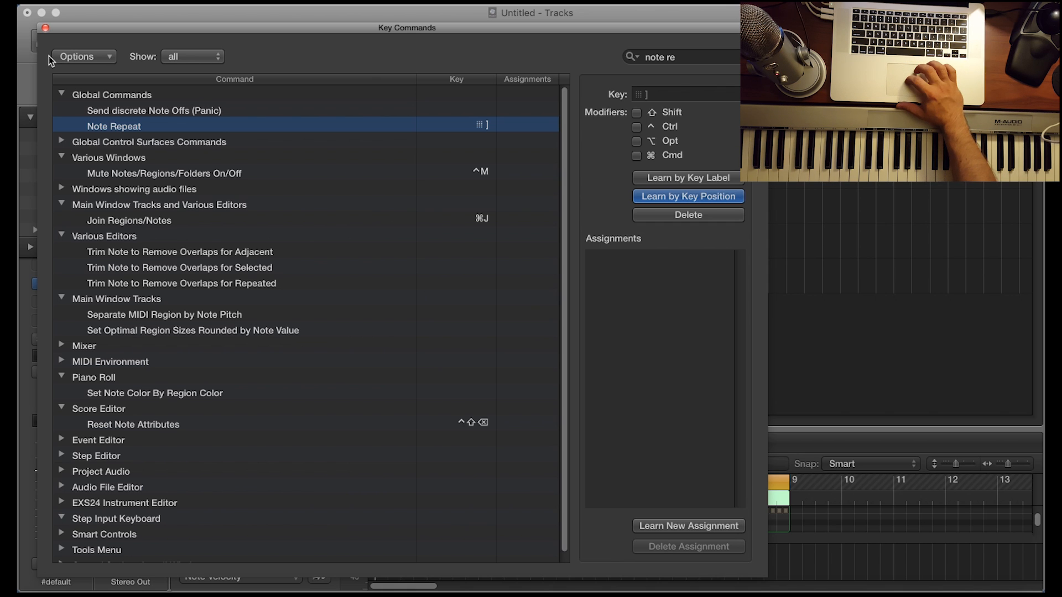
left_click(45, 27)
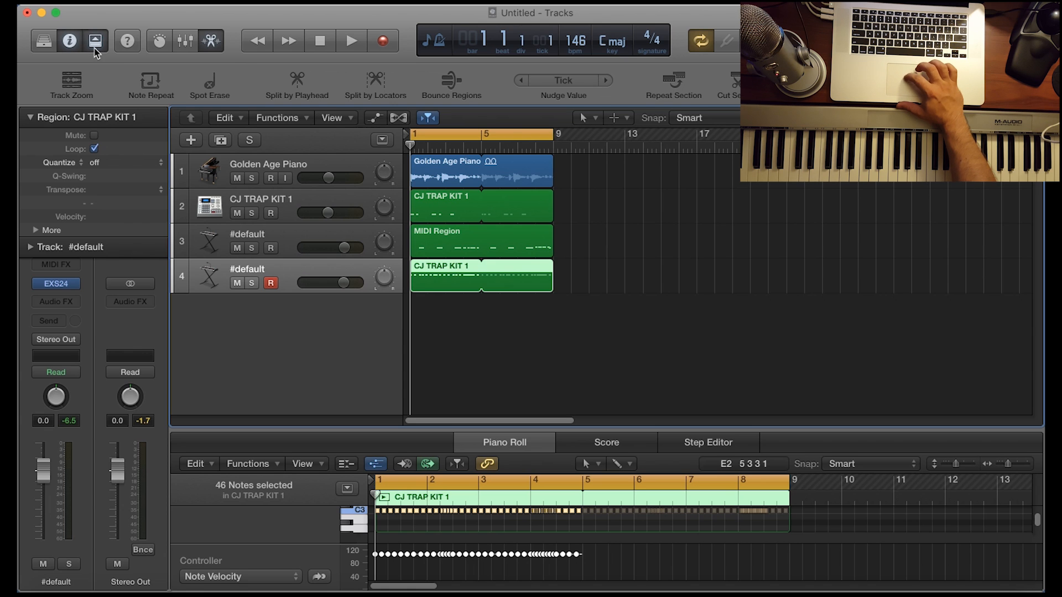
Bring up the Note Repeat settings at a 1/64-note rate for recording hi-hats.
left_click(95, 41)
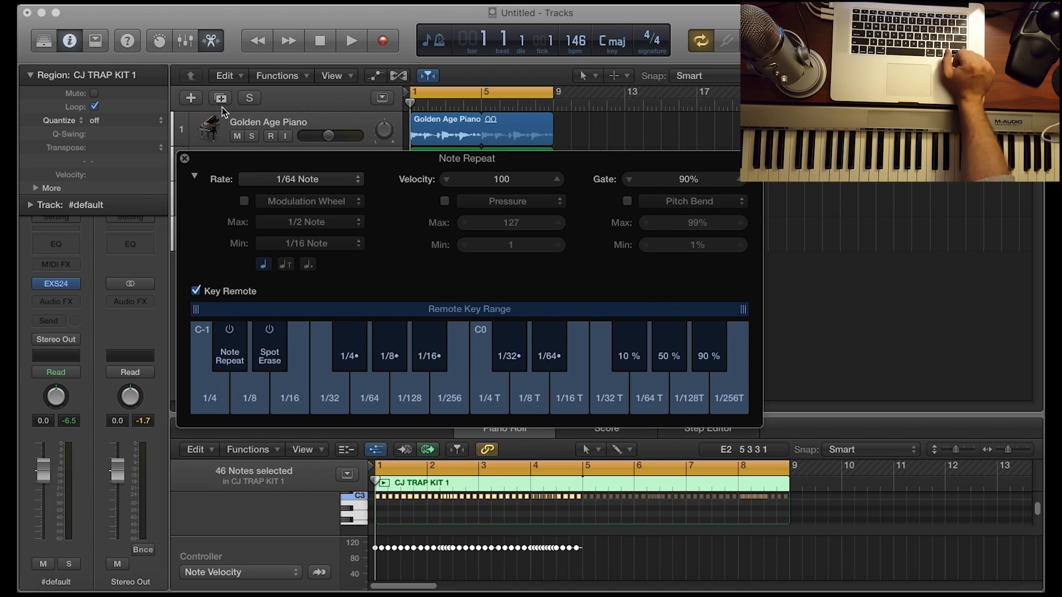
mouse_move(367, 193)
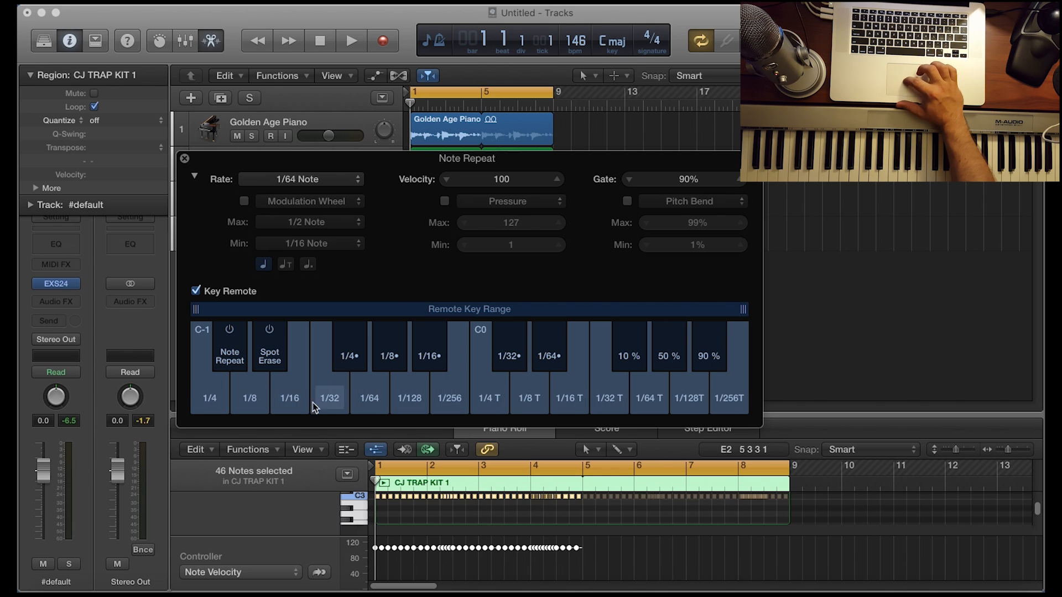
mouse_move(488, 398)
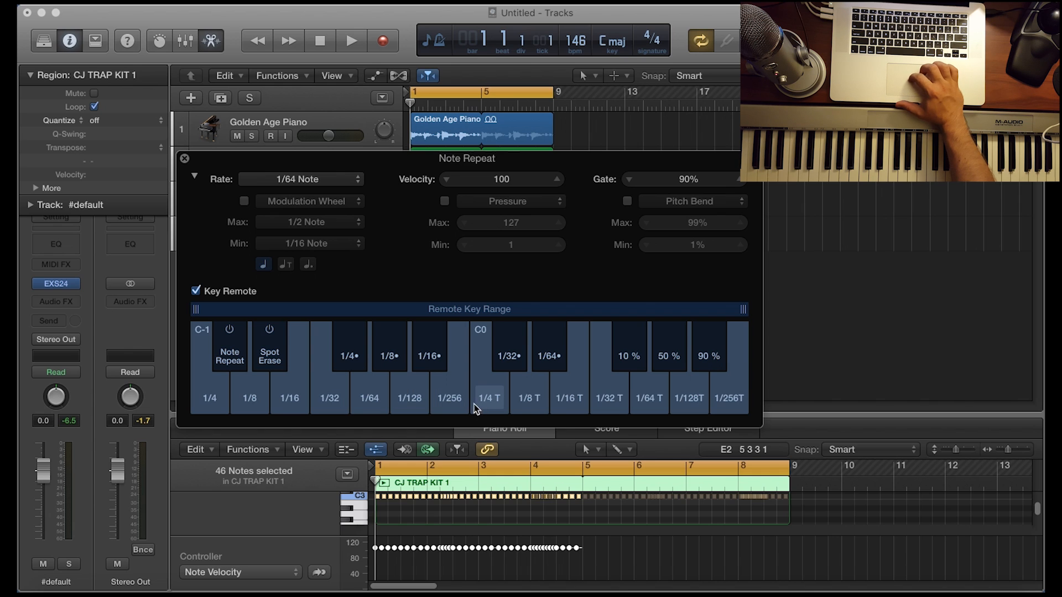
mouse_move(495, 406)
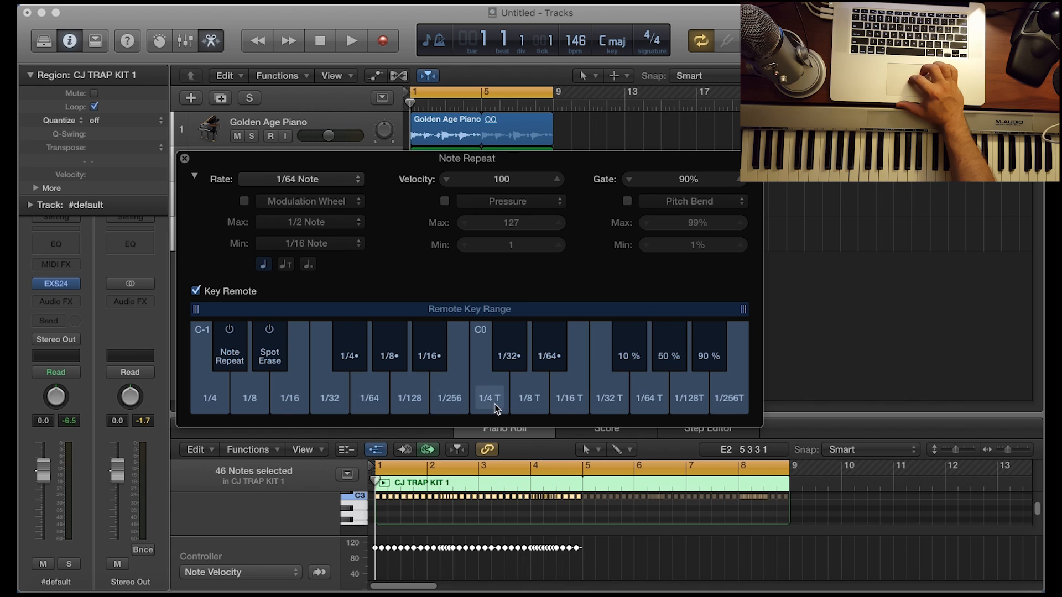
mouse_move(331, 397)
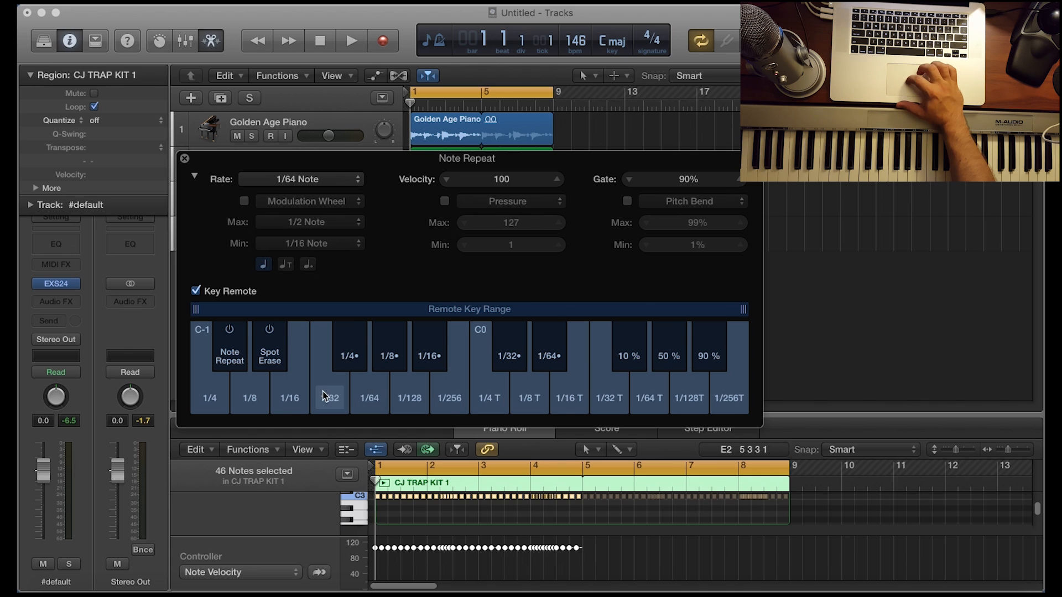
mouse_move(290, 398)
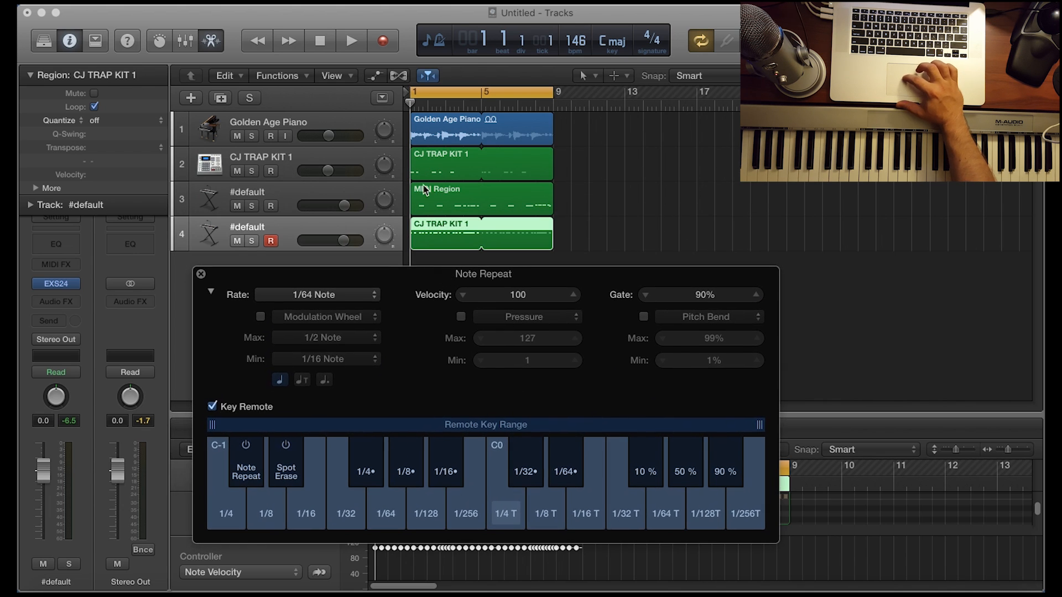
mouse_move(436, 161)
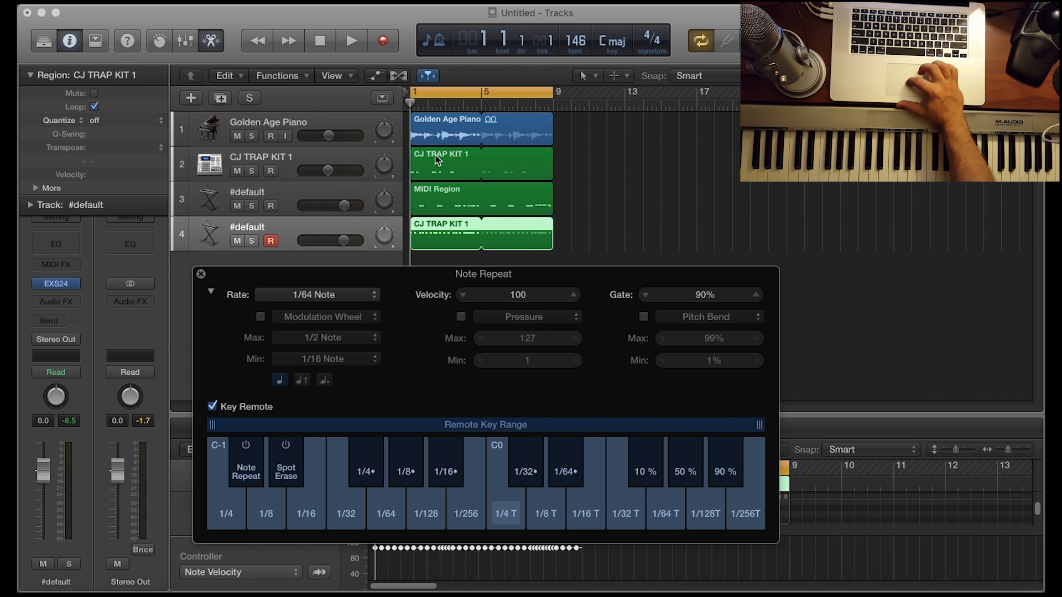
mouse_move(446, 194)
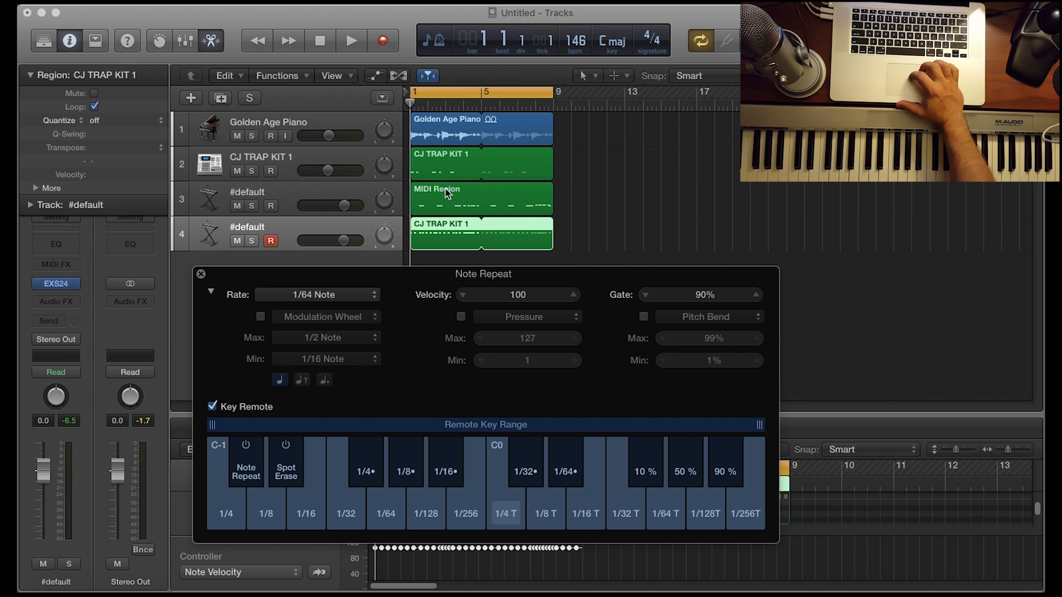
mouse_move(500, 201)
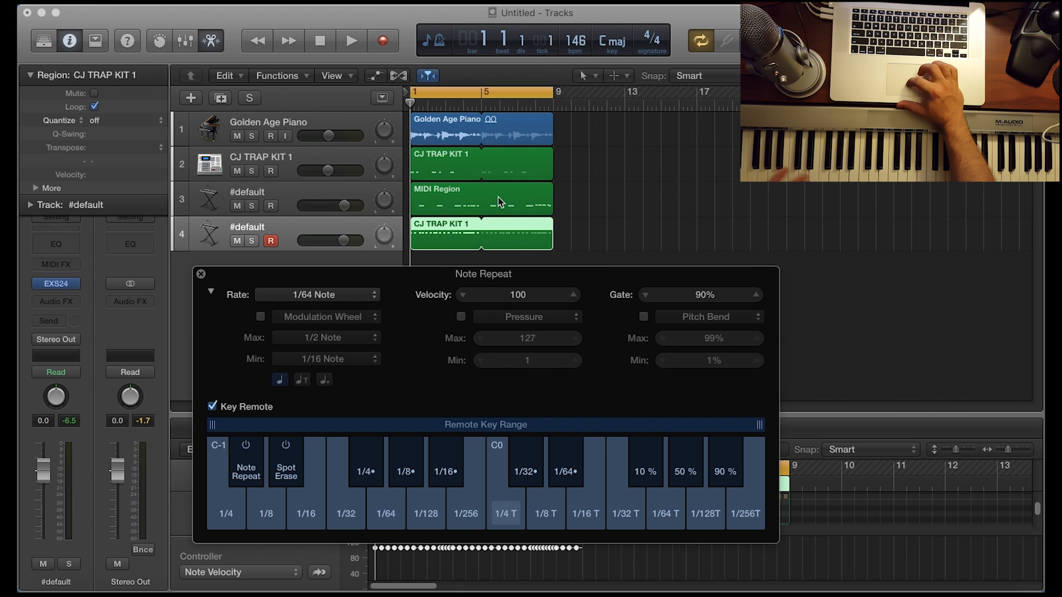
Select track 3's MIDI Region and deselect its notes in the Piano Roll during playback.
left_click(350, 41)
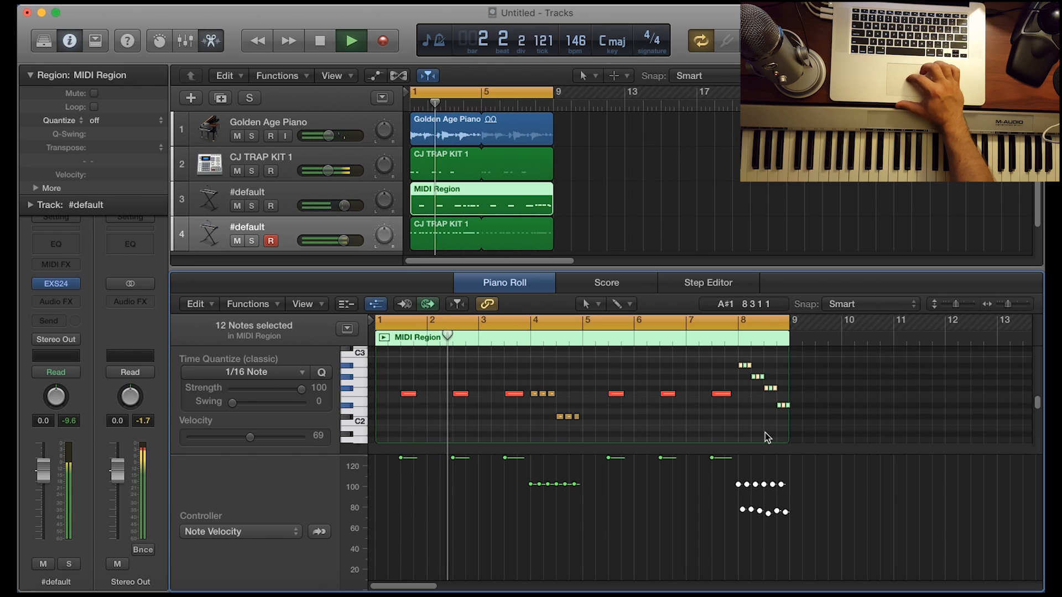
left_click(765, 511)
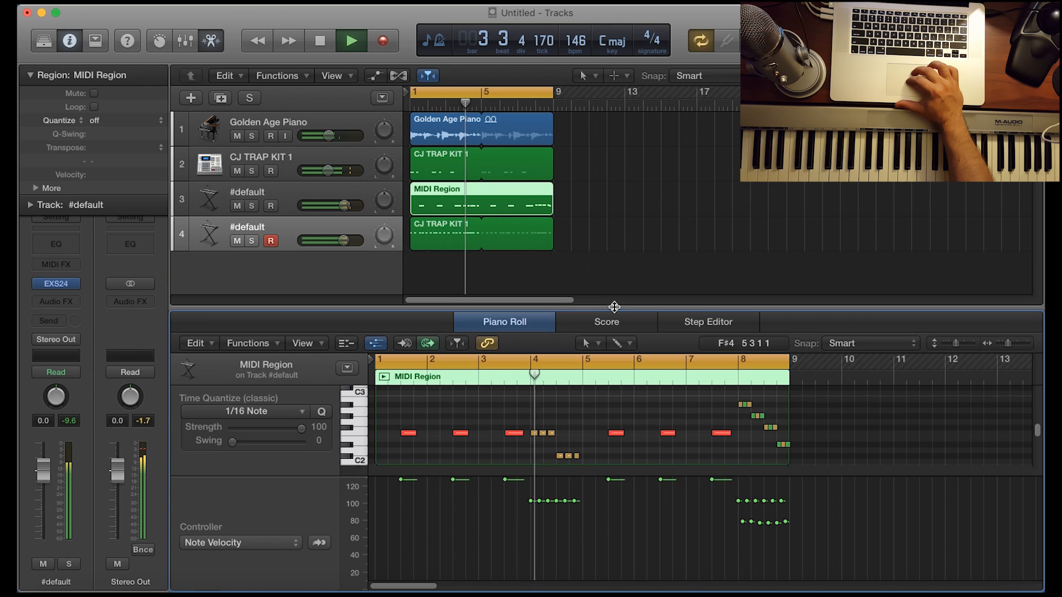
Stop playback, rewind to the start, and select track 4's CJ TRAP KIT 1 region.
left_click(352, 41)
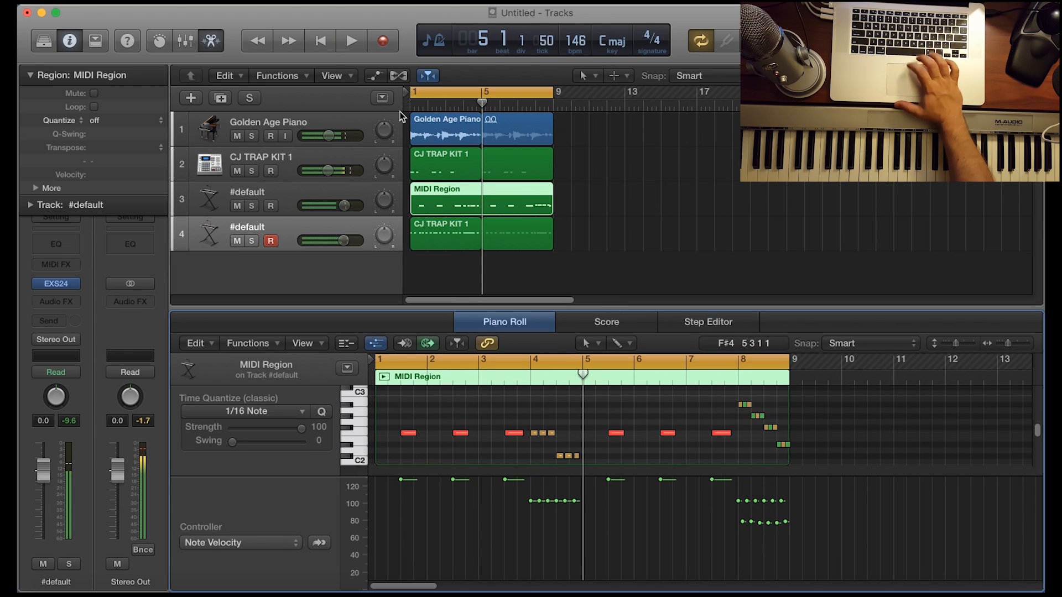
left_click(321, 41)
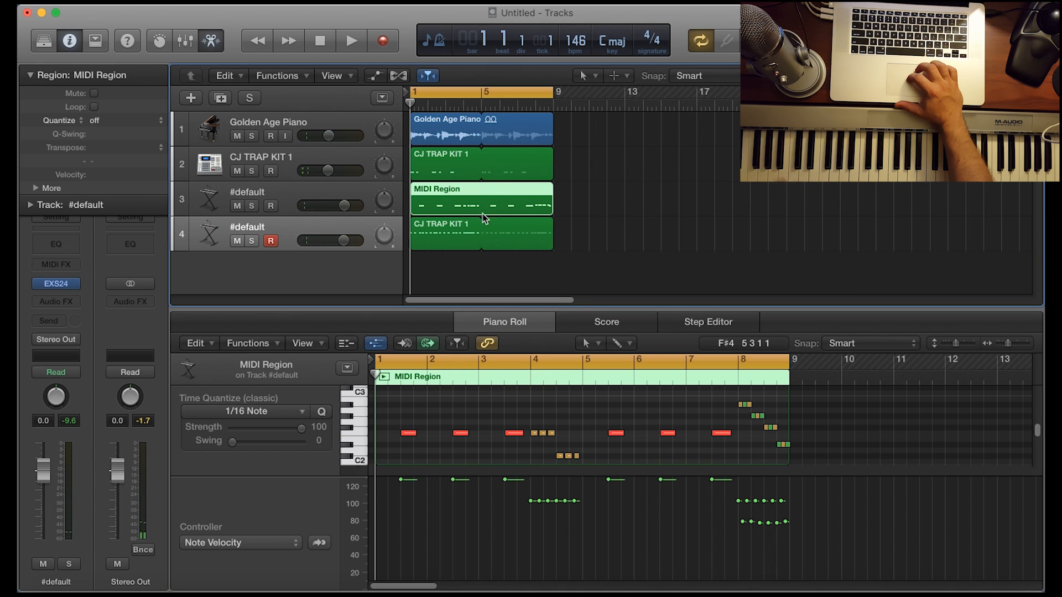
mouse_move(488, 220)
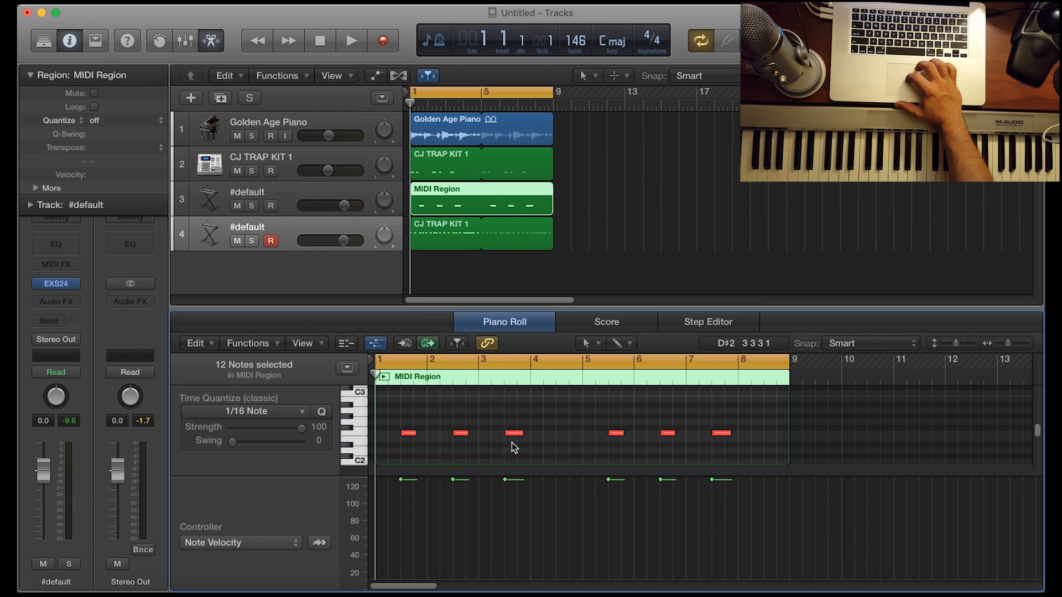
mouse_move(591, 460)
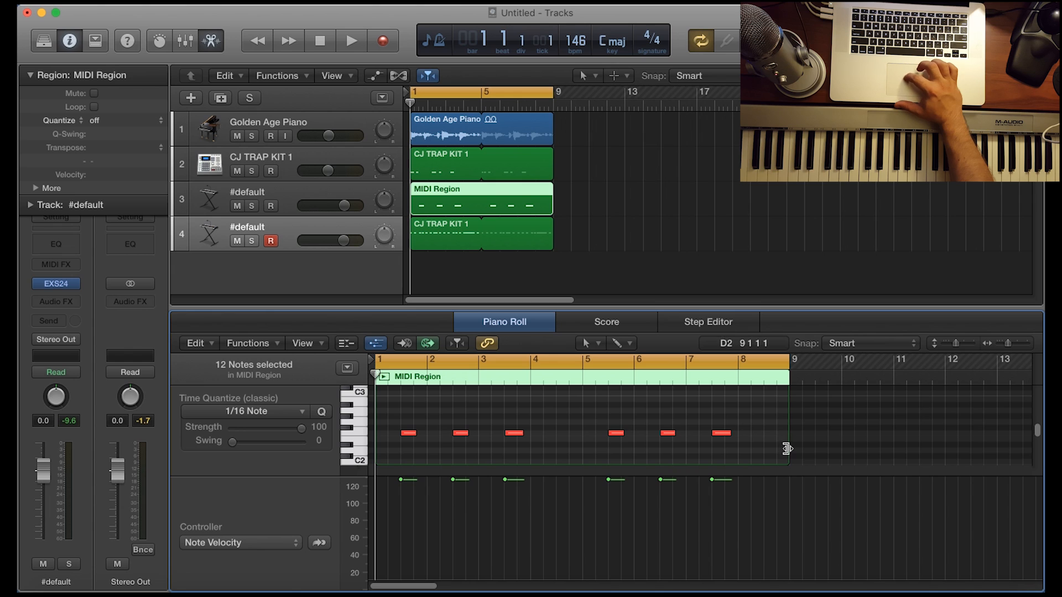
mouse_move(785, 420)
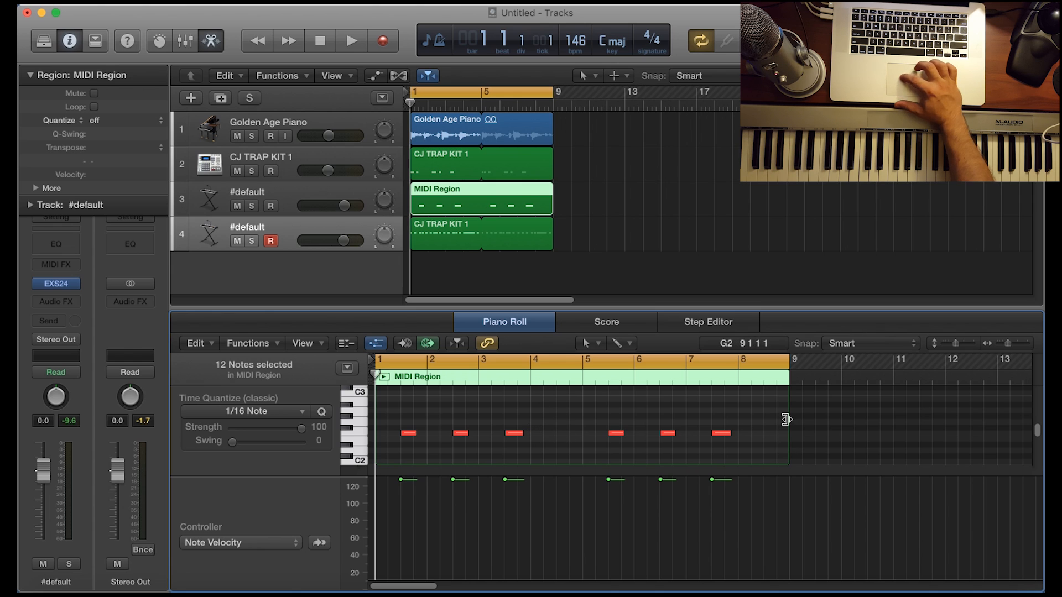
mouse_move(779, 421)
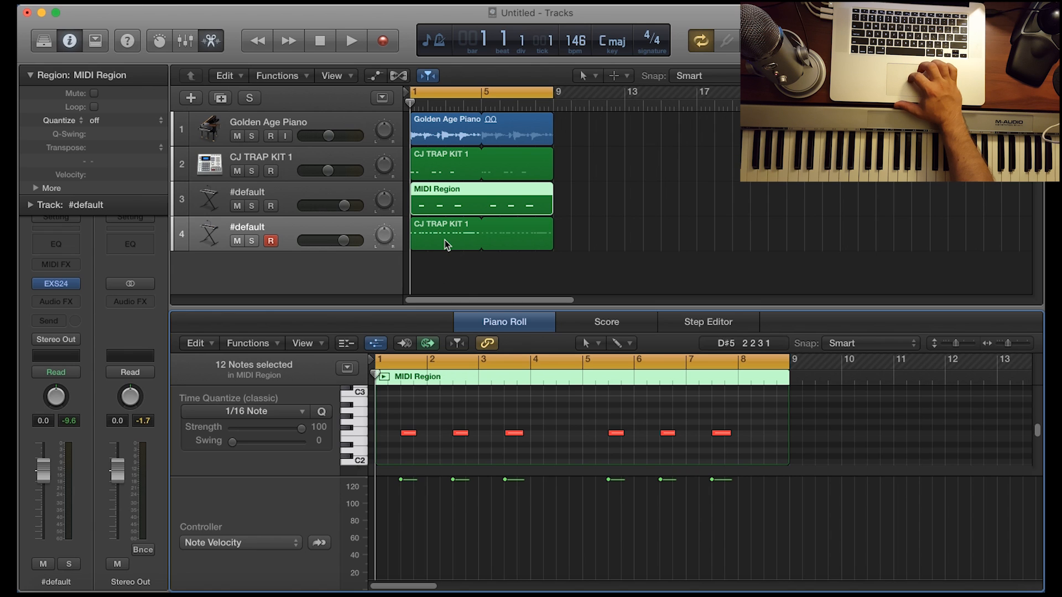
mouse_move(453, 249)
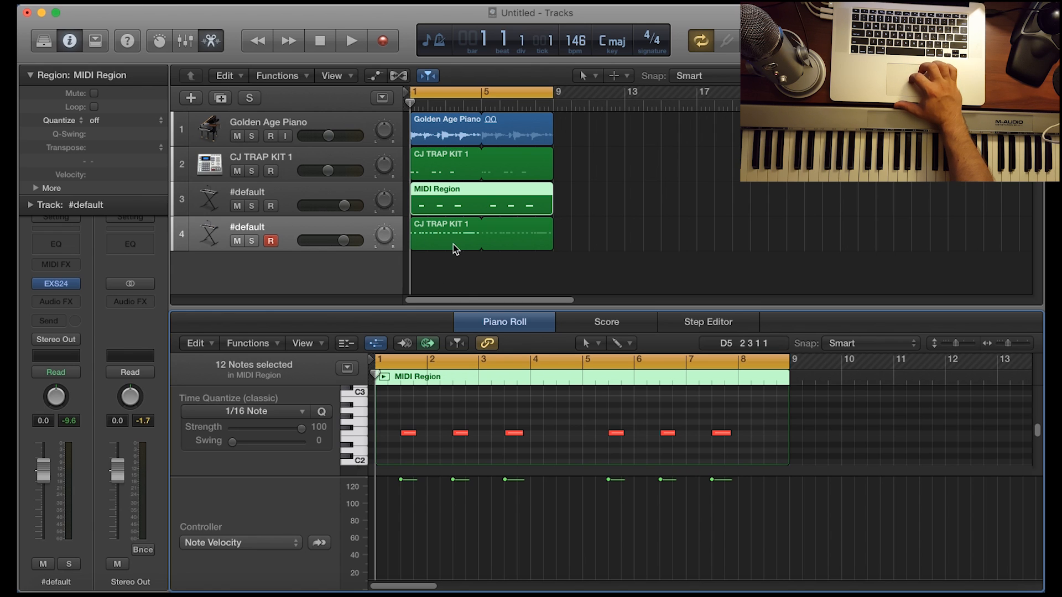
left_click(481, 234)
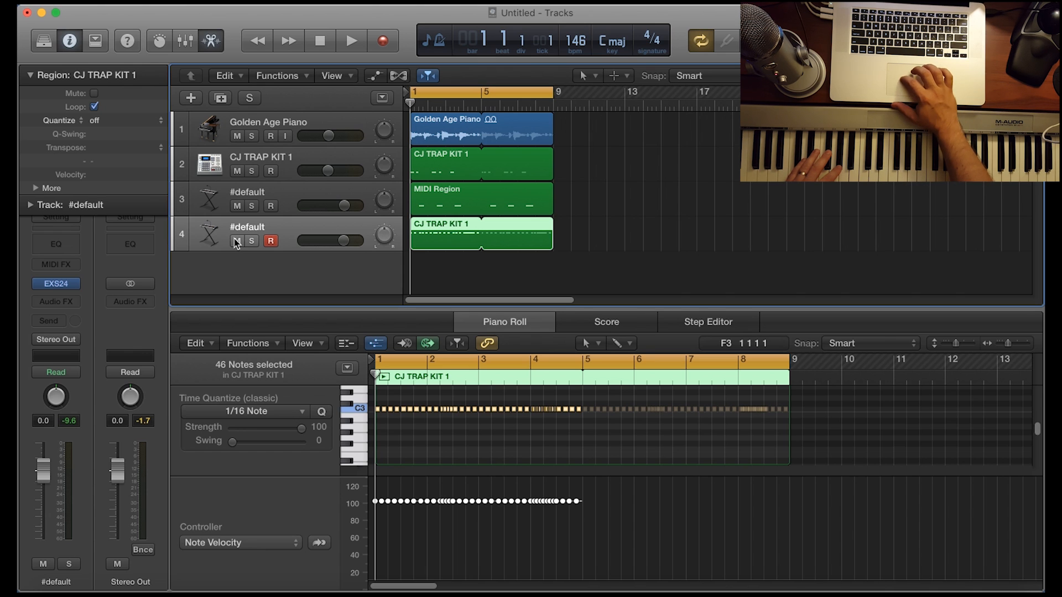
Mute the track 4 hi-hats and set a four-bar cycle over bars 1–5.
left_click(236, 241)
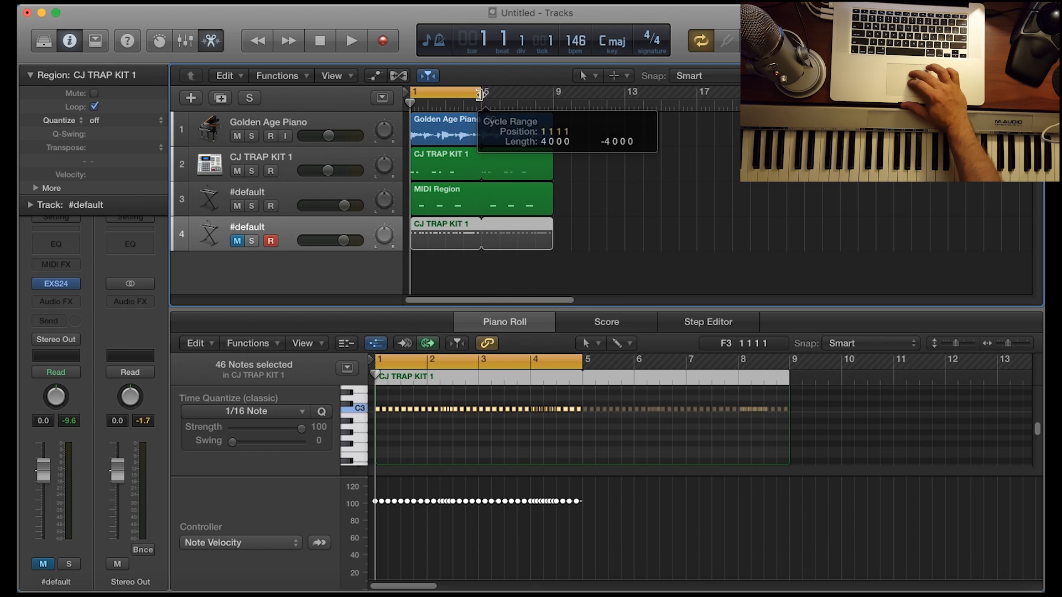
left_click(481, 197)
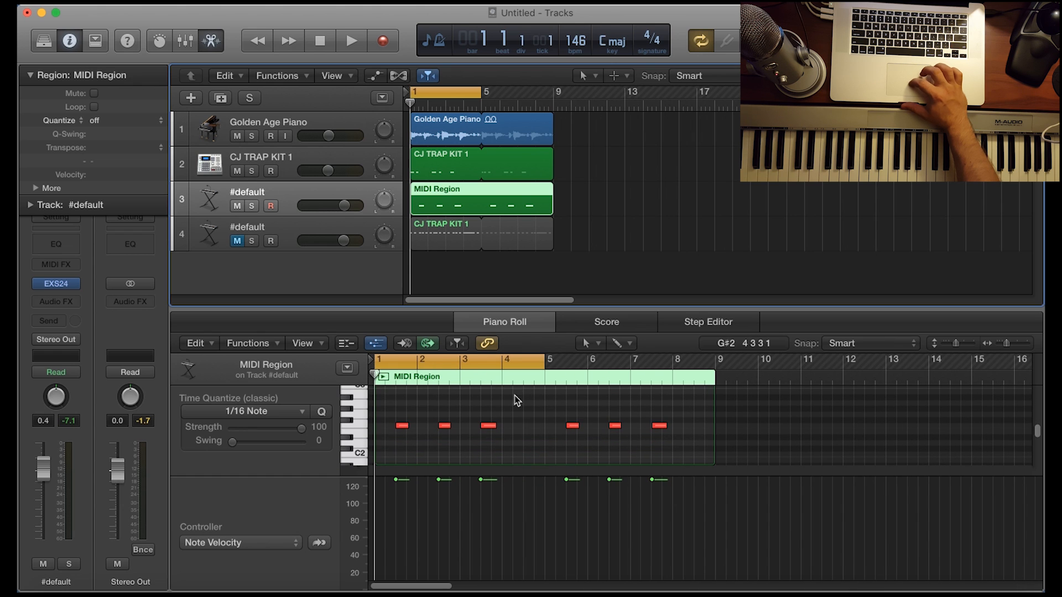
mouse_move(527, 422)
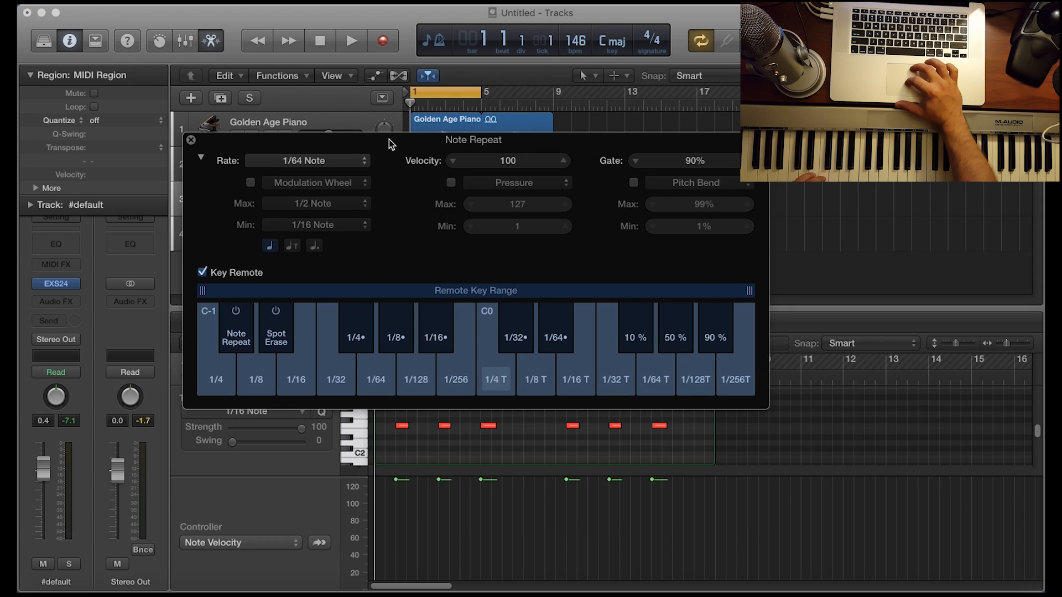
mouse_move(236, 337)
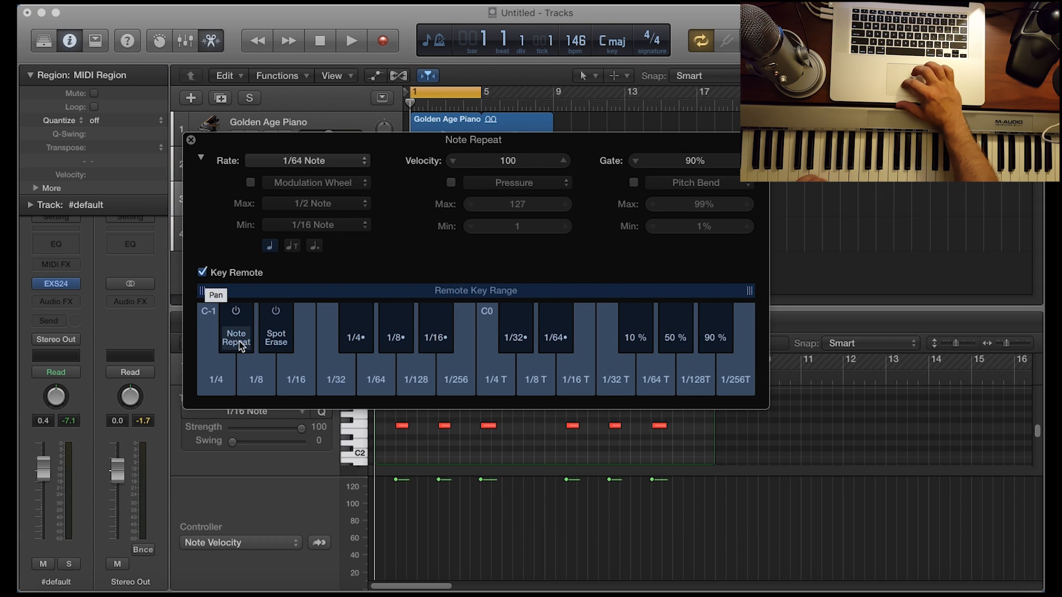
mouse_move(243, 345)
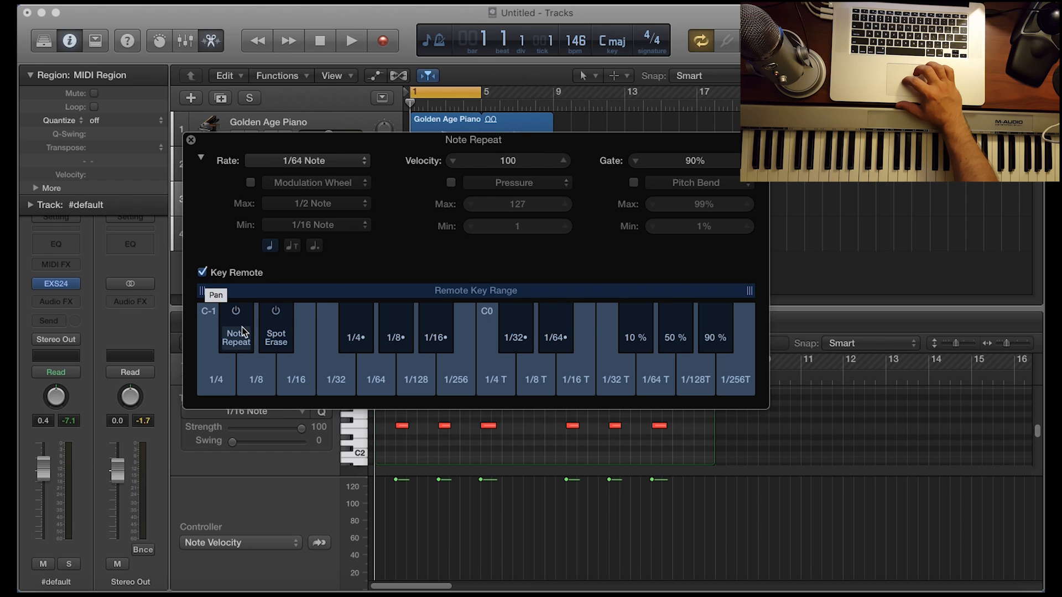
mouse_move(237, 330)
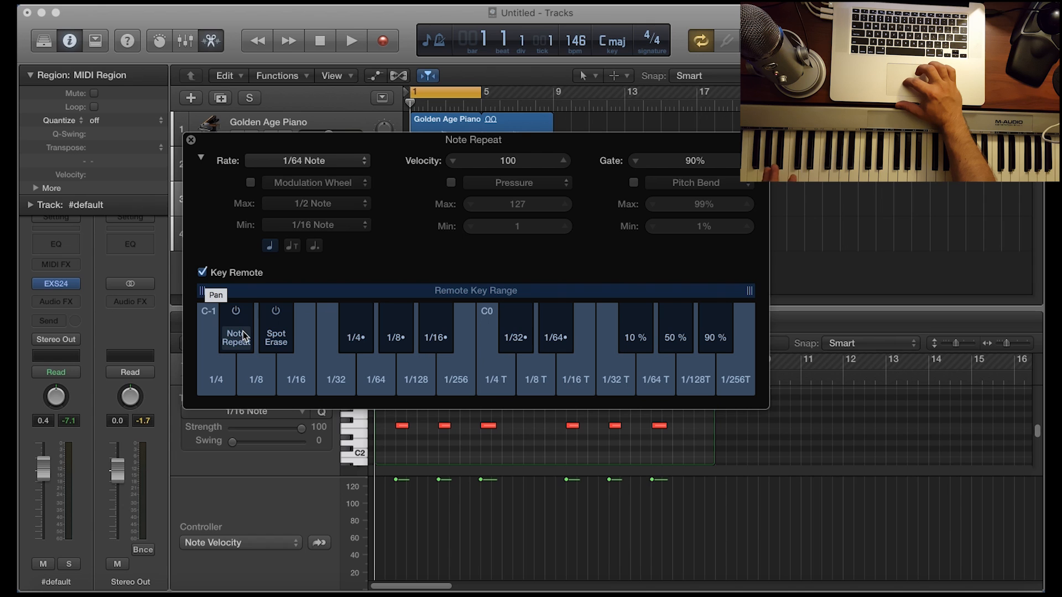
mouse_move(275, 342)
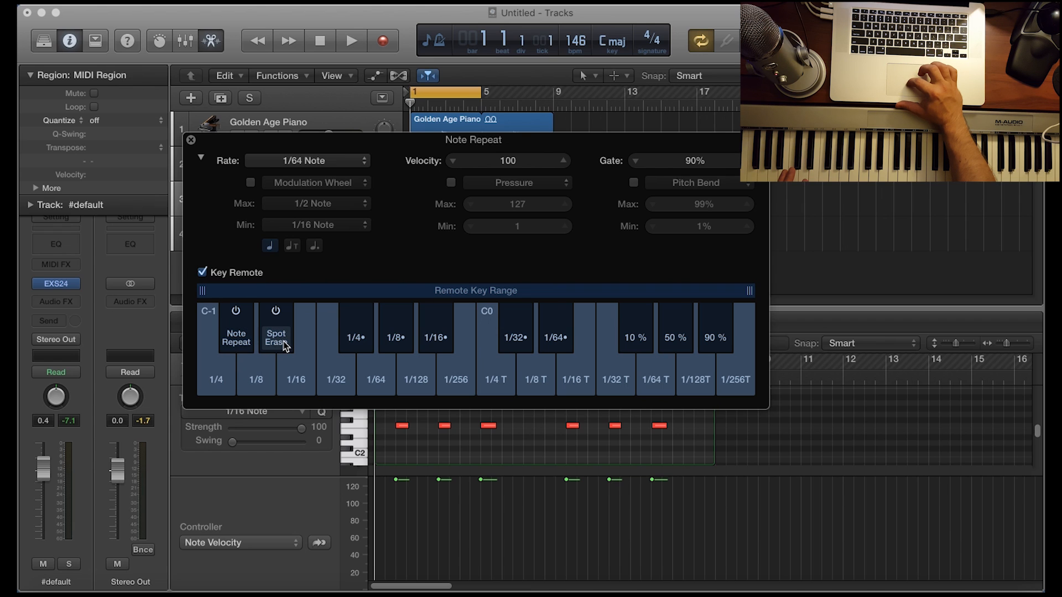
mouse_move(237, 339)
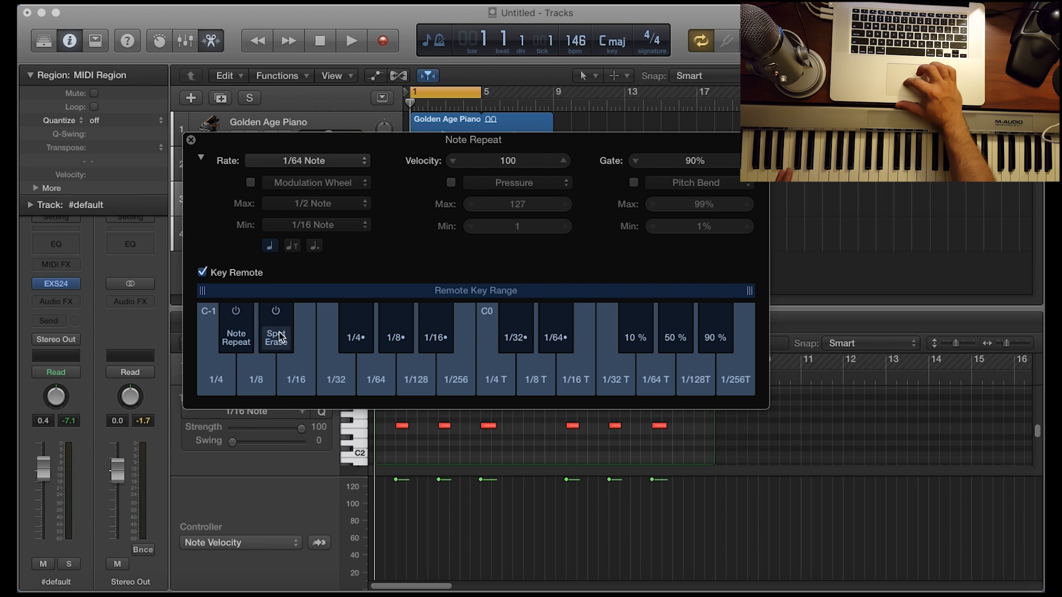
mouse_move(274, 342)
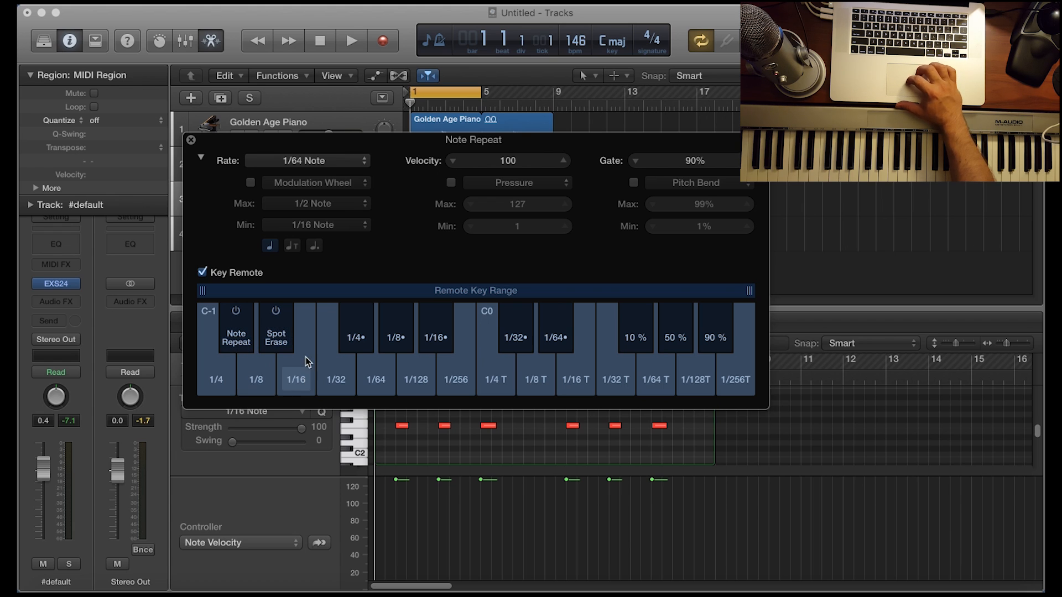
mouse_move(263, 358)
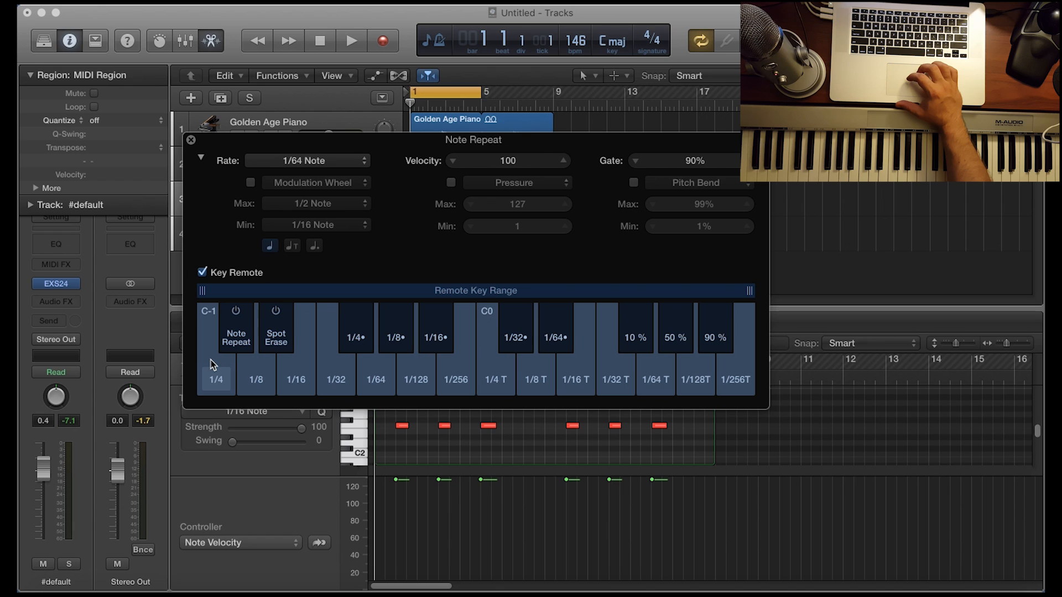
mouse_move(157, 404)
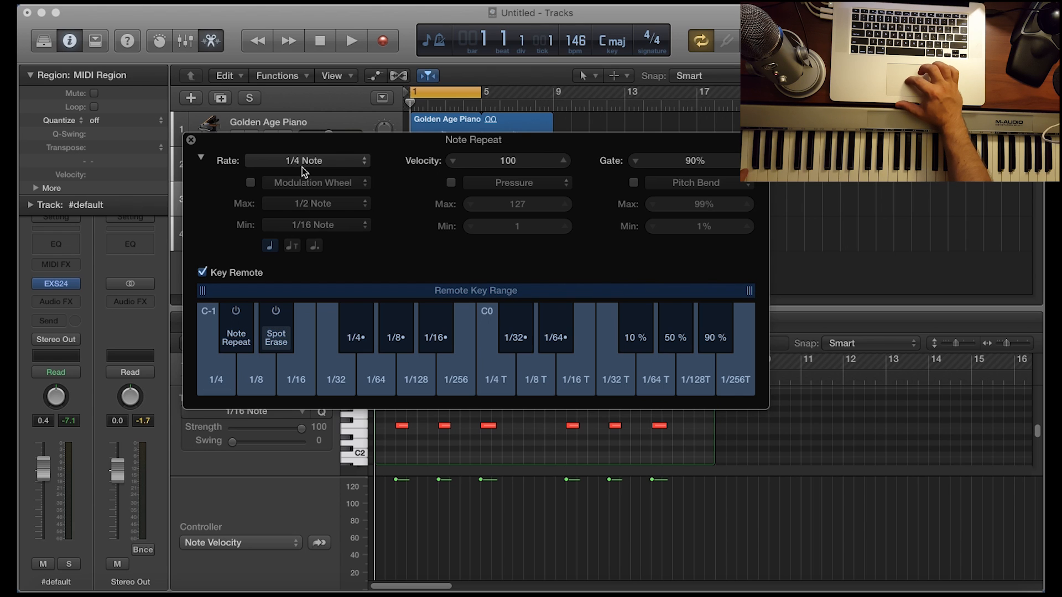
mouse_move(336, 217)
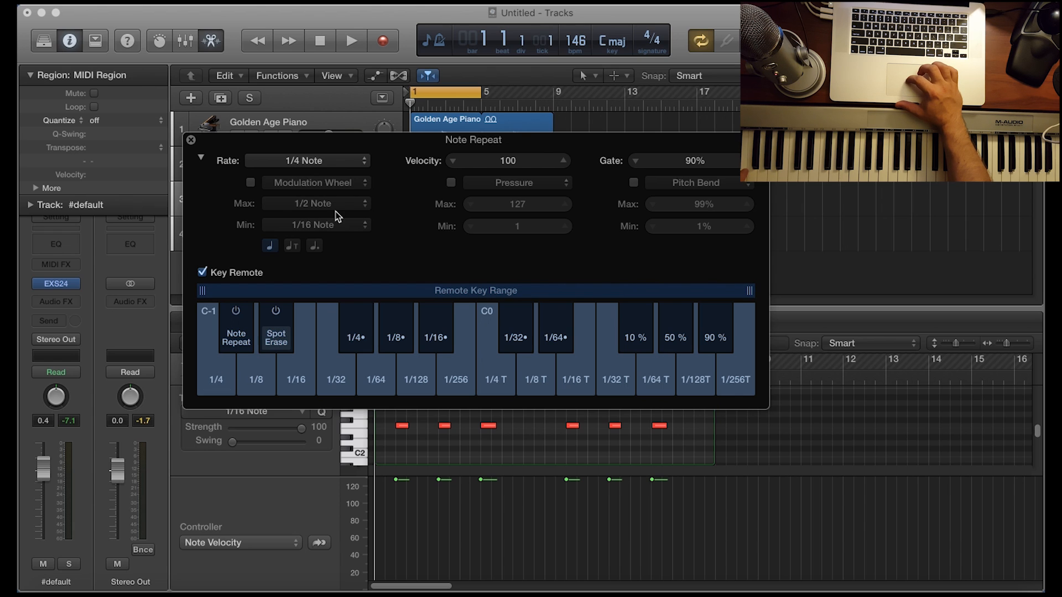
Review the Key Remote rate keys, leaving the rate at 1/256 note, then close Note Repeat.
left_click(306, 160)
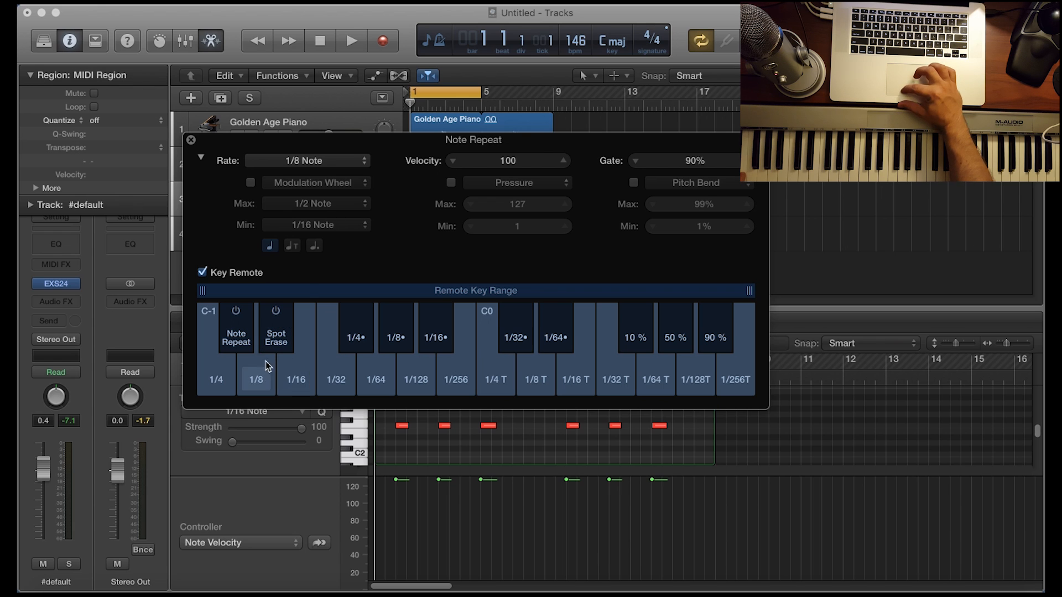
mouse_move(303, 228)
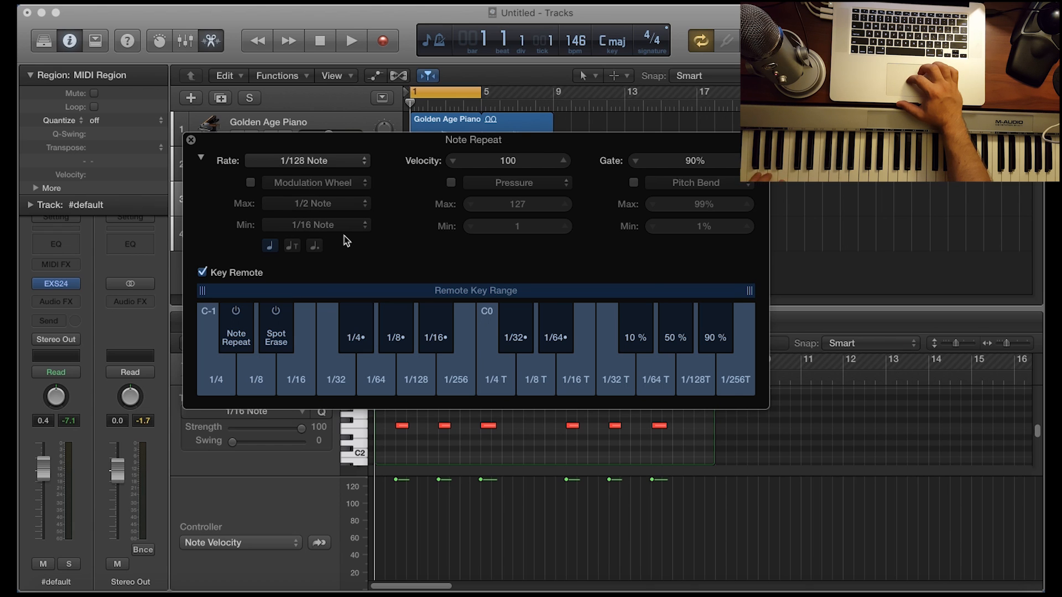
left_click(455, 380)
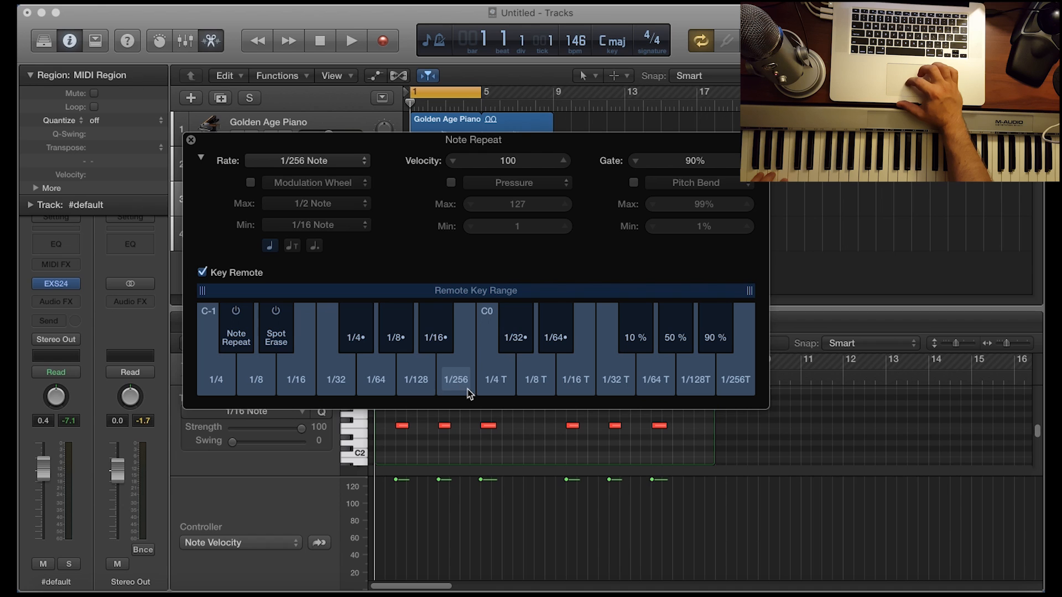
mouse_move(496, 393)
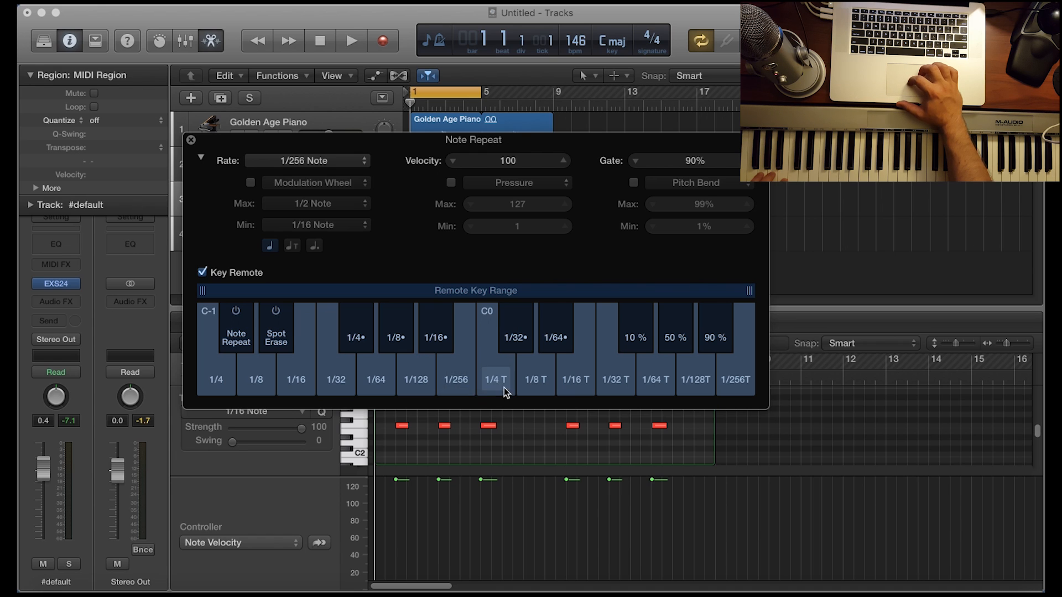
mouse_move(501, 392)
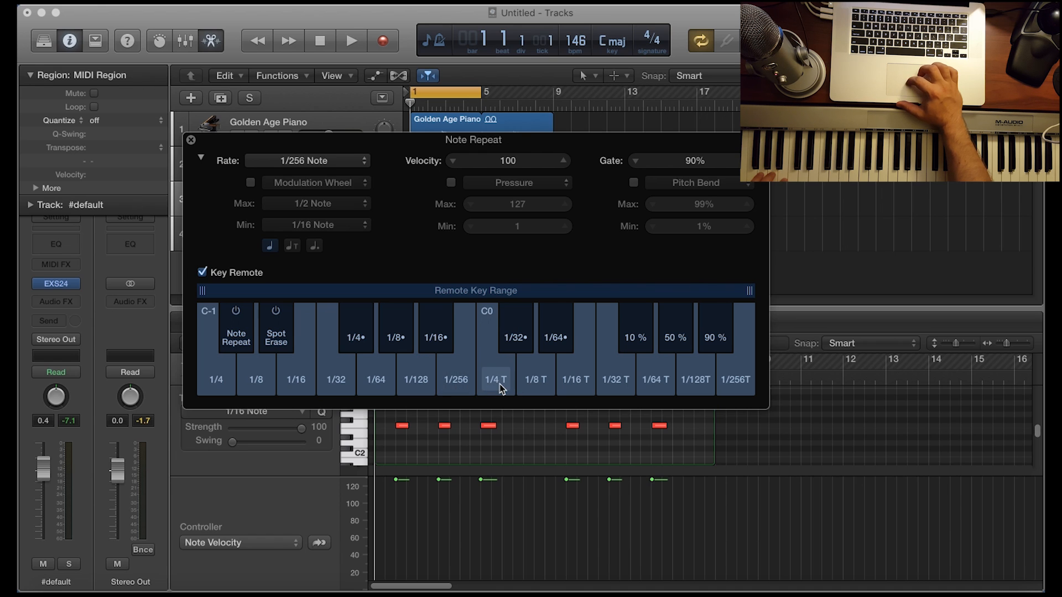
mouse_move(513, 390)
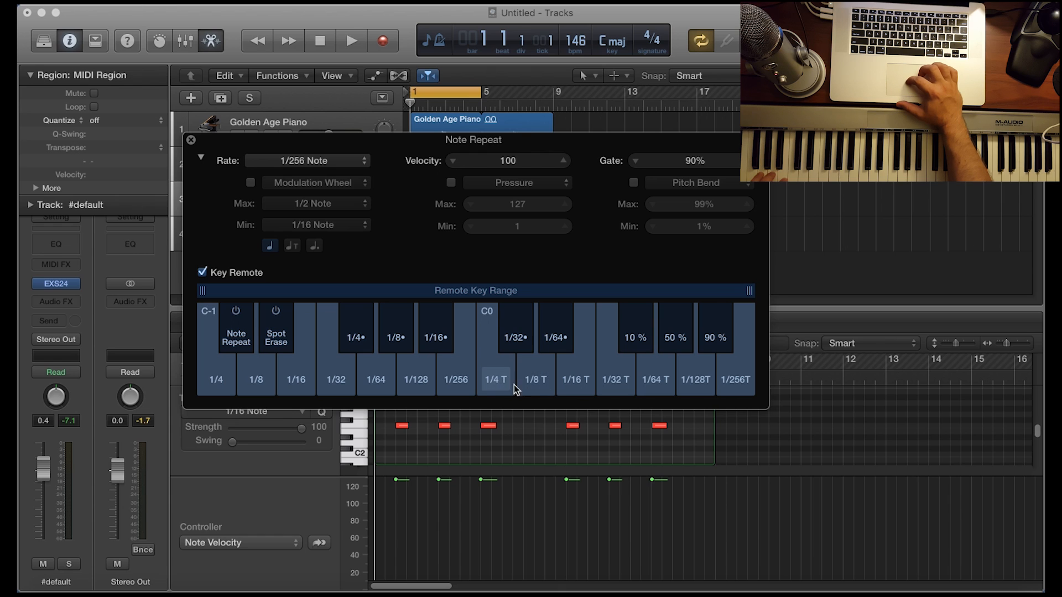
mouse_move(536, 380)
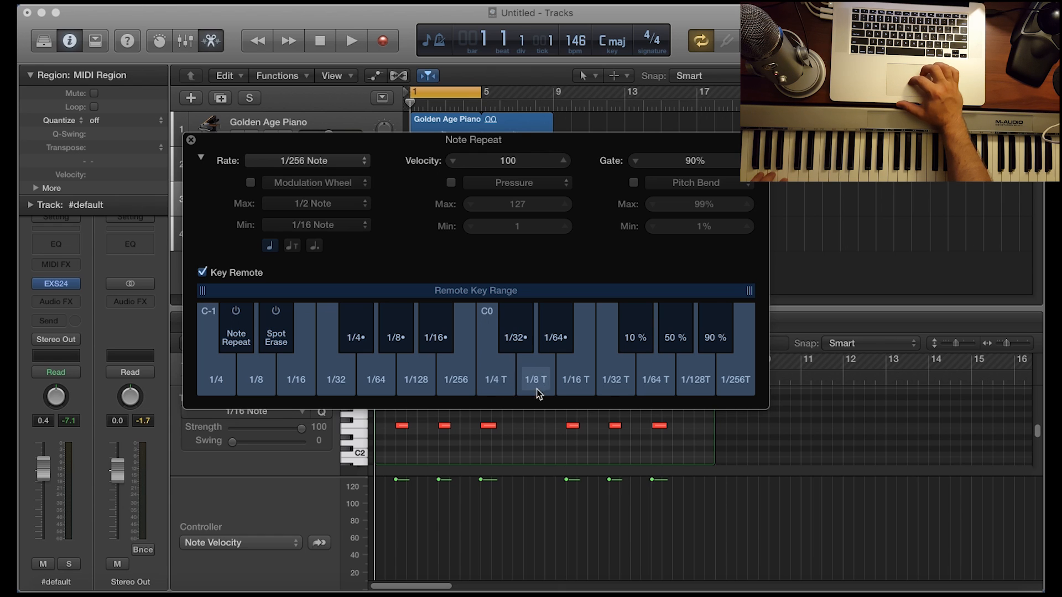
mouse_move(548, 392)
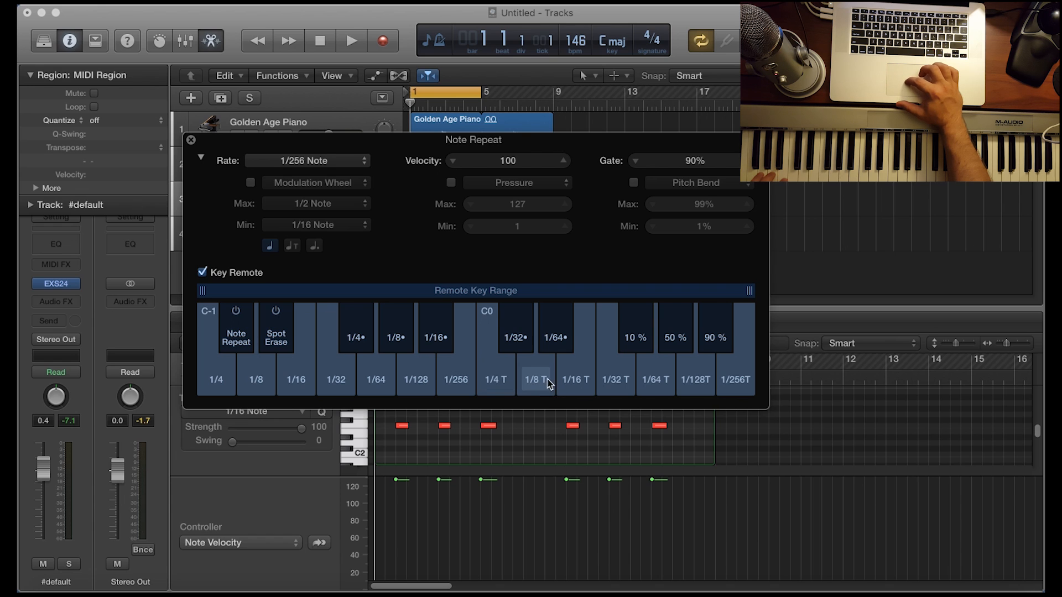
mouse_move(496, 379)
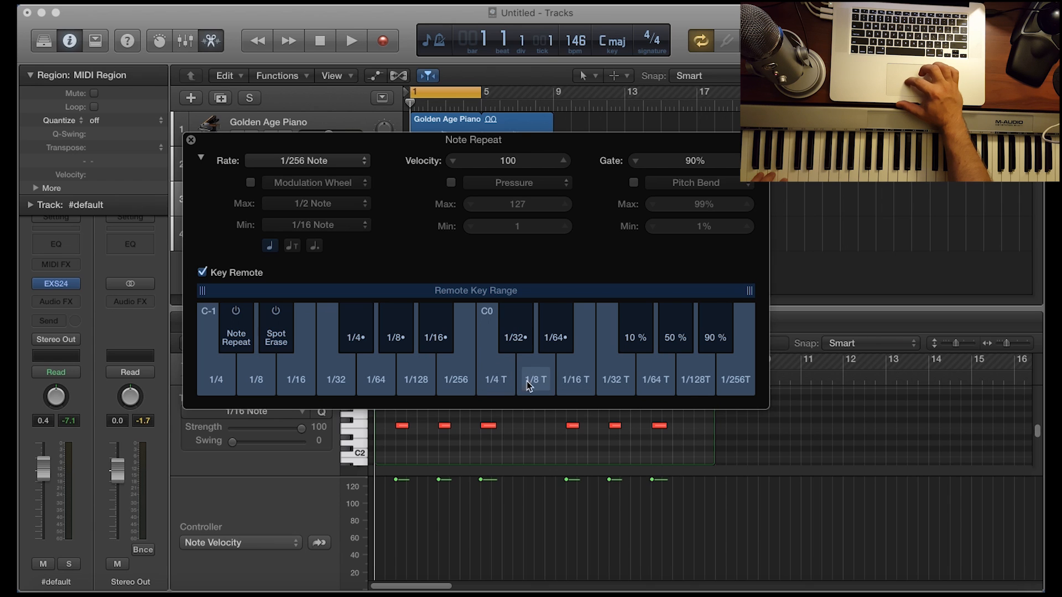
mouse_move(616, 388)
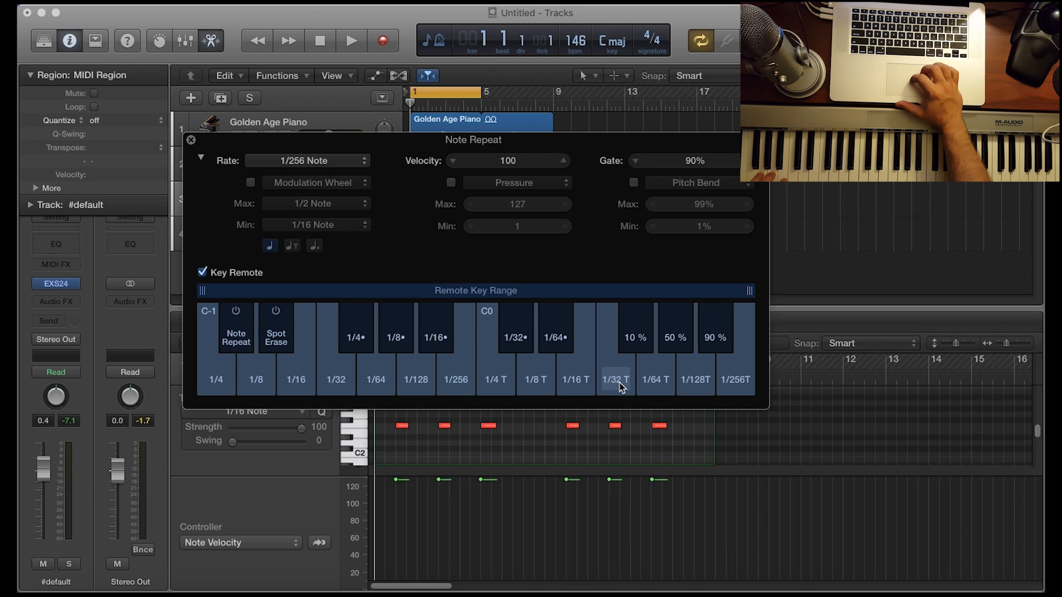
mouse_move(603, 386)
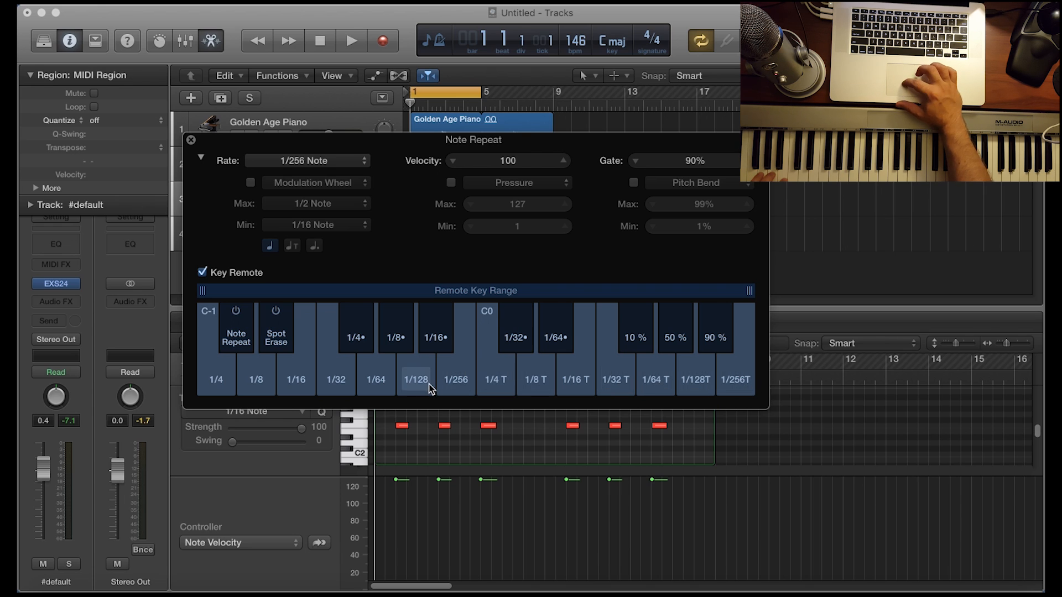
mouse_move(455, 380)
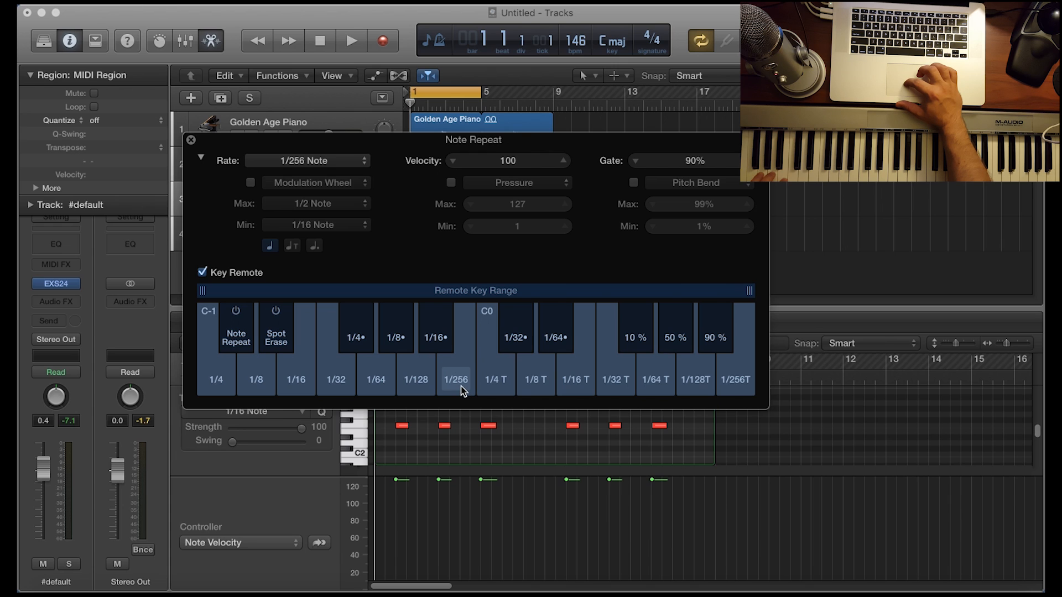
mouse_move(496, 379)
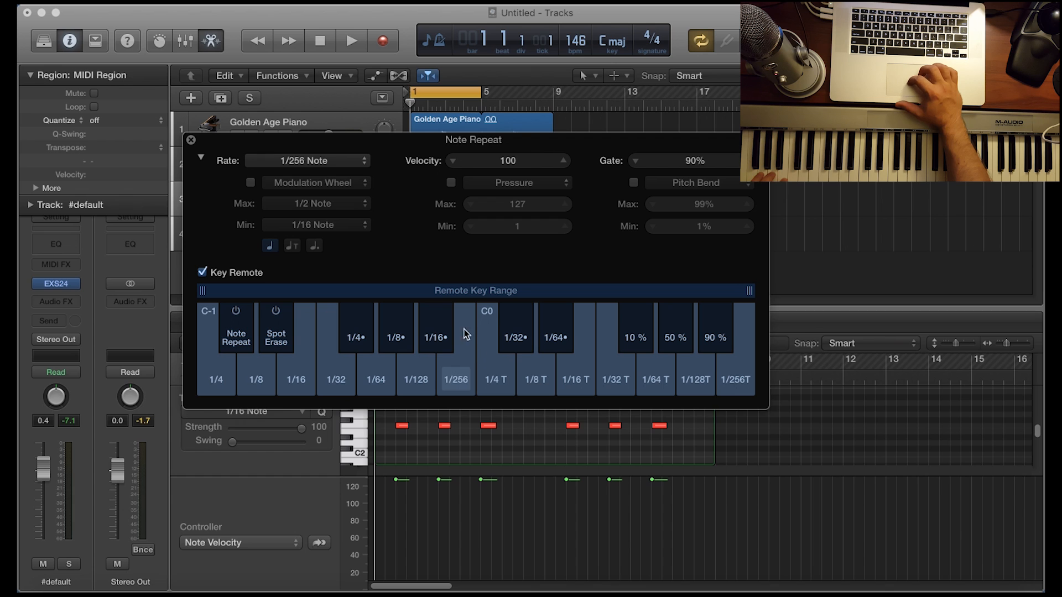
mouse_move(461, 383)
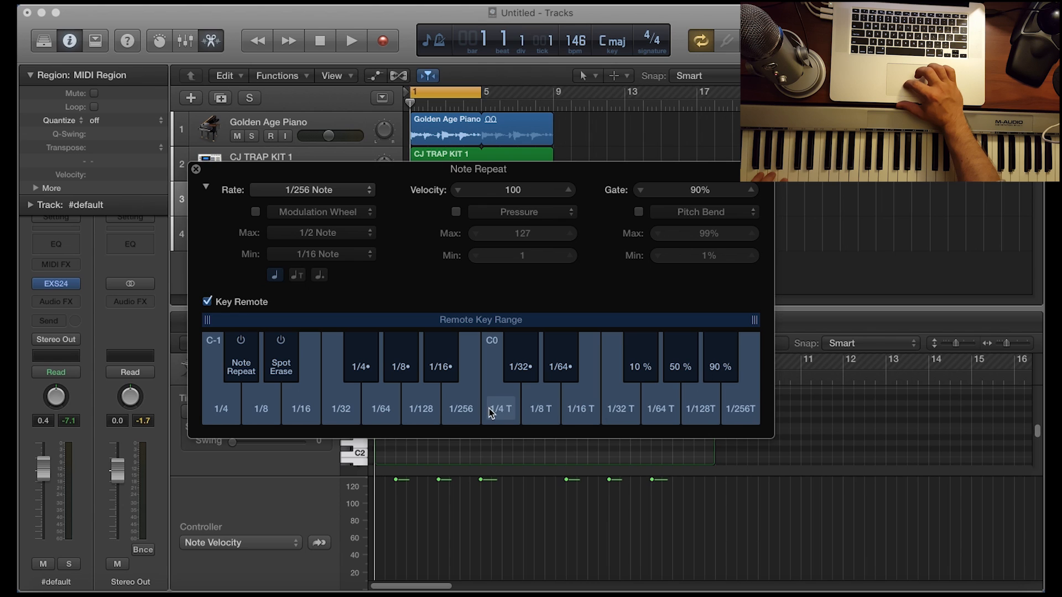
mouse_move(502, 421)
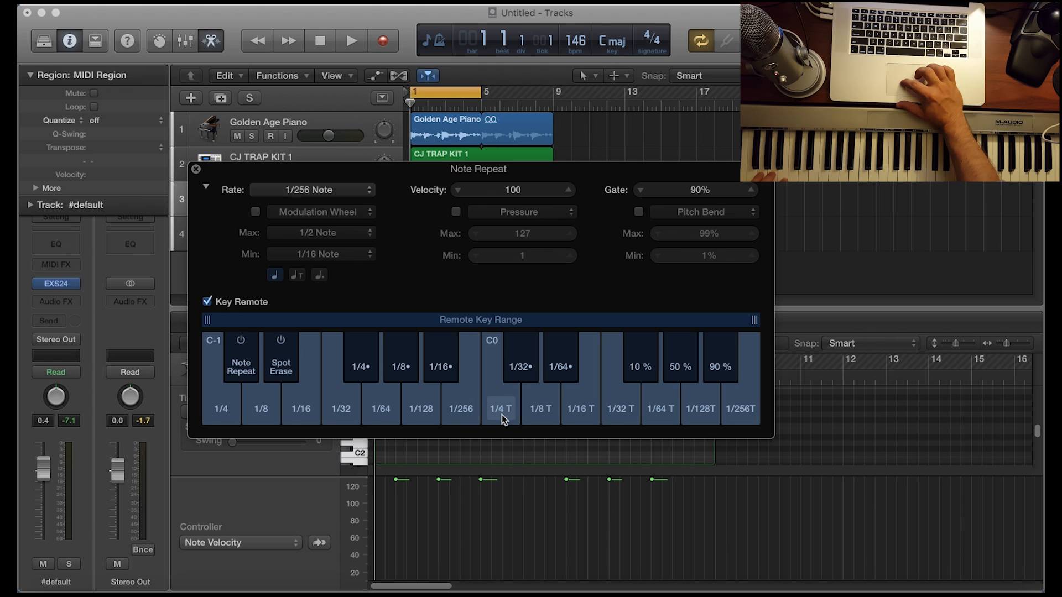
mouse_move(621, 419)
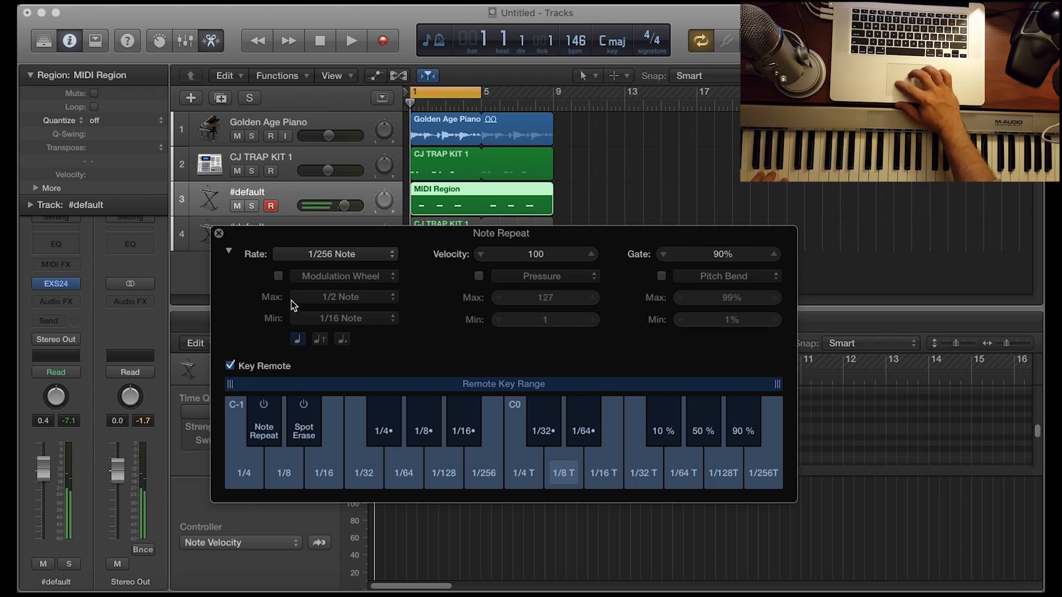
left_click(217, 233)
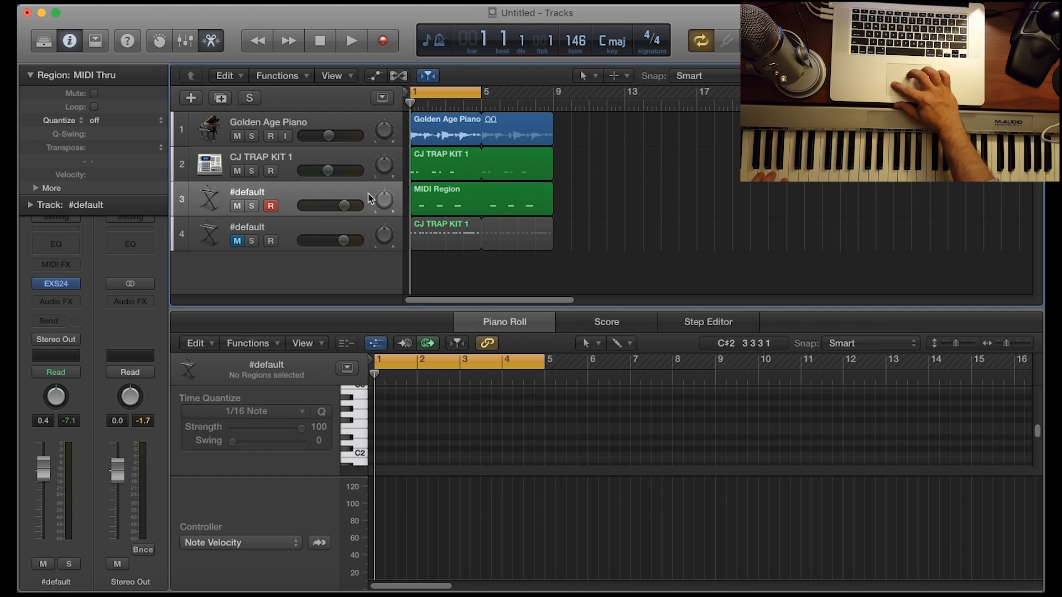
Select the record-enabled #default track 3 to bring Note Repeat back.
left_click(482, 198)
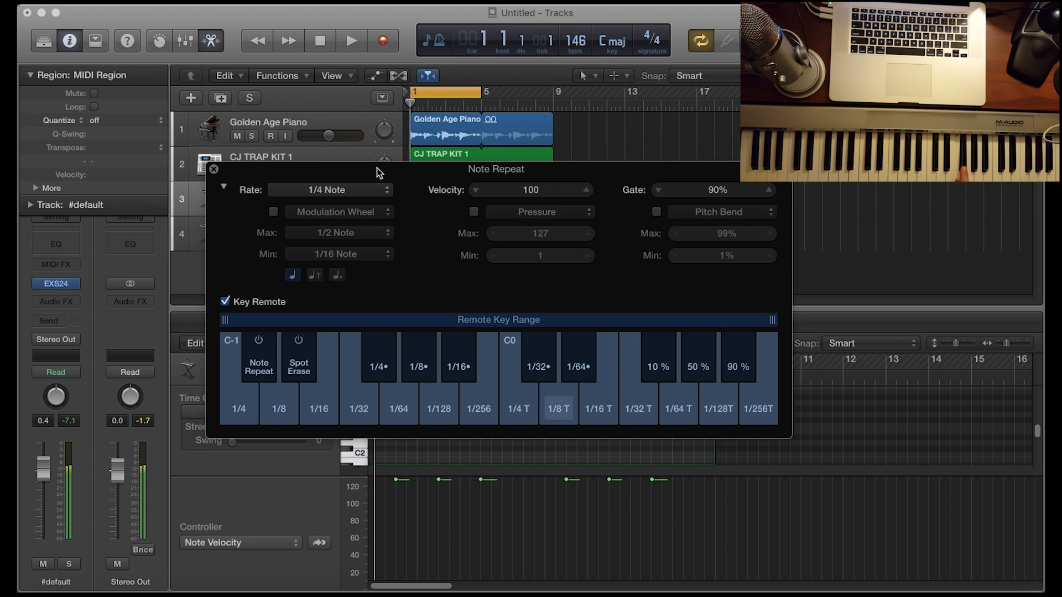
Focus the Note Repeat settings and uncover the tracks behind the window.
left_click(330, 189)
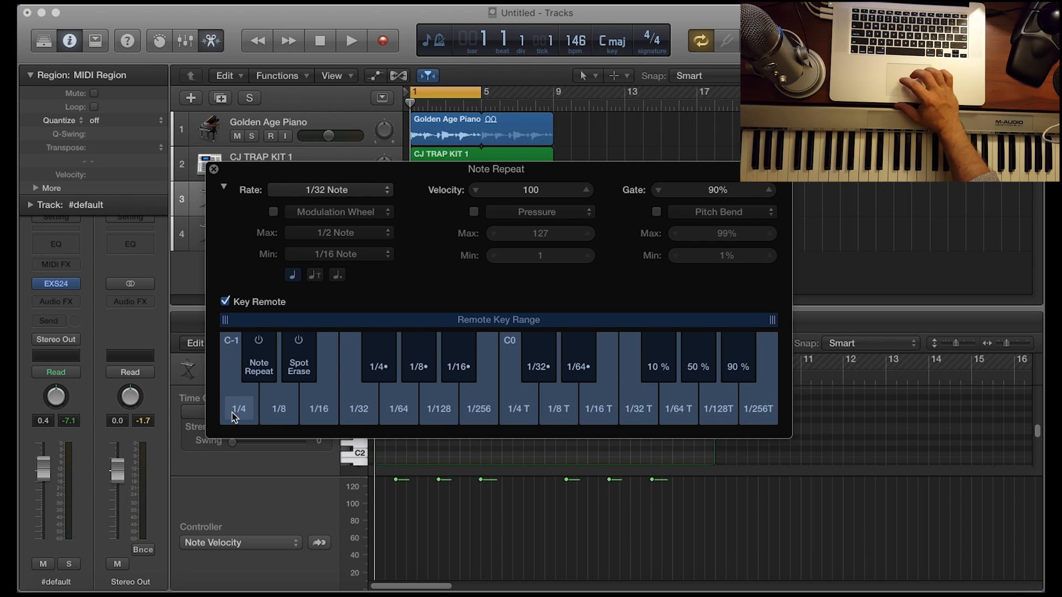
mouse_move(229, 412)
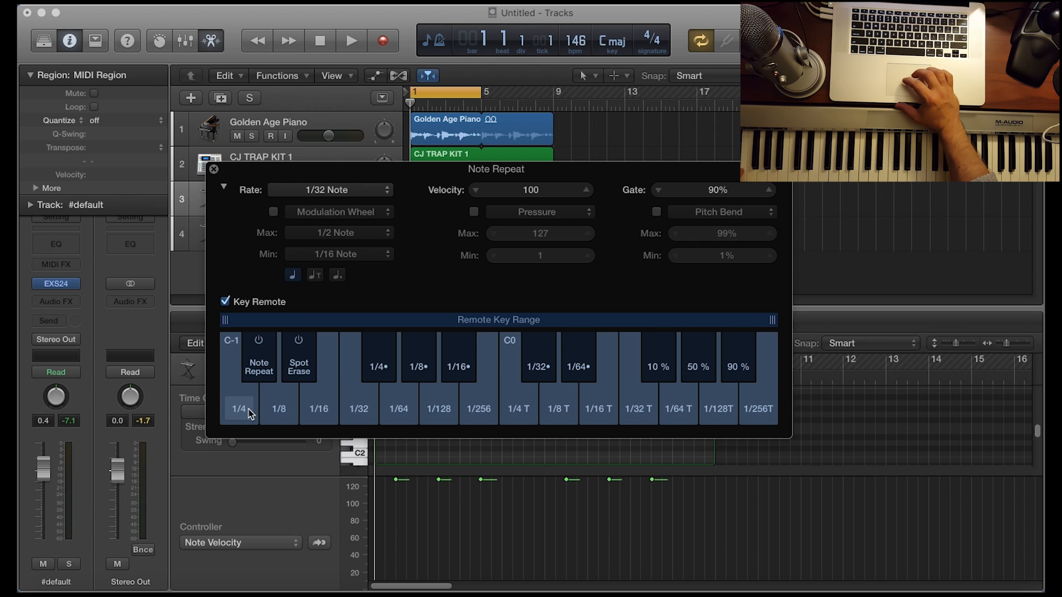
mouse_move(359, 408)
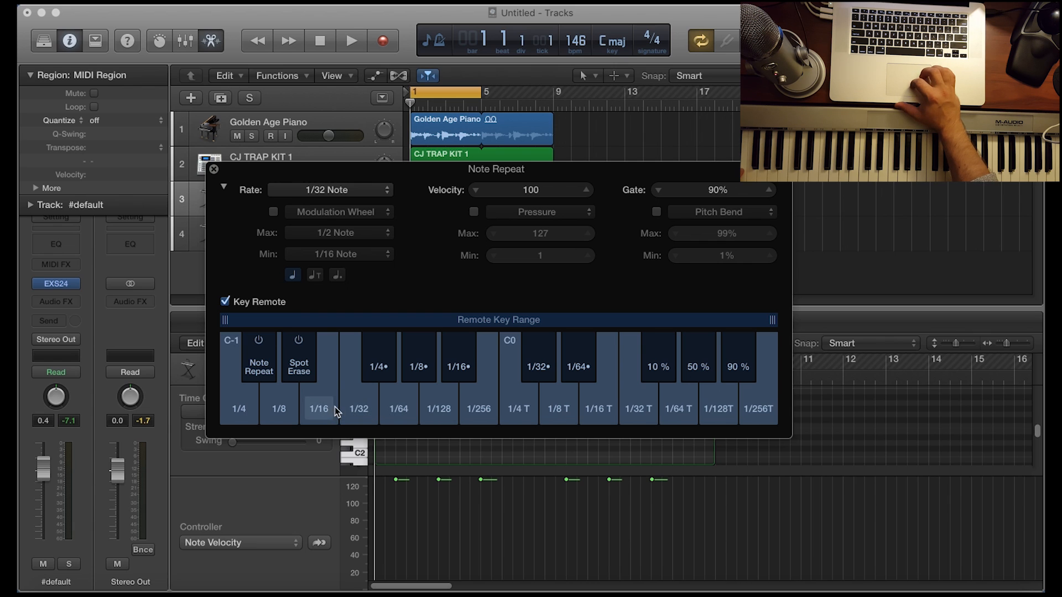
mouse_move(519, 409)
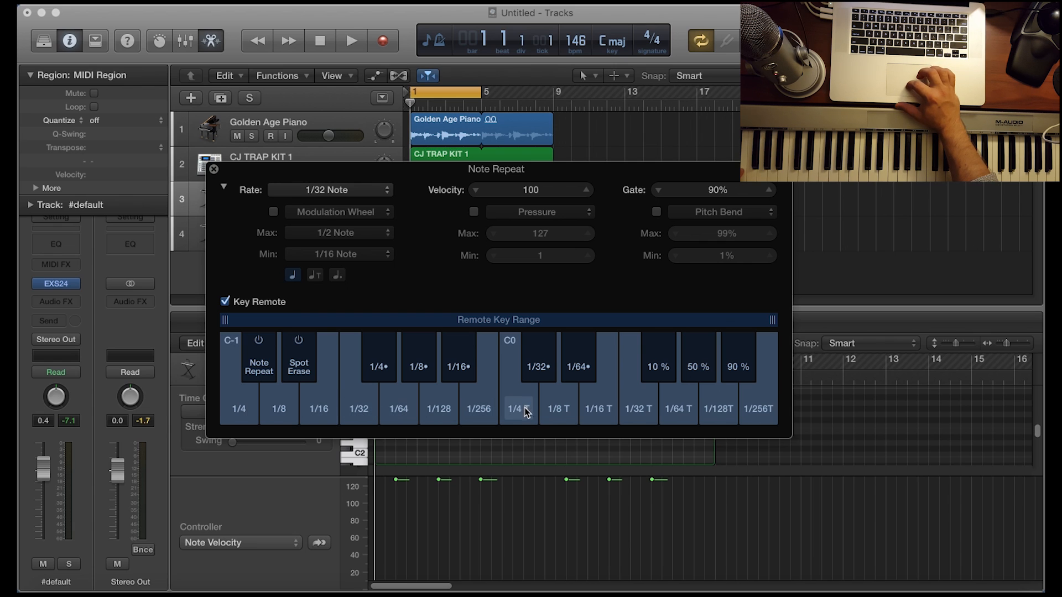
mouse_move(527, 417)
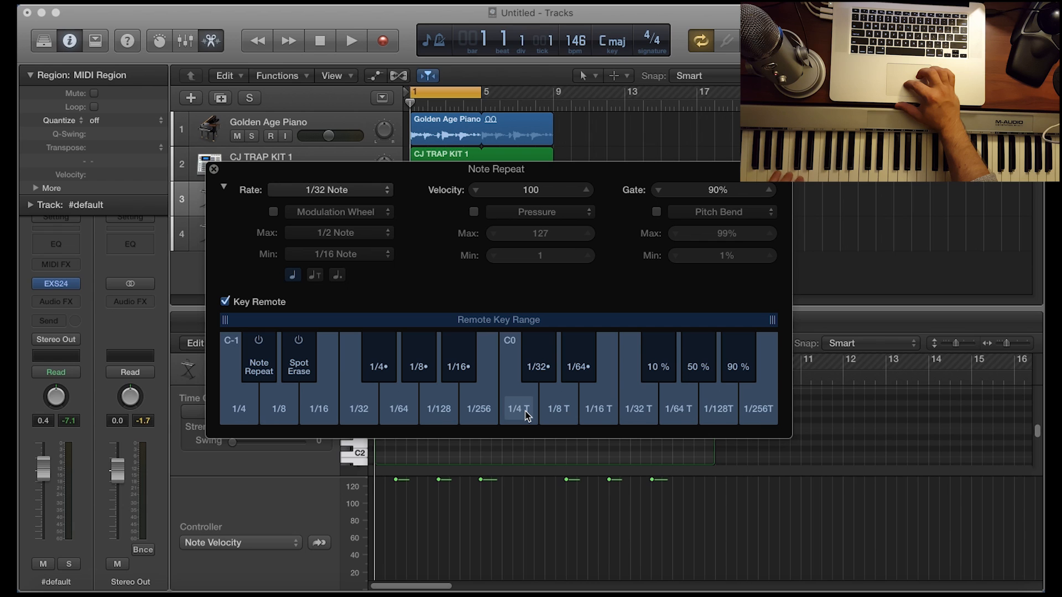
left_click(519, 409)
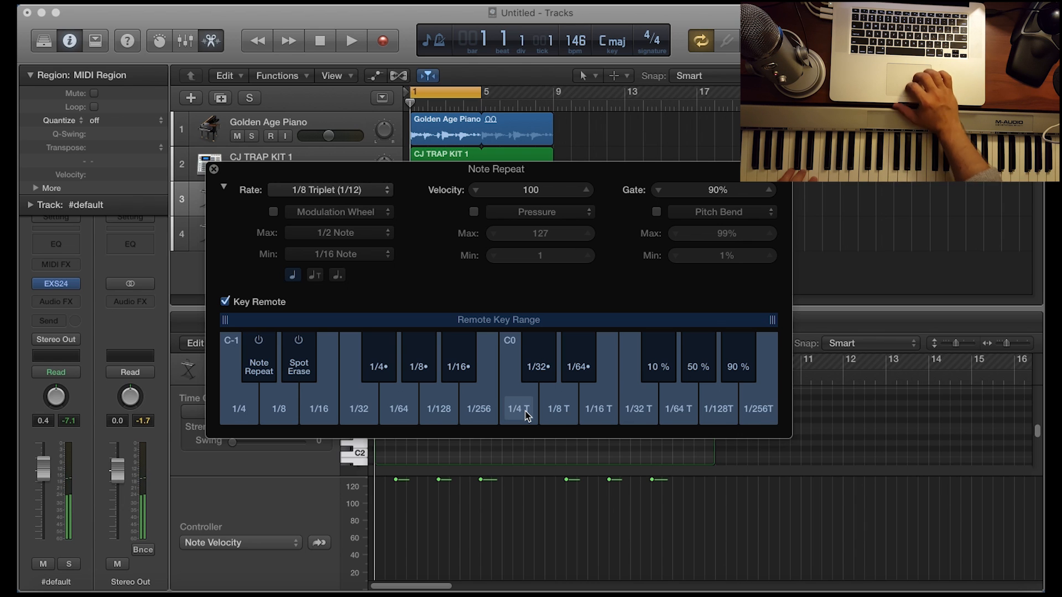
mouse_move(567, 422)
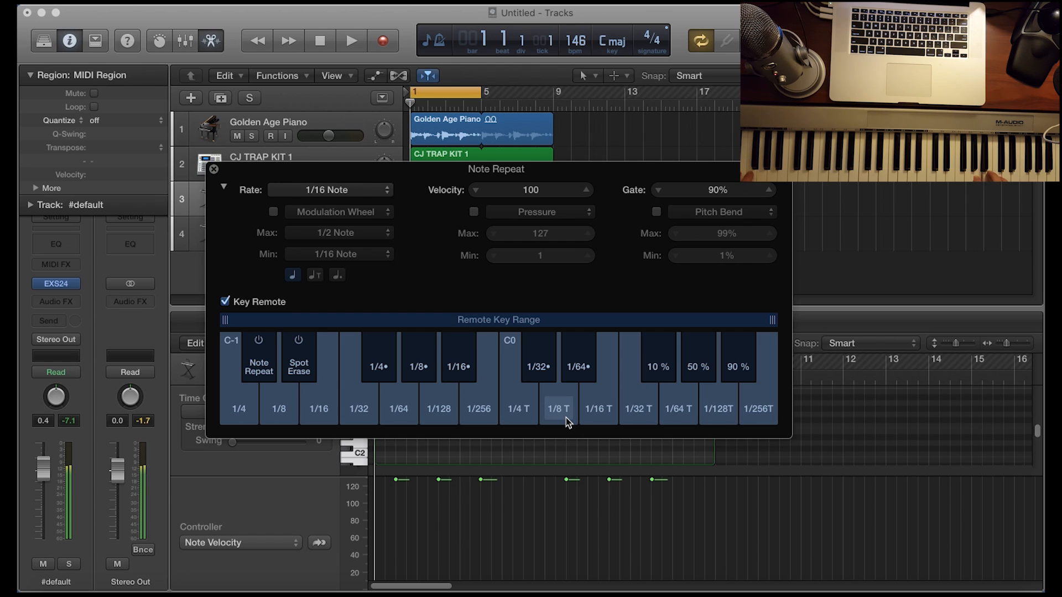
left_click(279, 409)
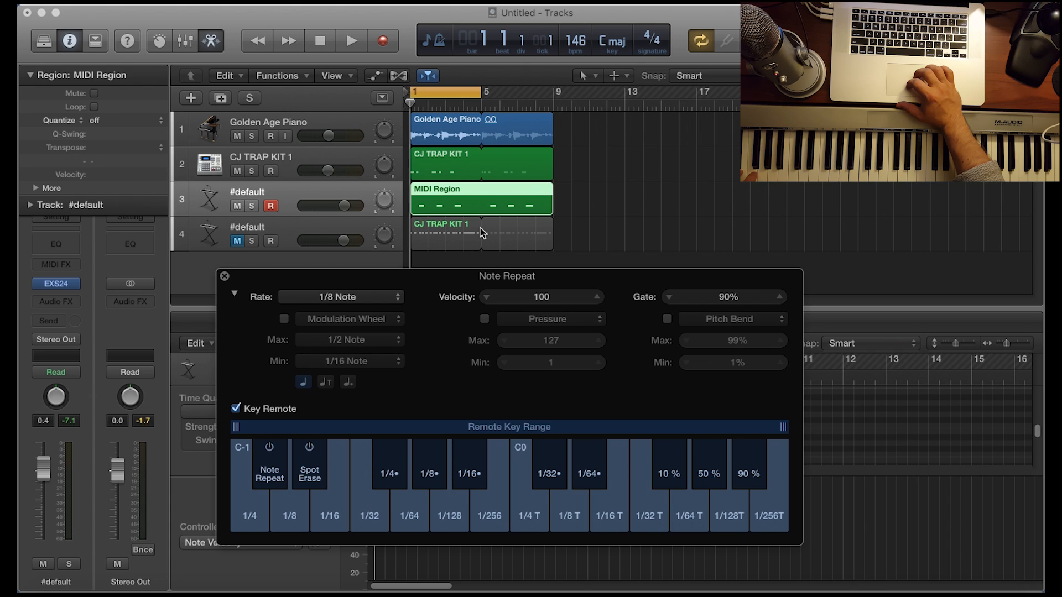
mouse_move(511, 168)
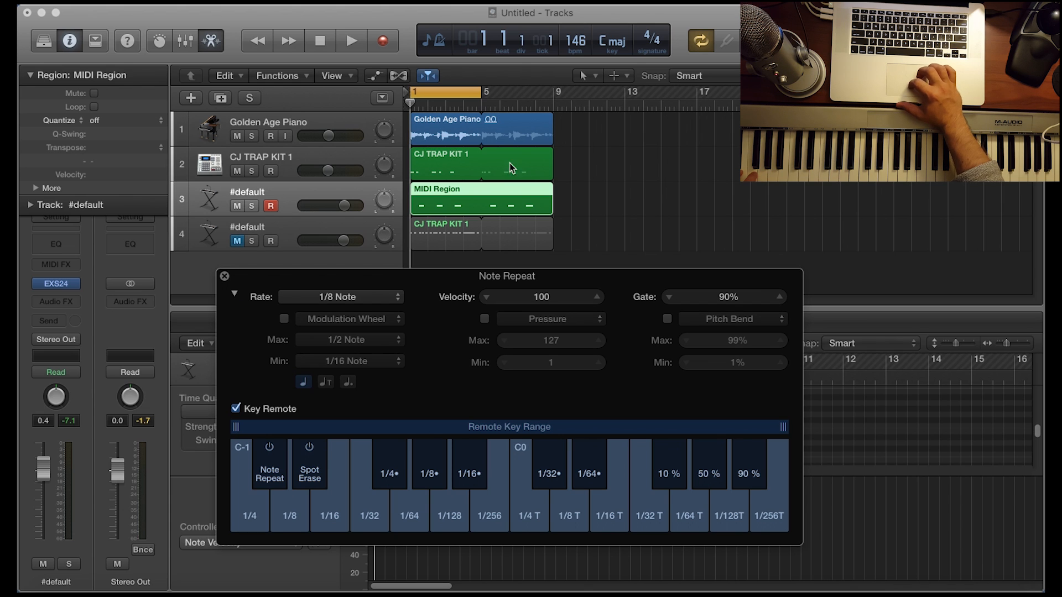
left_click(341, 296)
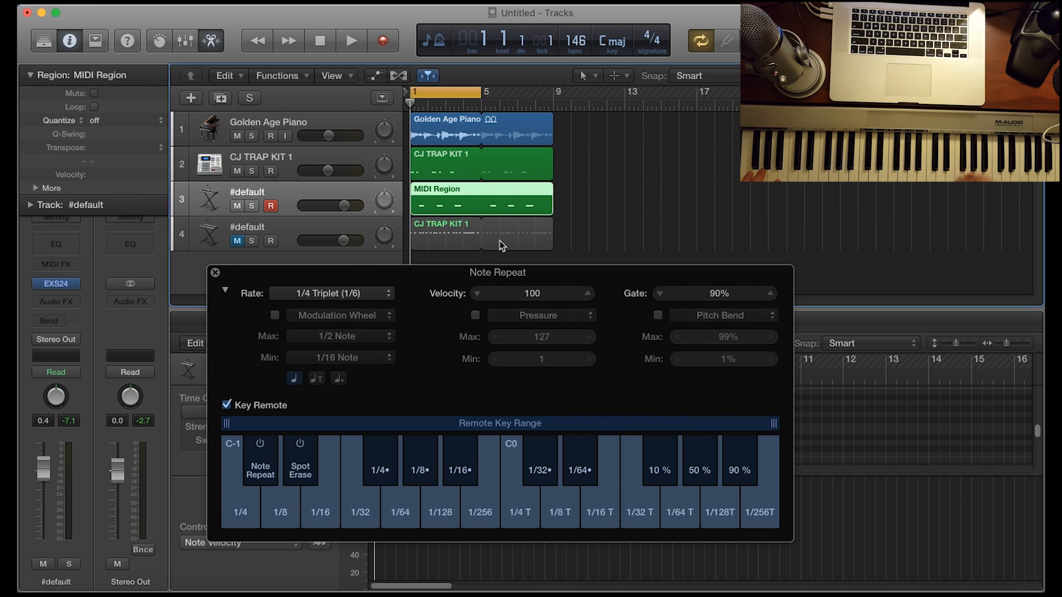
mouse_move(447, 243)
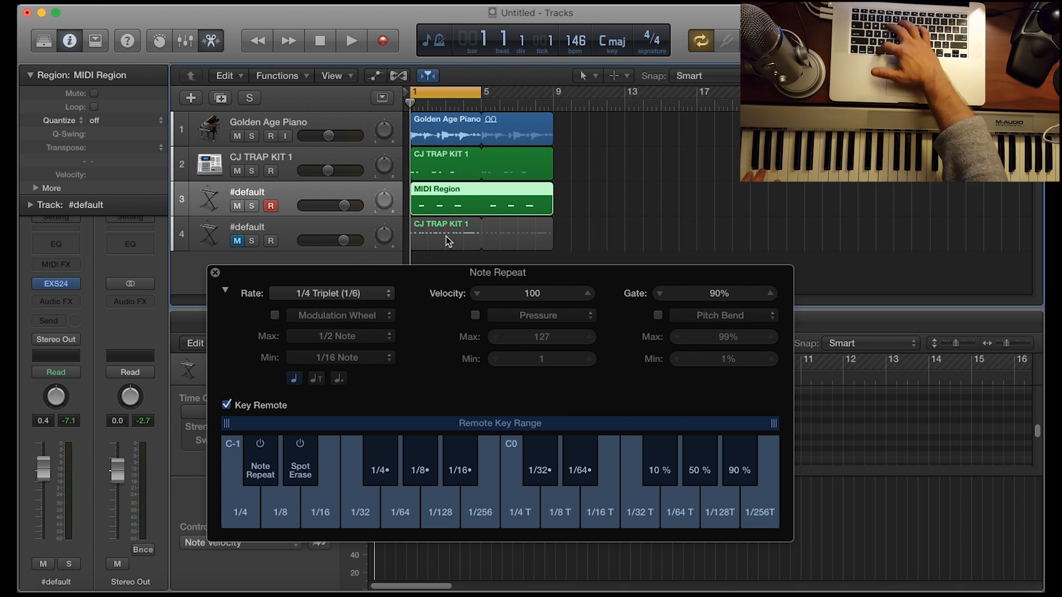
Record a note-repeat snare roll on track 3, changing rates mid-take, then stop.
left_click(351, 41)
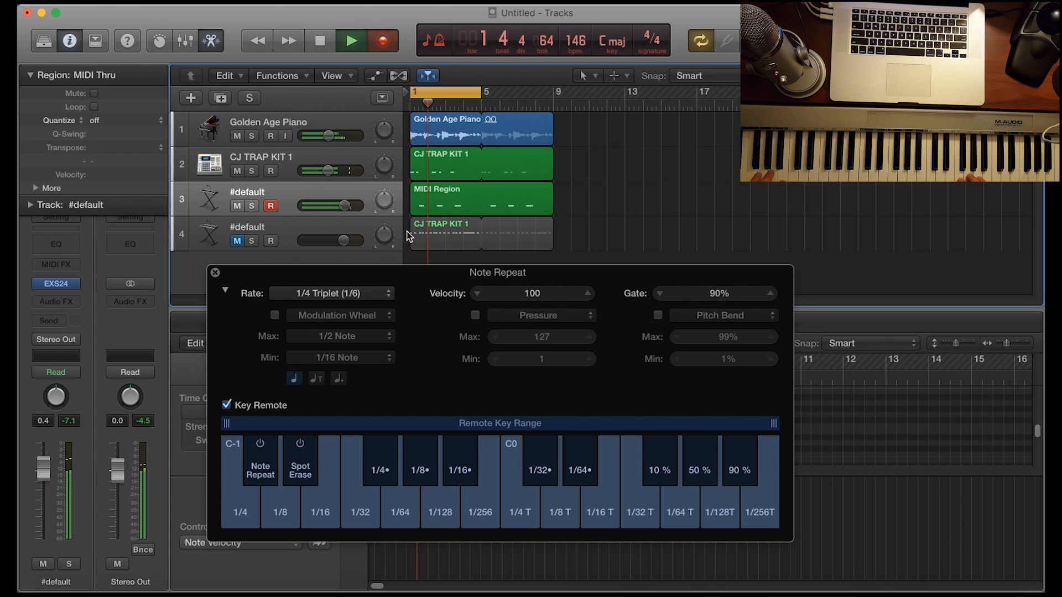
left_click(351, 41)
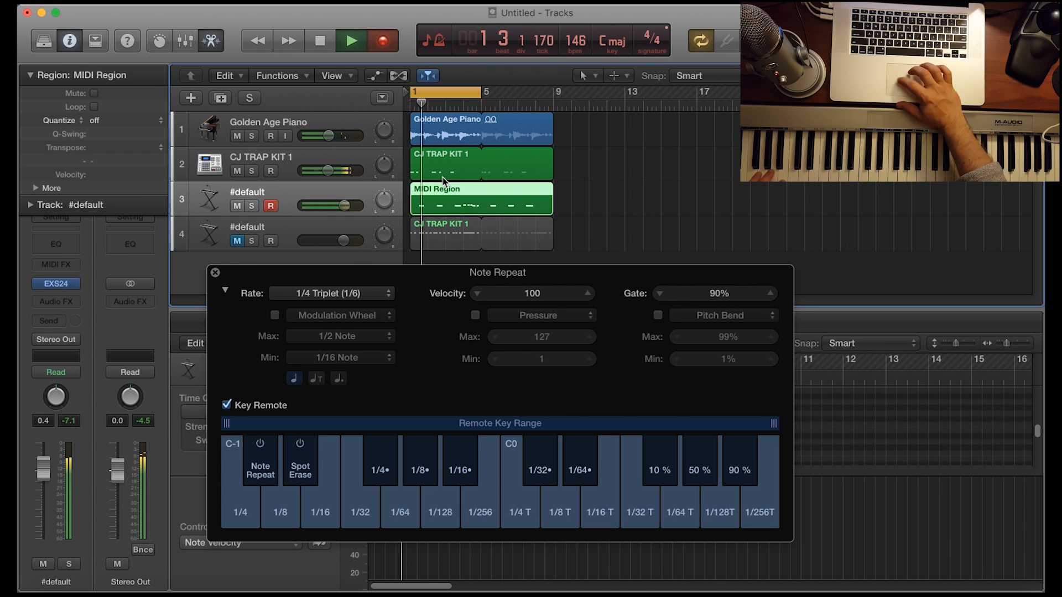
left_click(319, 41)
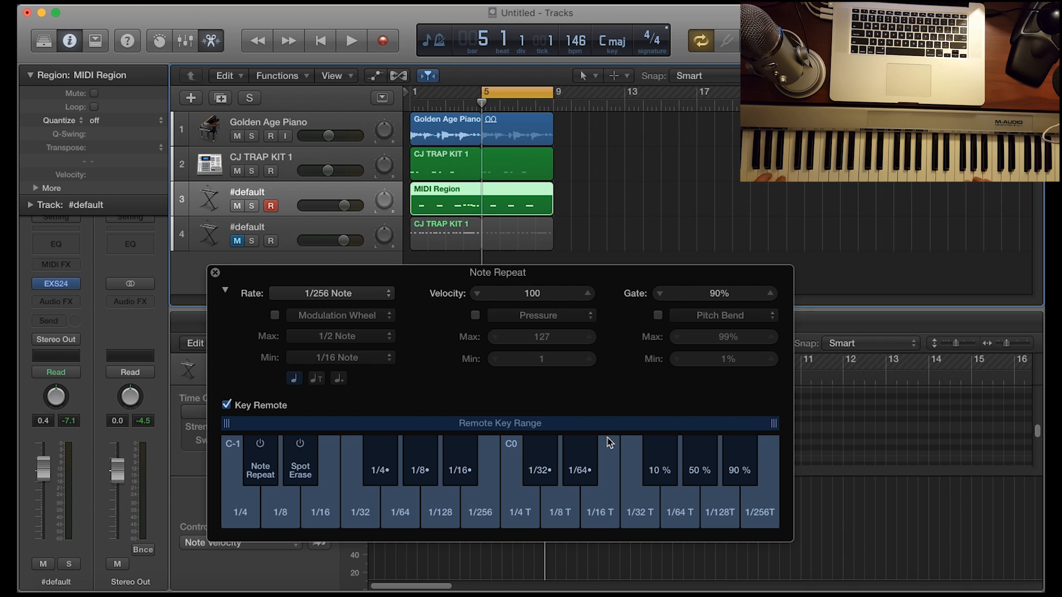
Switch the Note Repeat rate to 1/8 Triplet.
left_click(331, 294)
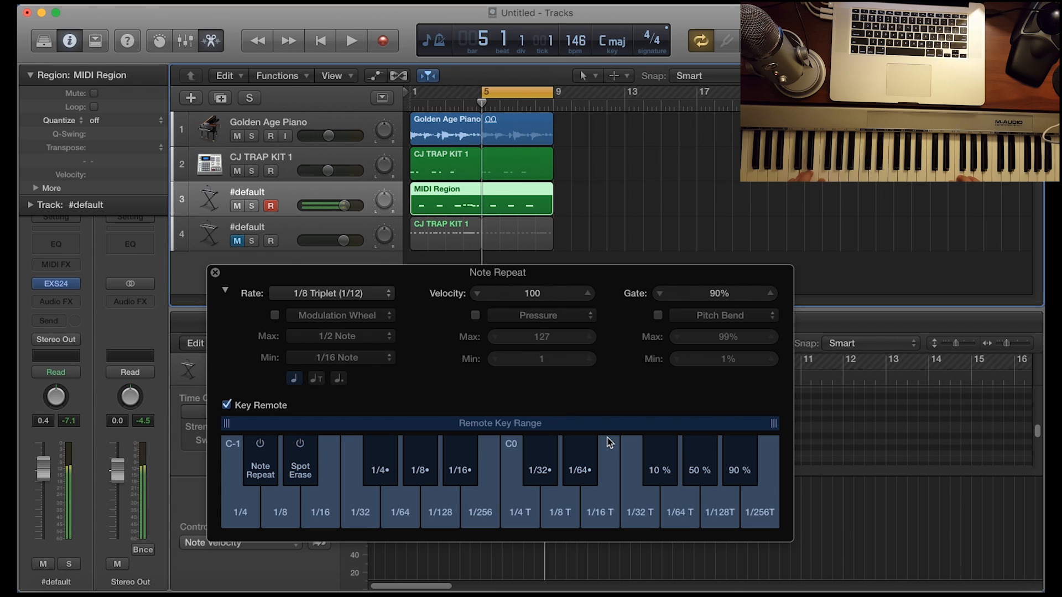
left_click(331, 293)
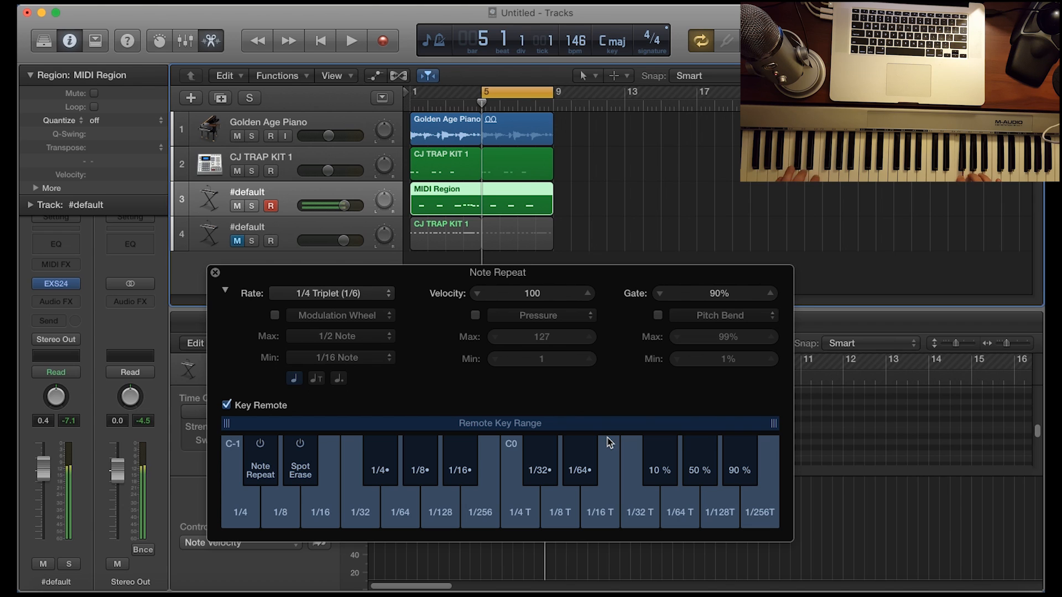
left_click(331, 292)
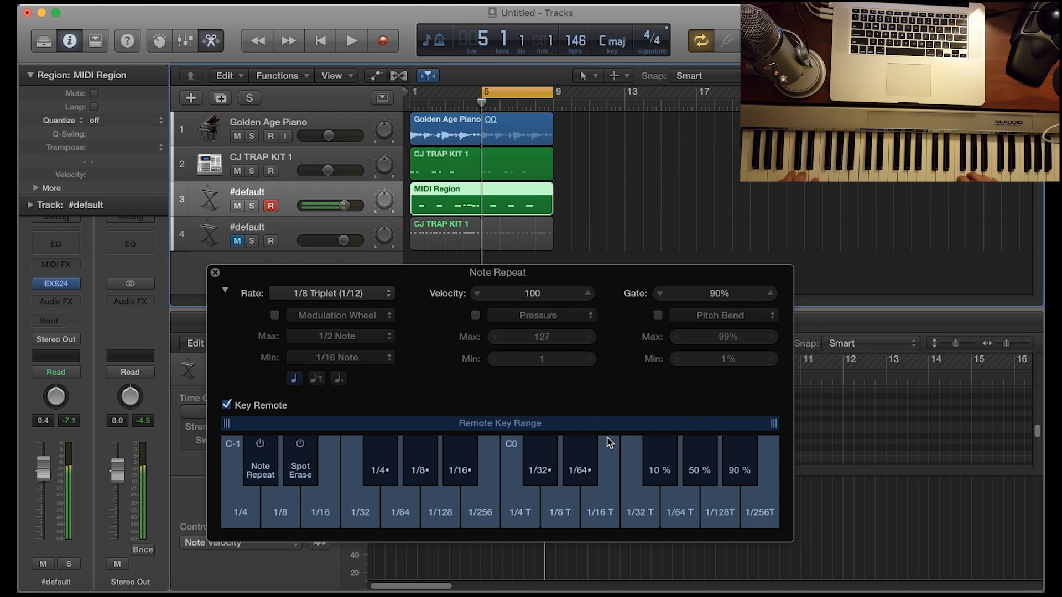
left_click(331, 292)
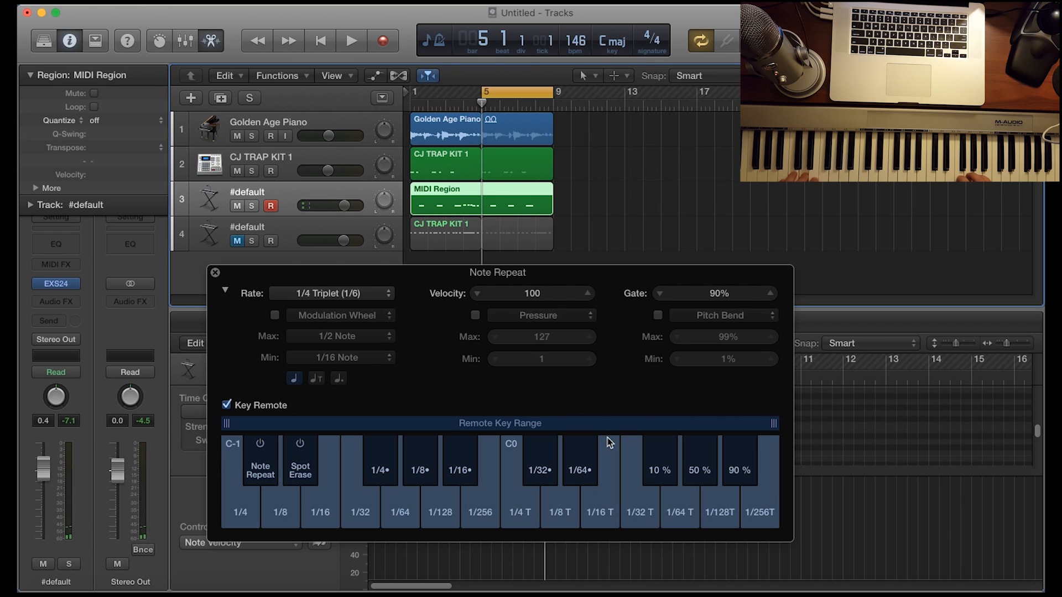
left_click(330, 294)
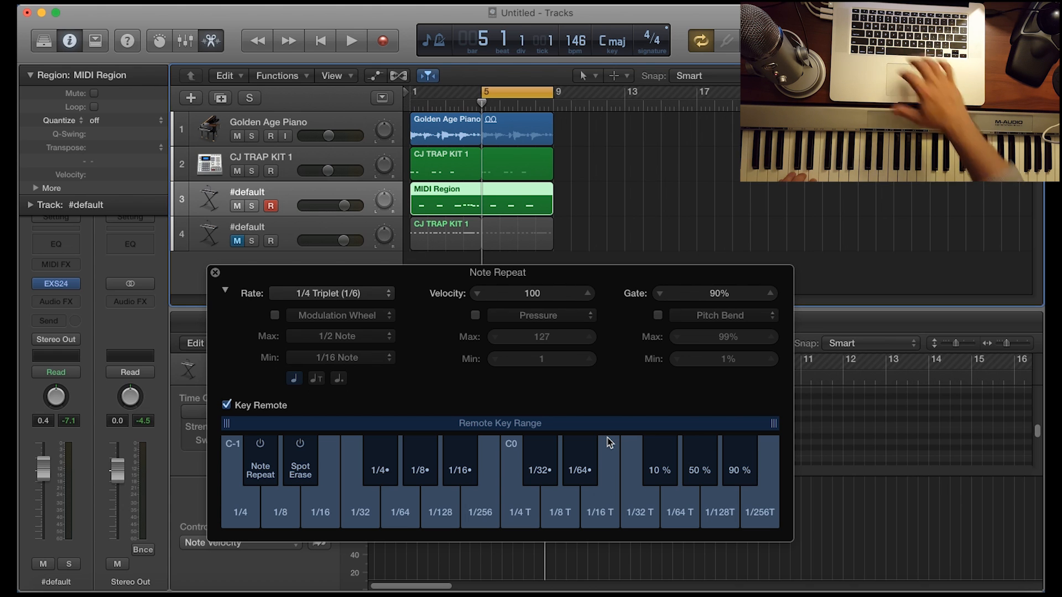
left_click(351, 41)
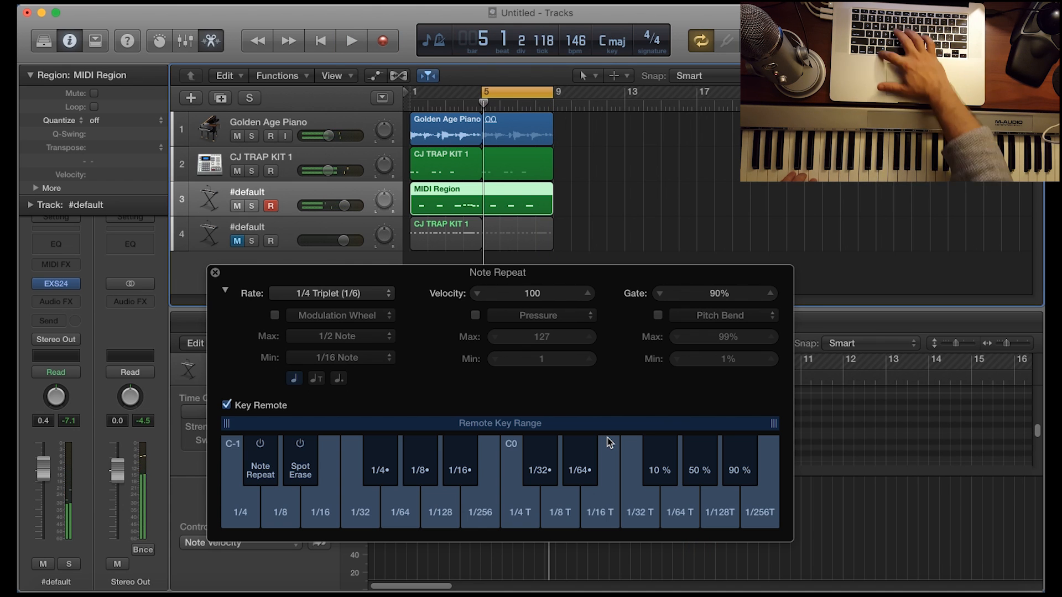
left_click(351, 41)
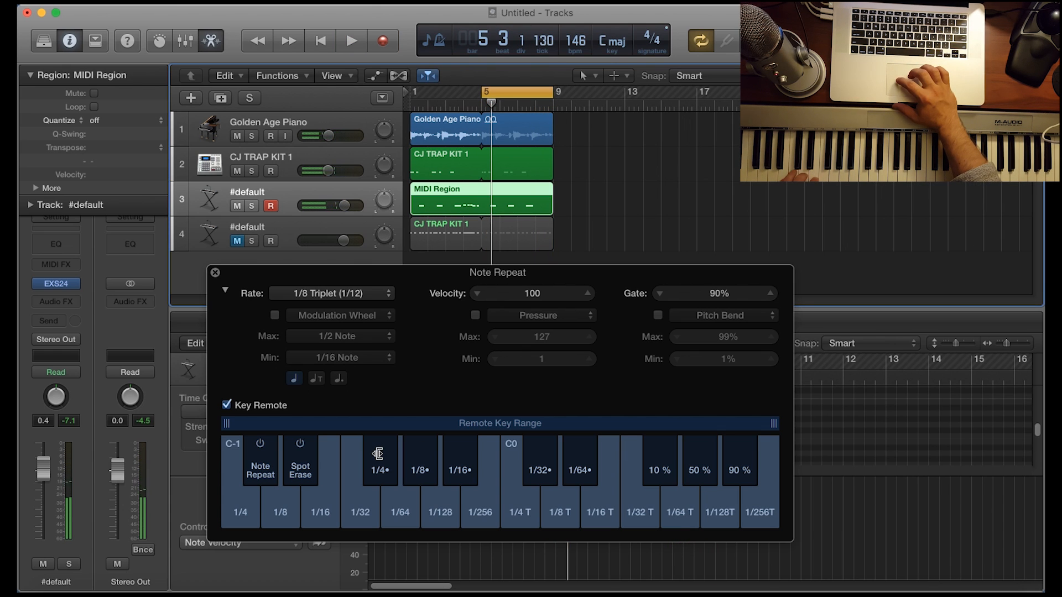
mouse_move(437, 471)
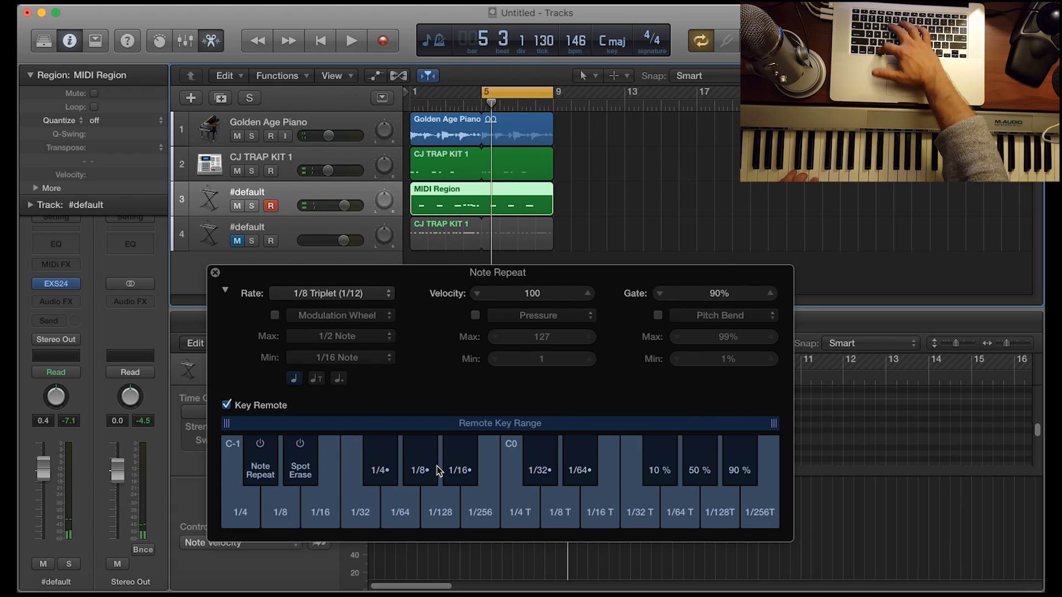
Record a triplet snare roll at the end of track 3's region, then open it for editing.
left_click(351, 41)
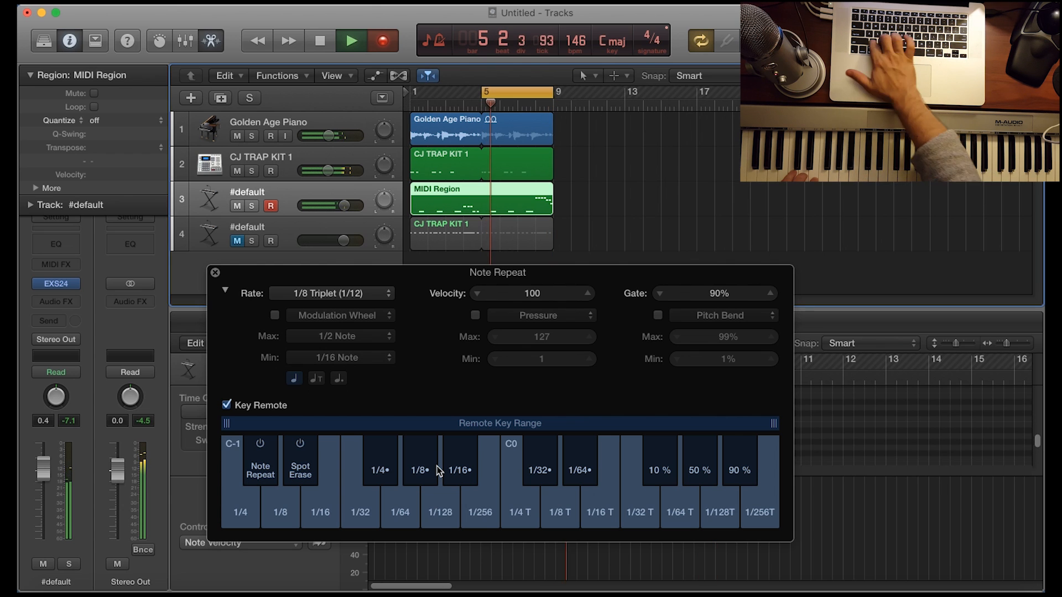
left_click(319, 41)
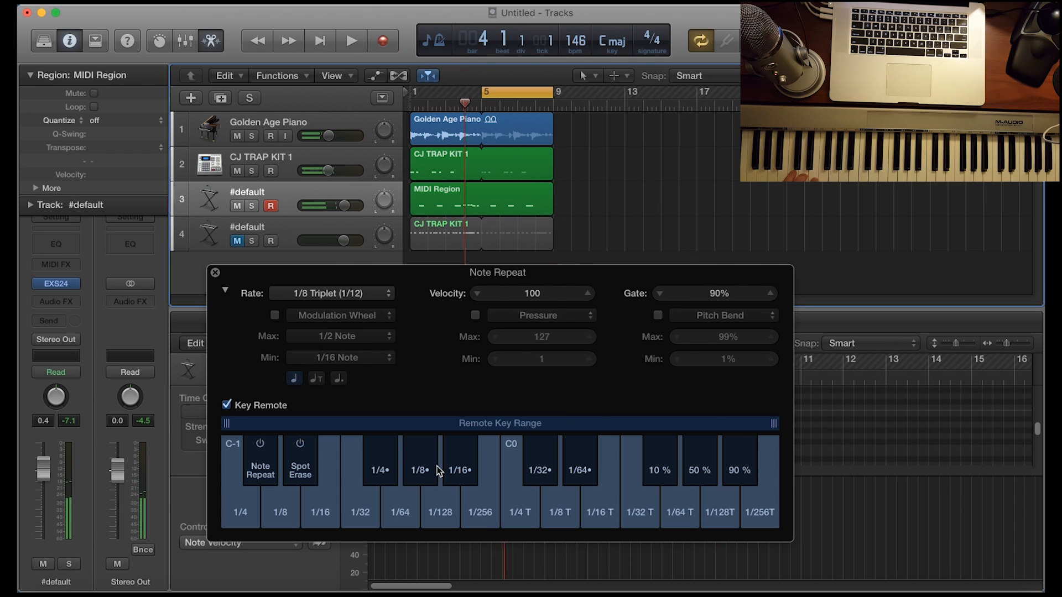
left_click(351, 41)
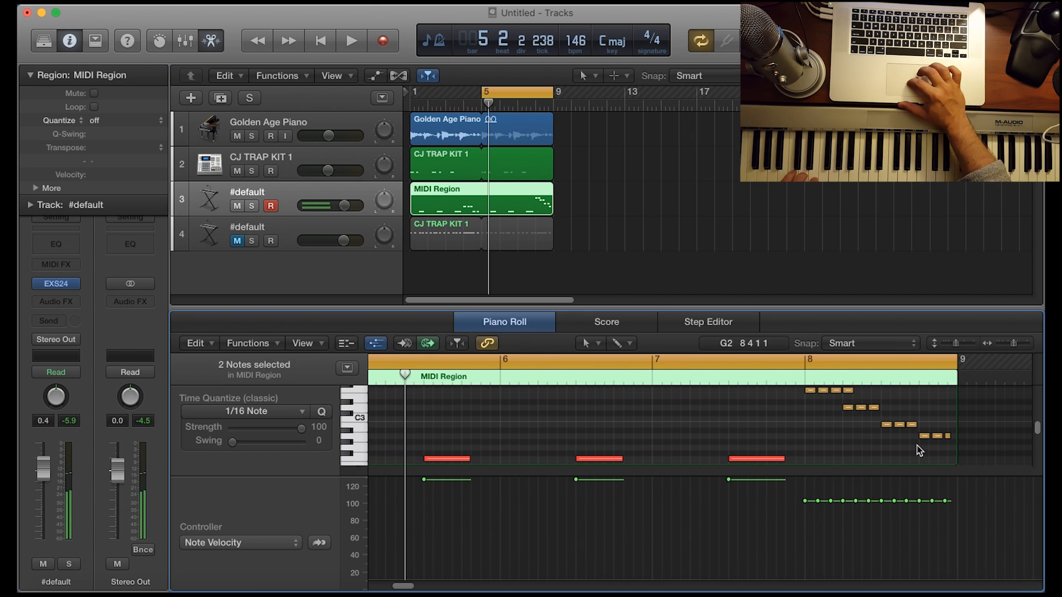
Select a roll note, show track 4's hi-hat region, rewind to the start and reopen Note Repeat.
left_click(945, 436)
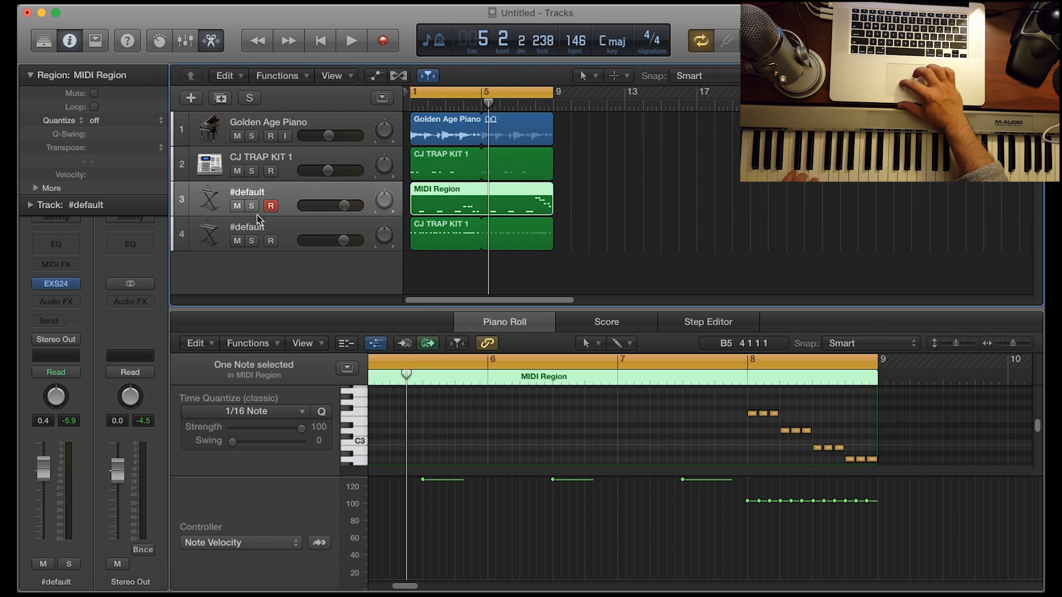
left_click(481, 233)
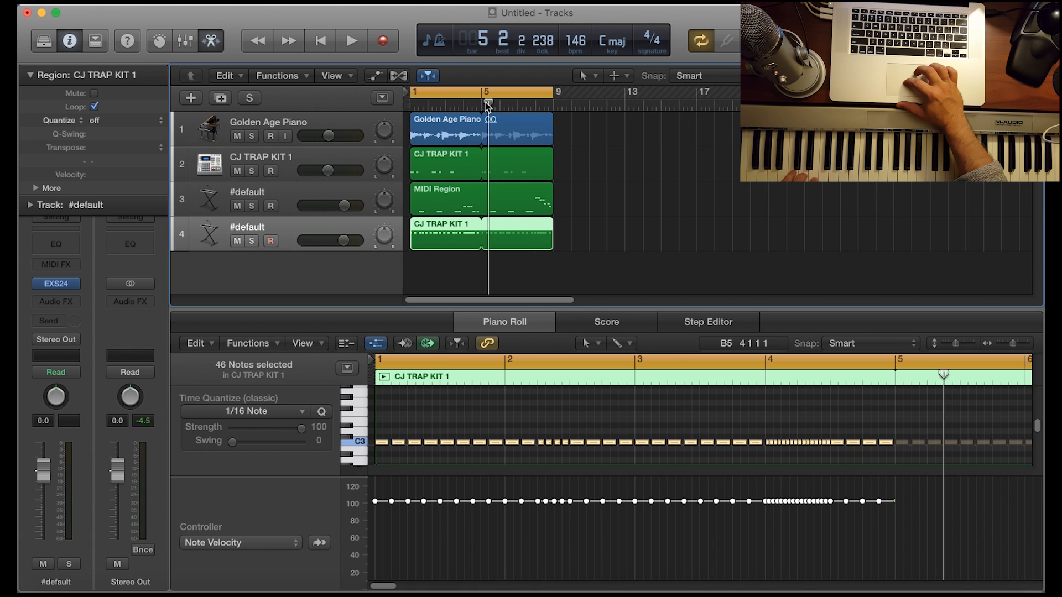
left_click(321, 41)
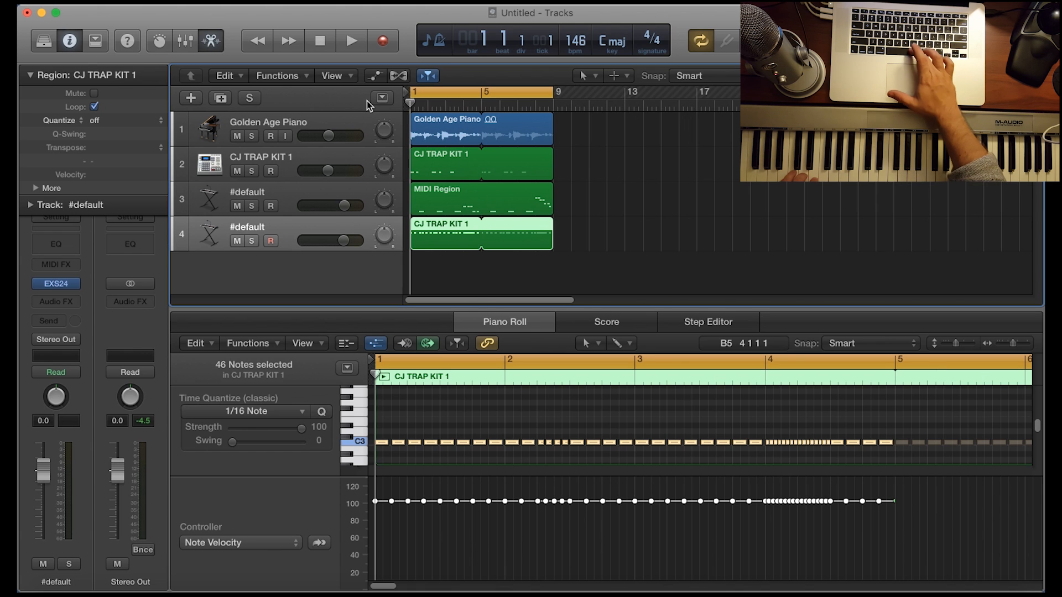
left_click(351, 41)
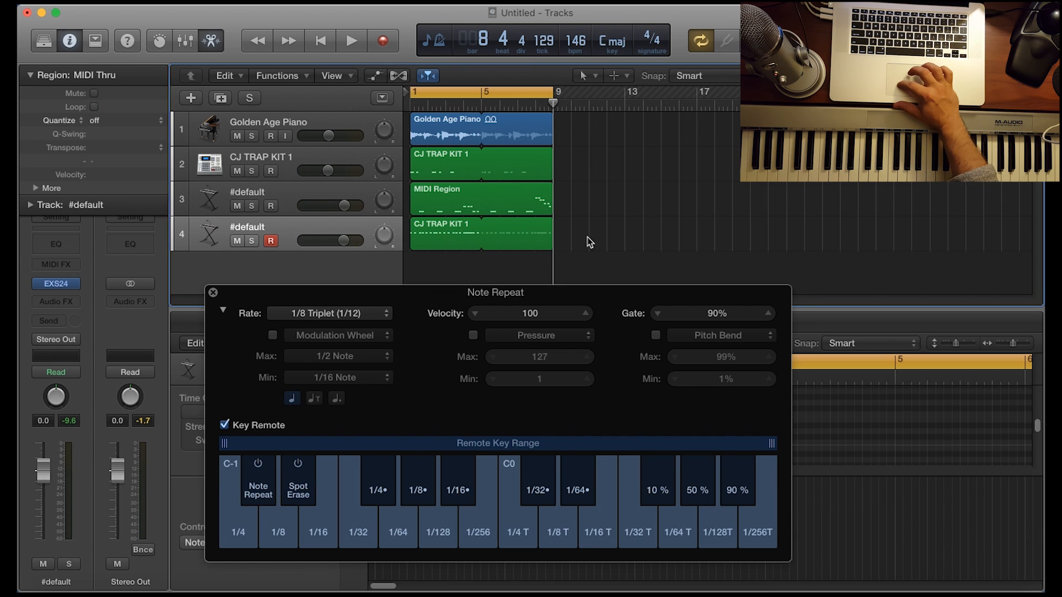
Set Note Repeat to 1/16 and record a new freestyled hi-hat take on track 4.
left_click(482, 240)
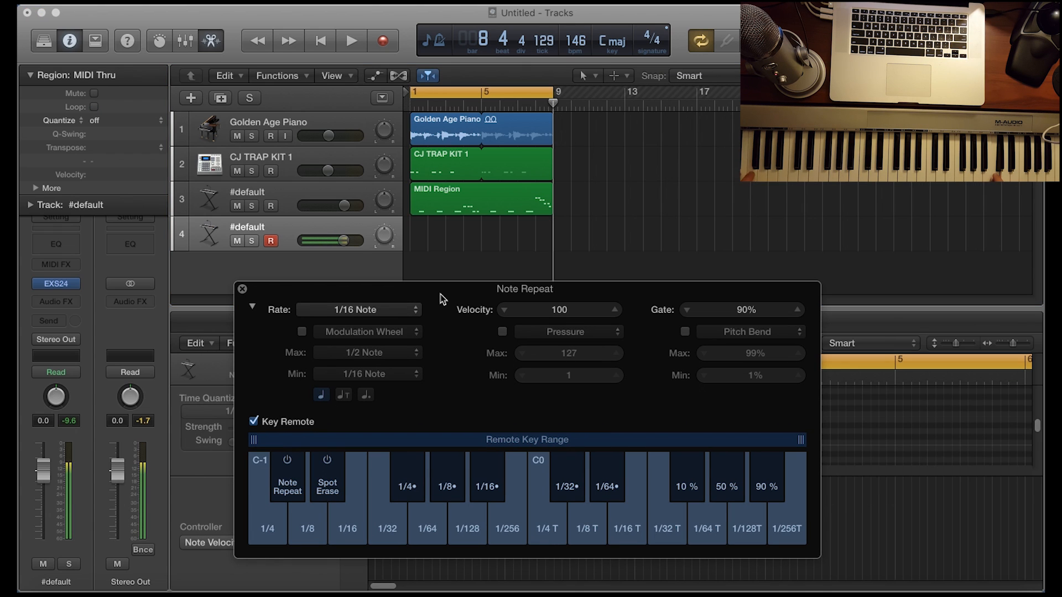
left_click(359, 310)
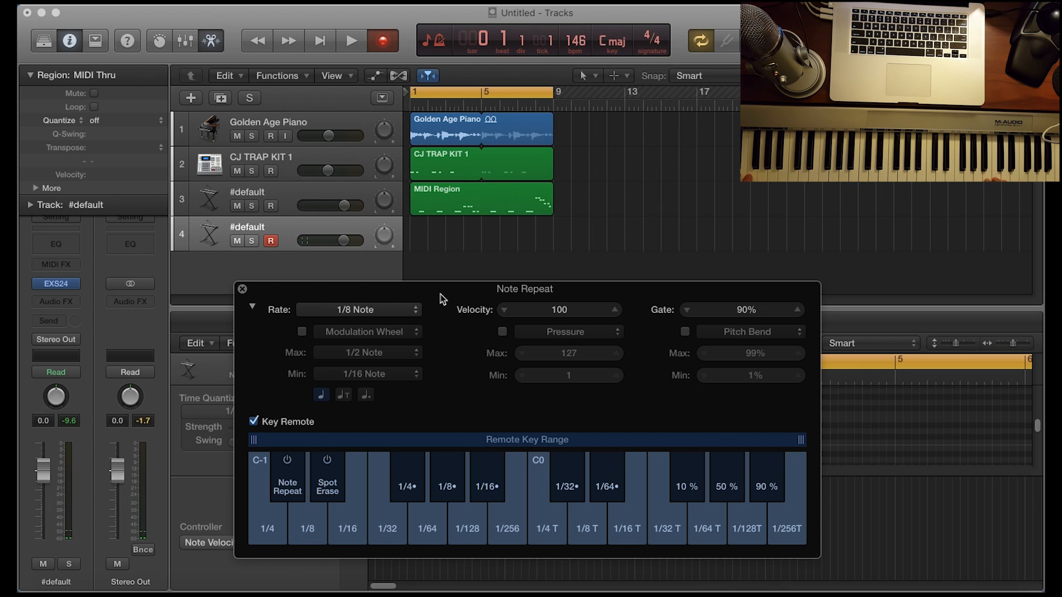
left_click(351, 41)
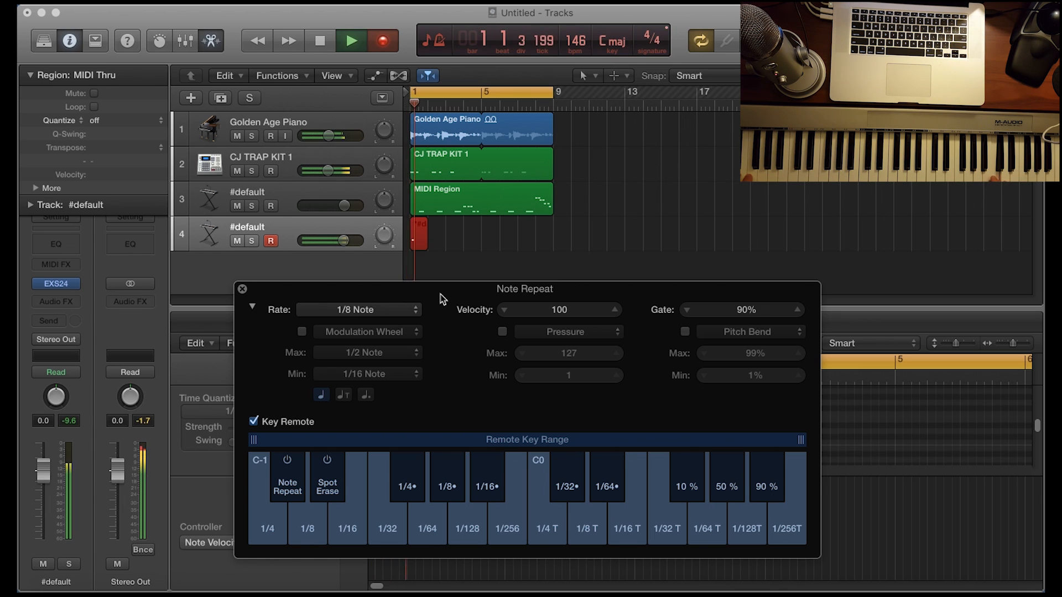
left_click(358, 309)
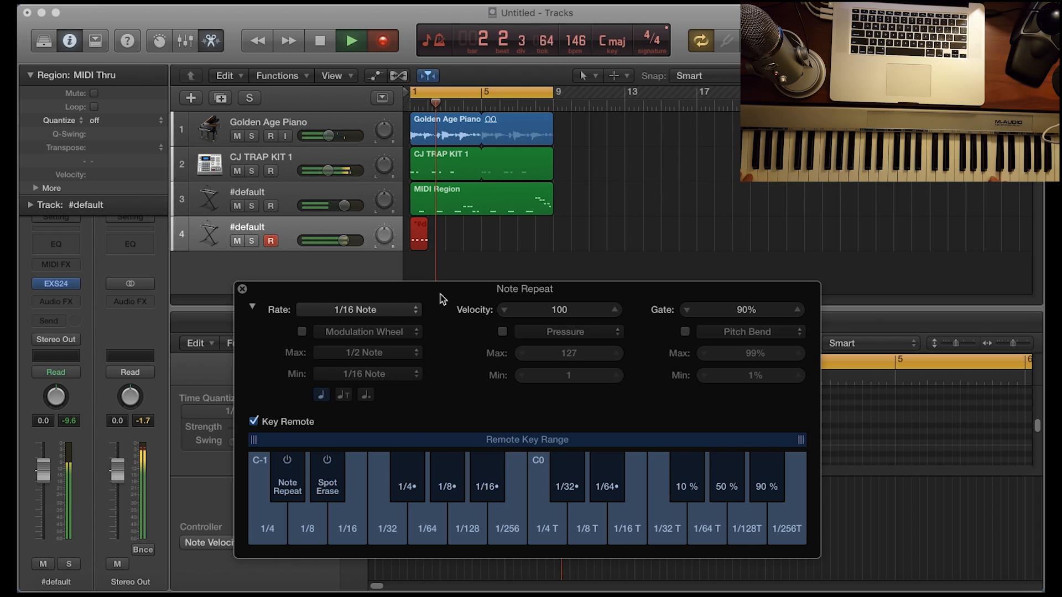
Vary the repeat rate between 1/16, 1/8 and 1/32 while playing, then end the eight-bar take.
left_click(358, 310)
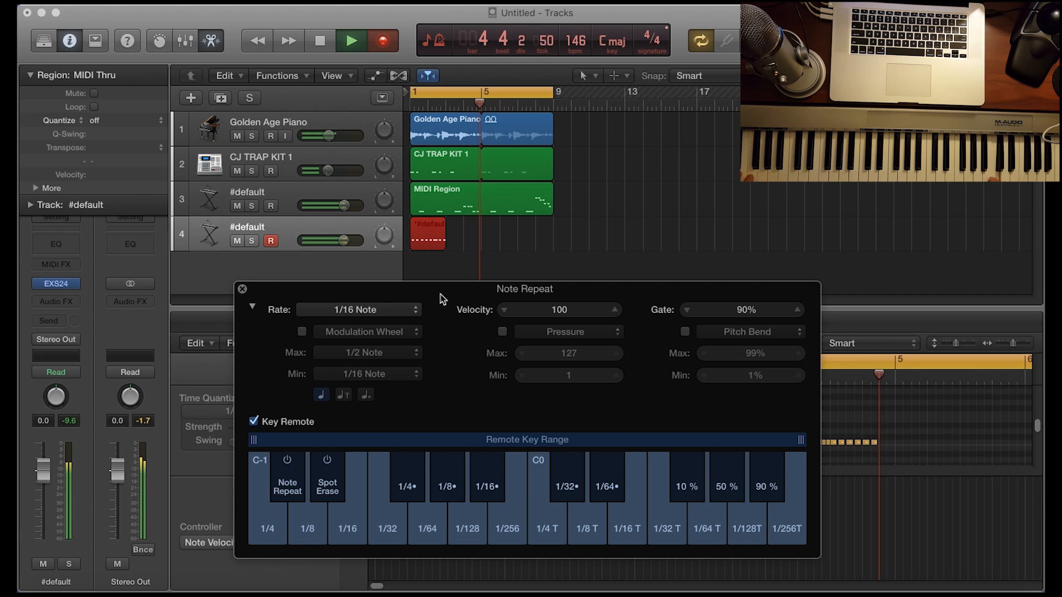
left_click(357, 310)
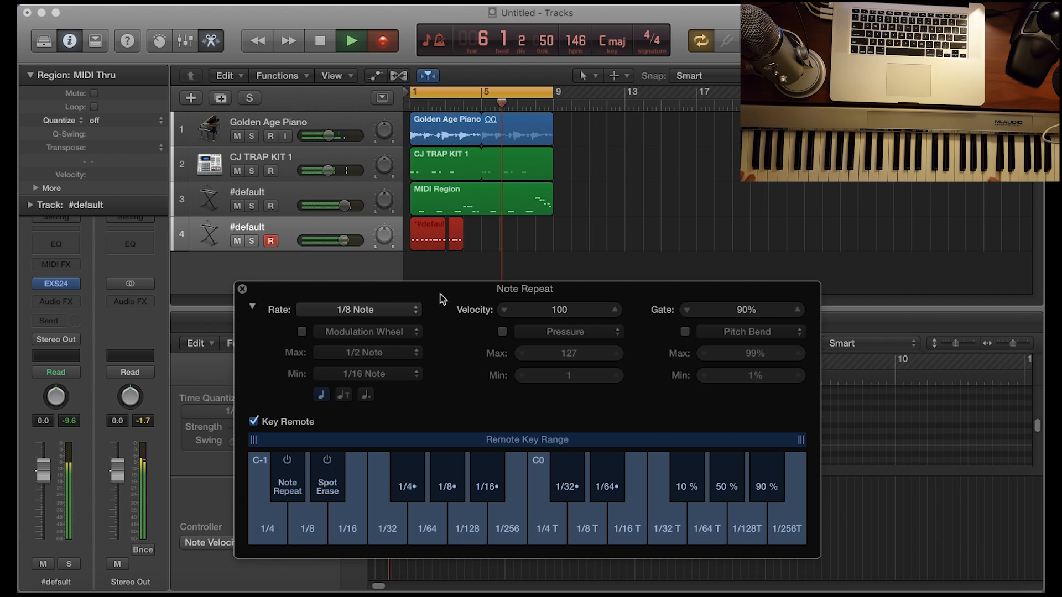
left_click(359, 309)
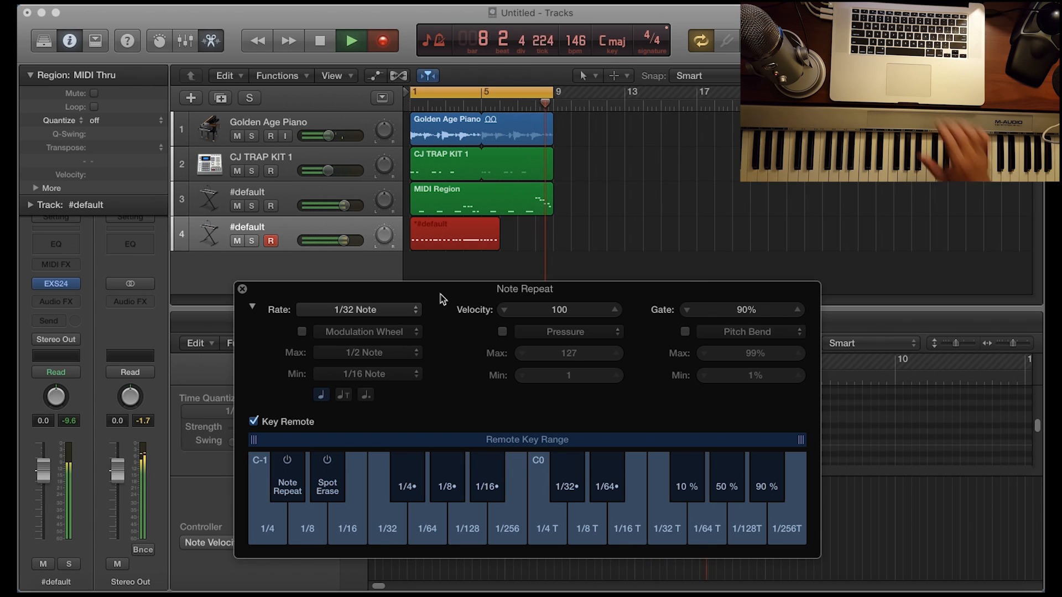
left_click(319, 41)
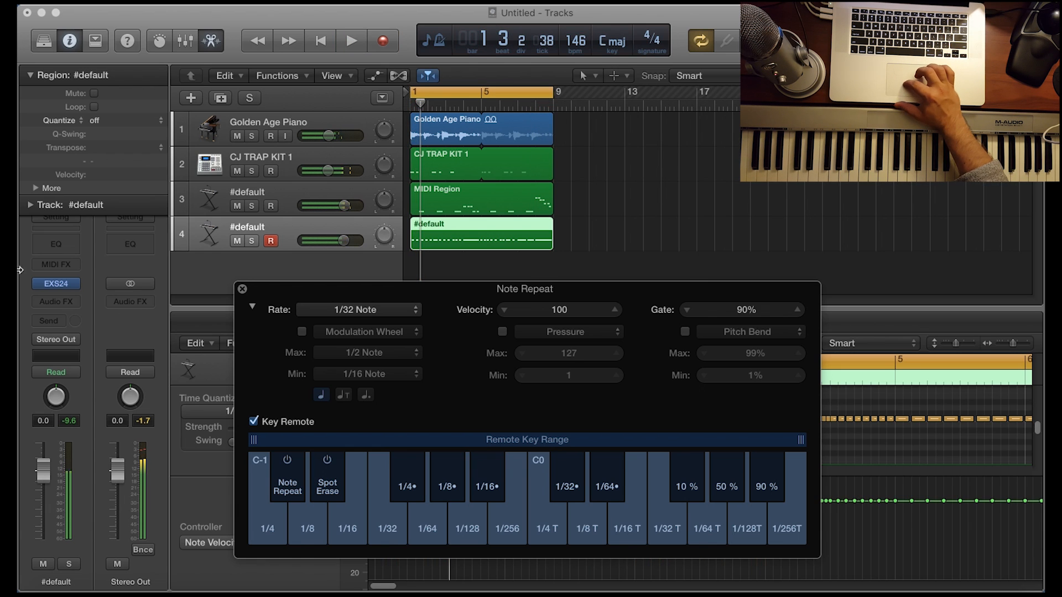
Dismiss Note Repeat and select the notes at the start of the new hi-hat region.
left_click(242, 289)
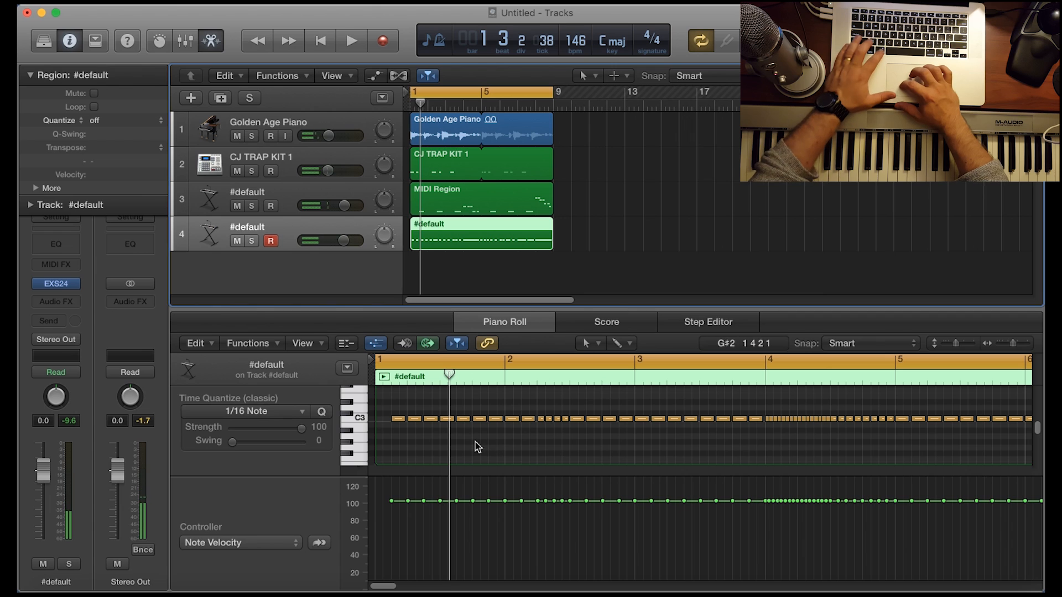
left_click(396, 420)
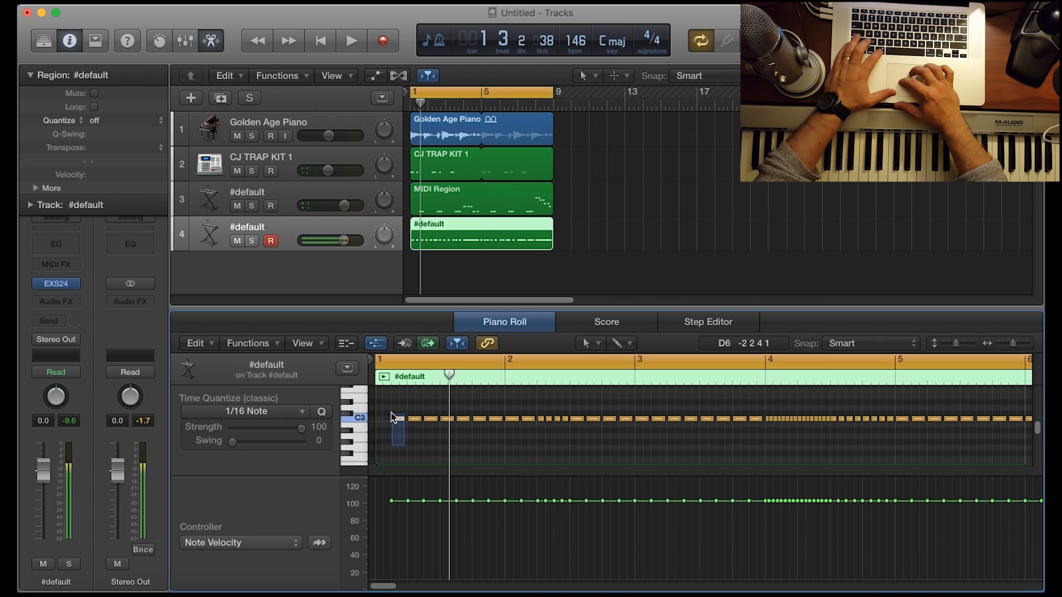
left_click(394, 420)
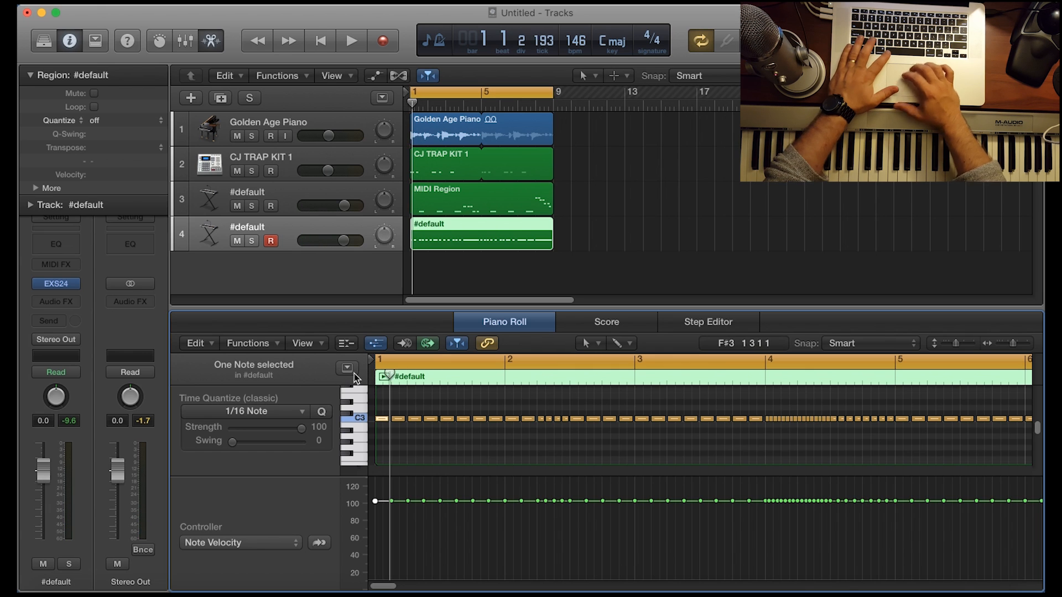
Drag the bar-8 roll notes lower in three groups so the roll steps down in pitch.
left_click(351, 41)
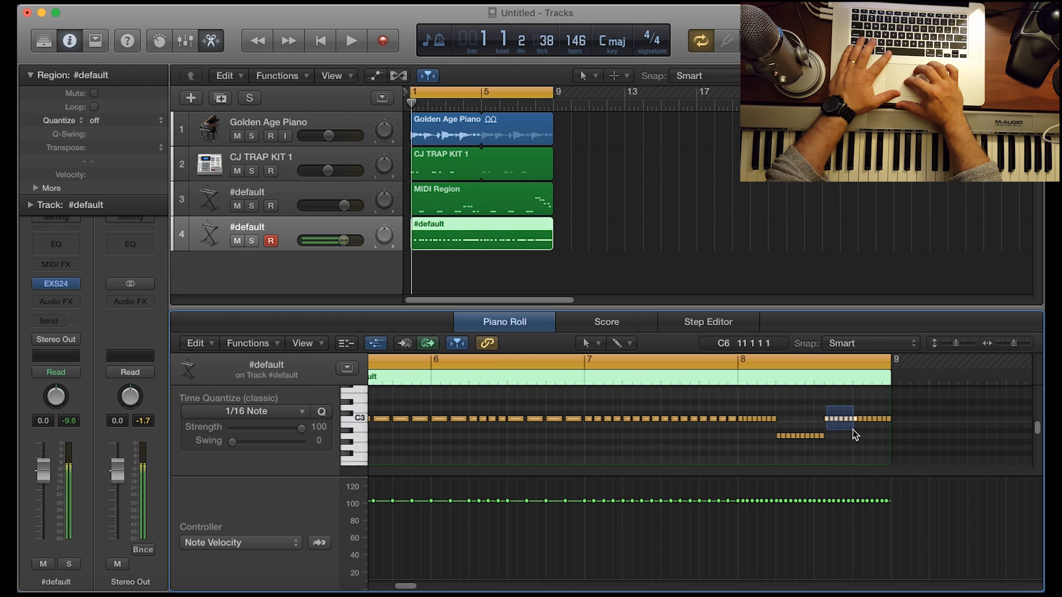
left_click(843, 418)
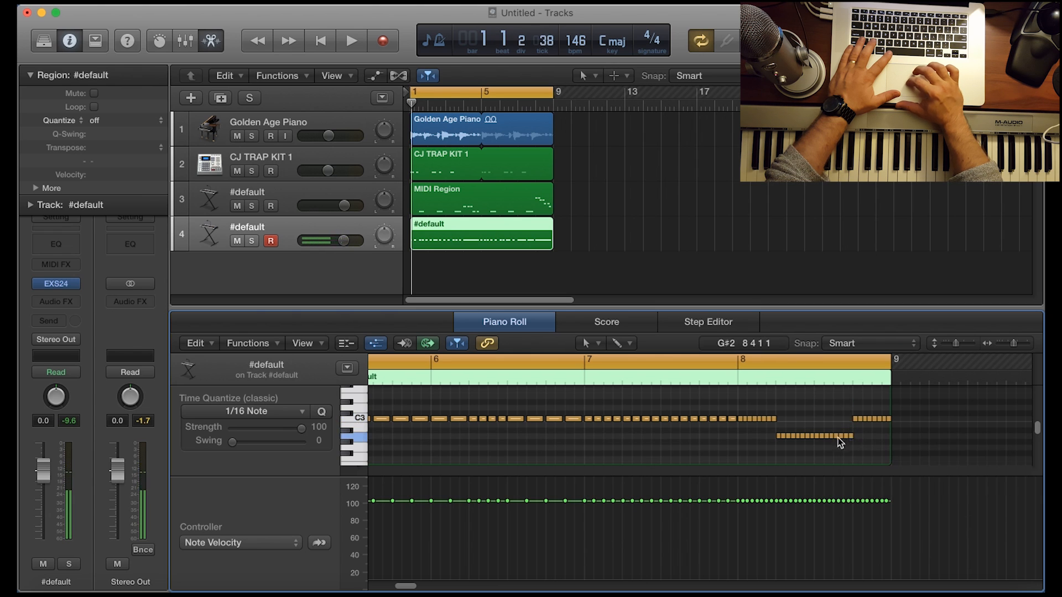
left_click(817, 436)
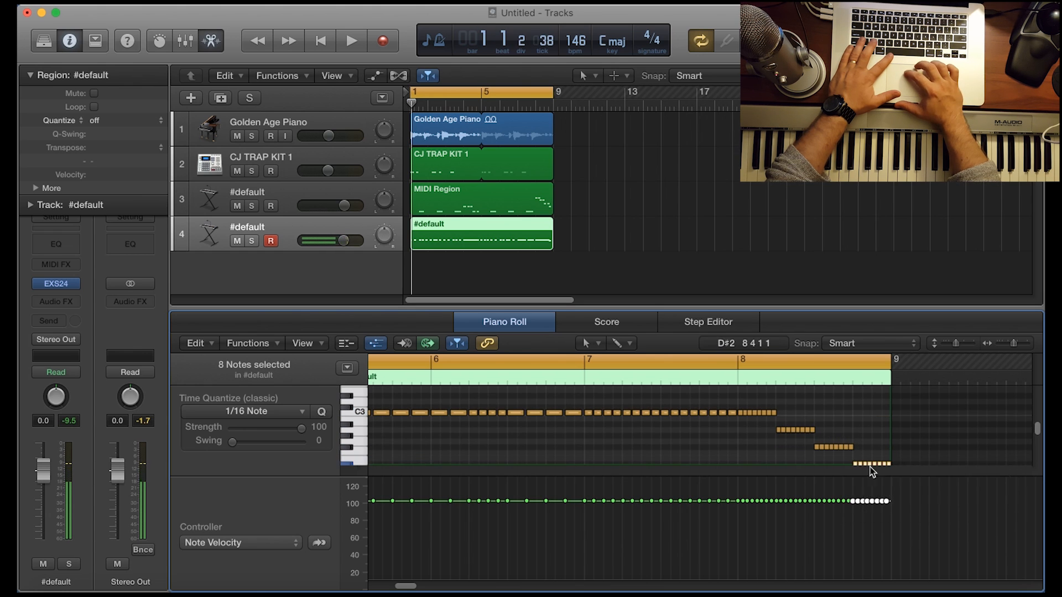
Ramp the bar-8 roll velocities down from about 100 to 60 and audition the beat.
left_click(351, 41)
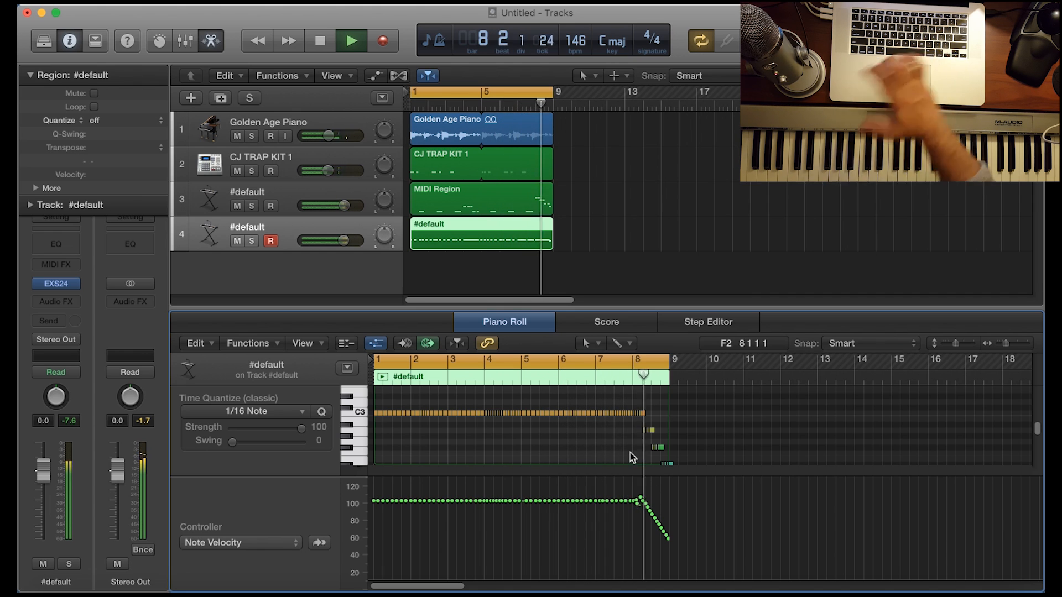
left_click(320, 41)
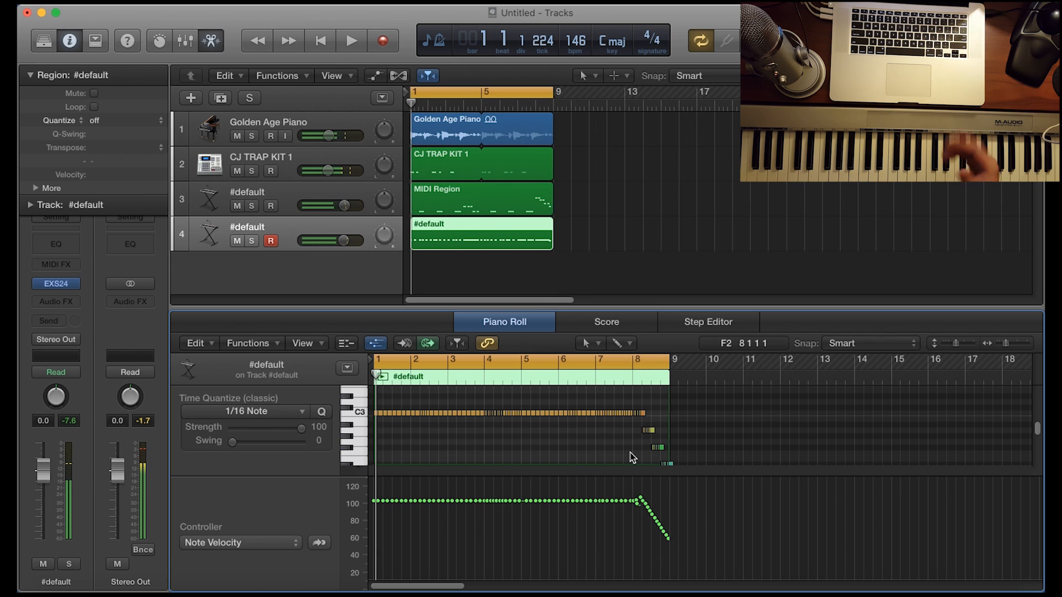